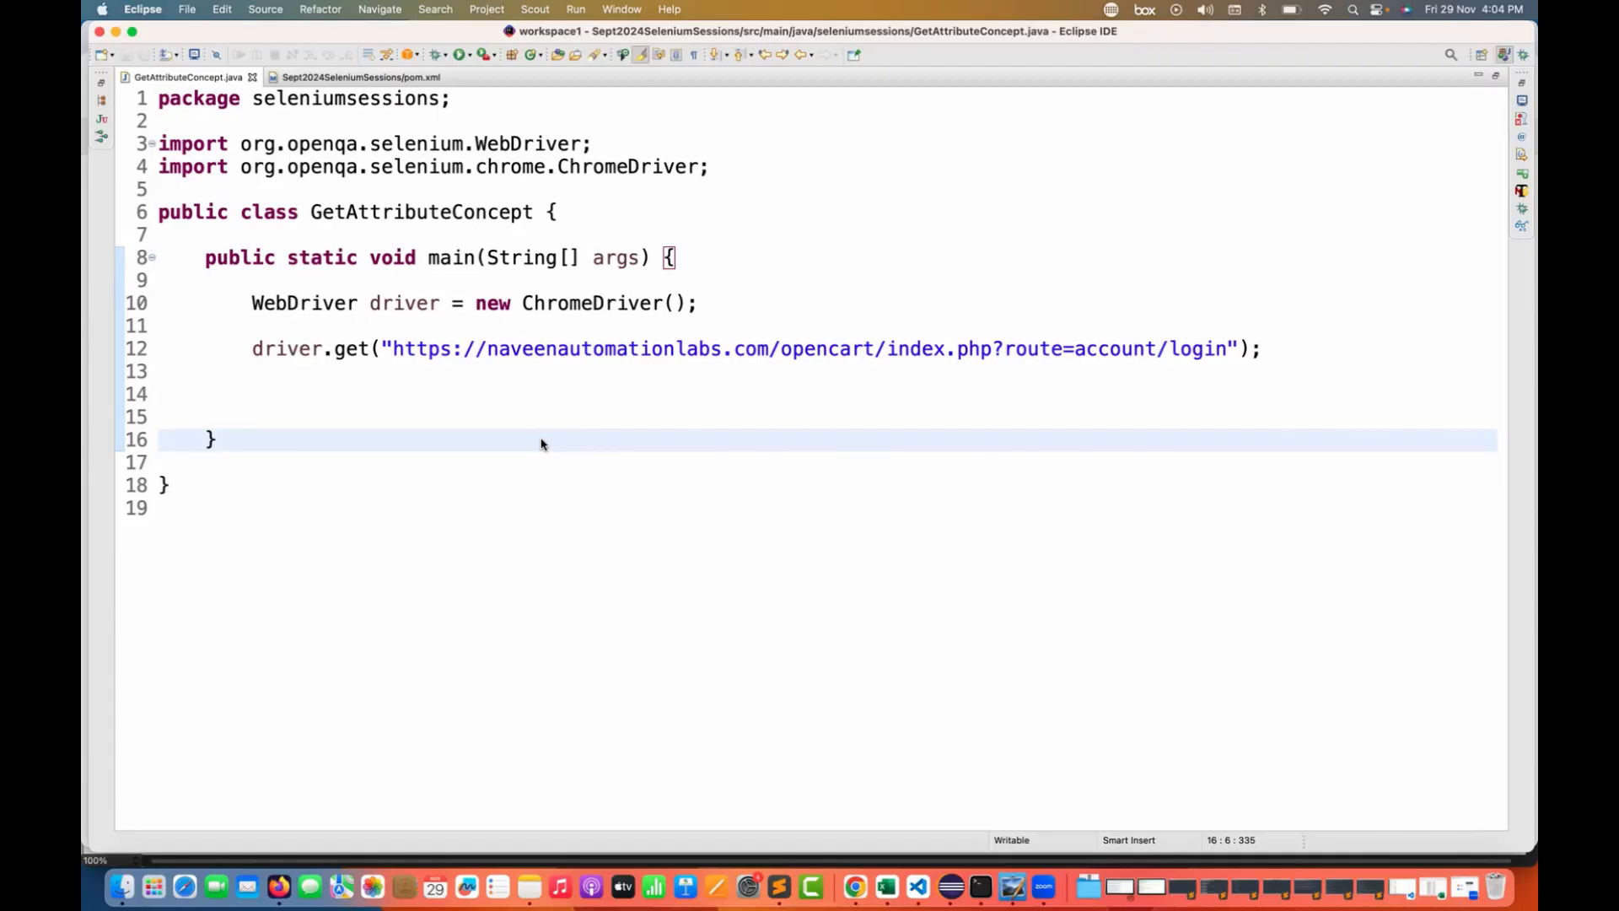
# Review the selenium-java 4.27.0 dependency in the project's pom.xml.
pyautogui.click(359, 76)
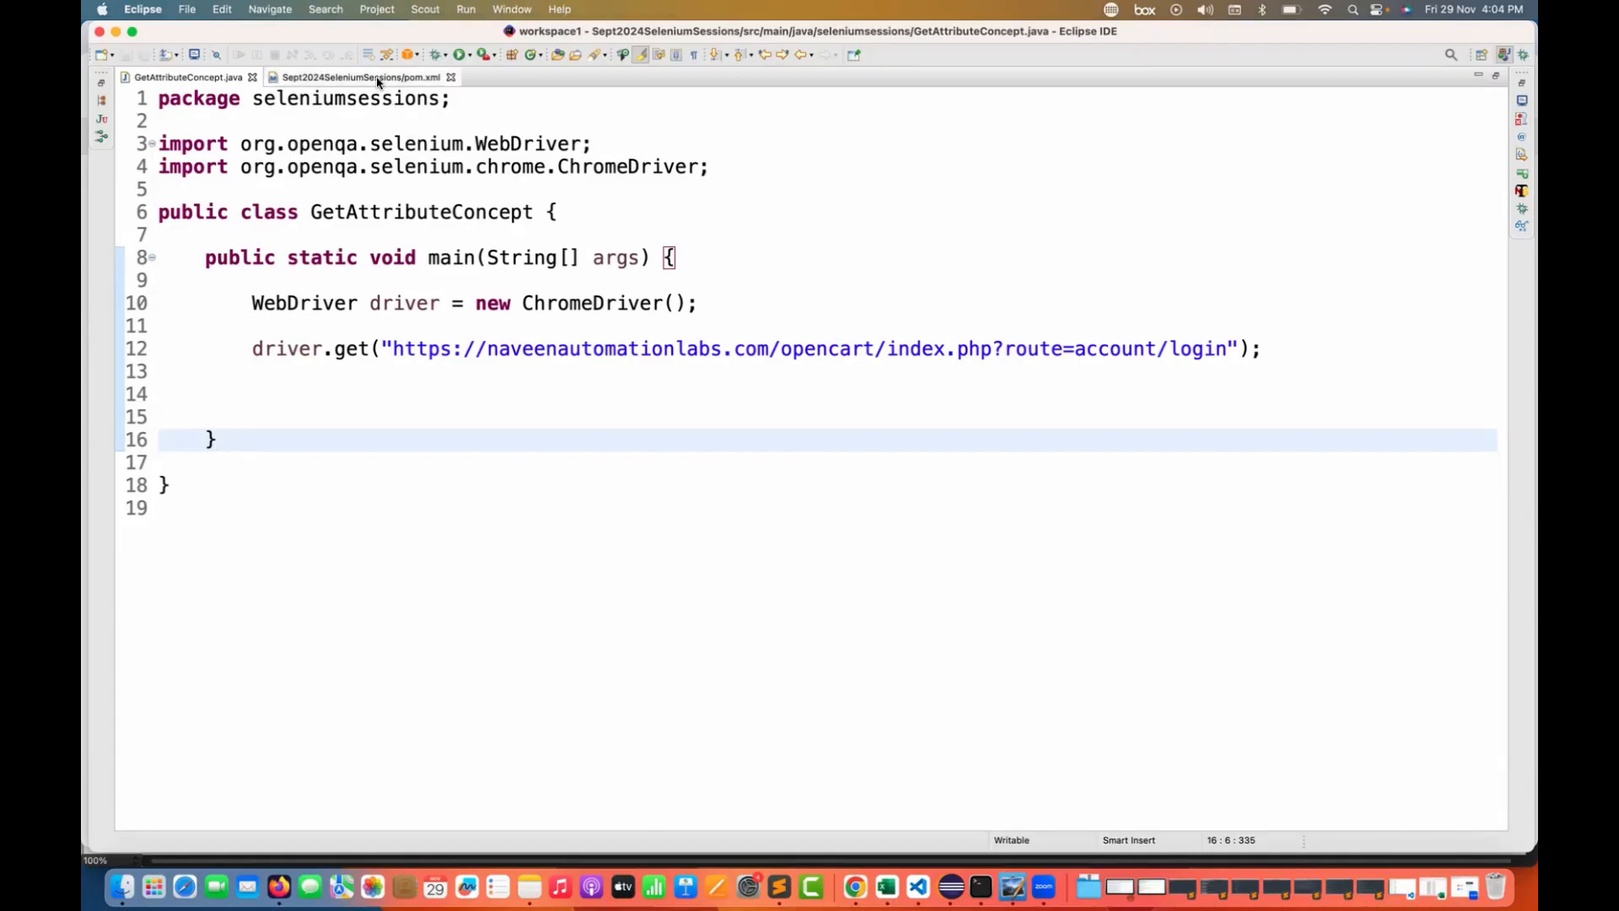
pyautogui.click(358, 76)
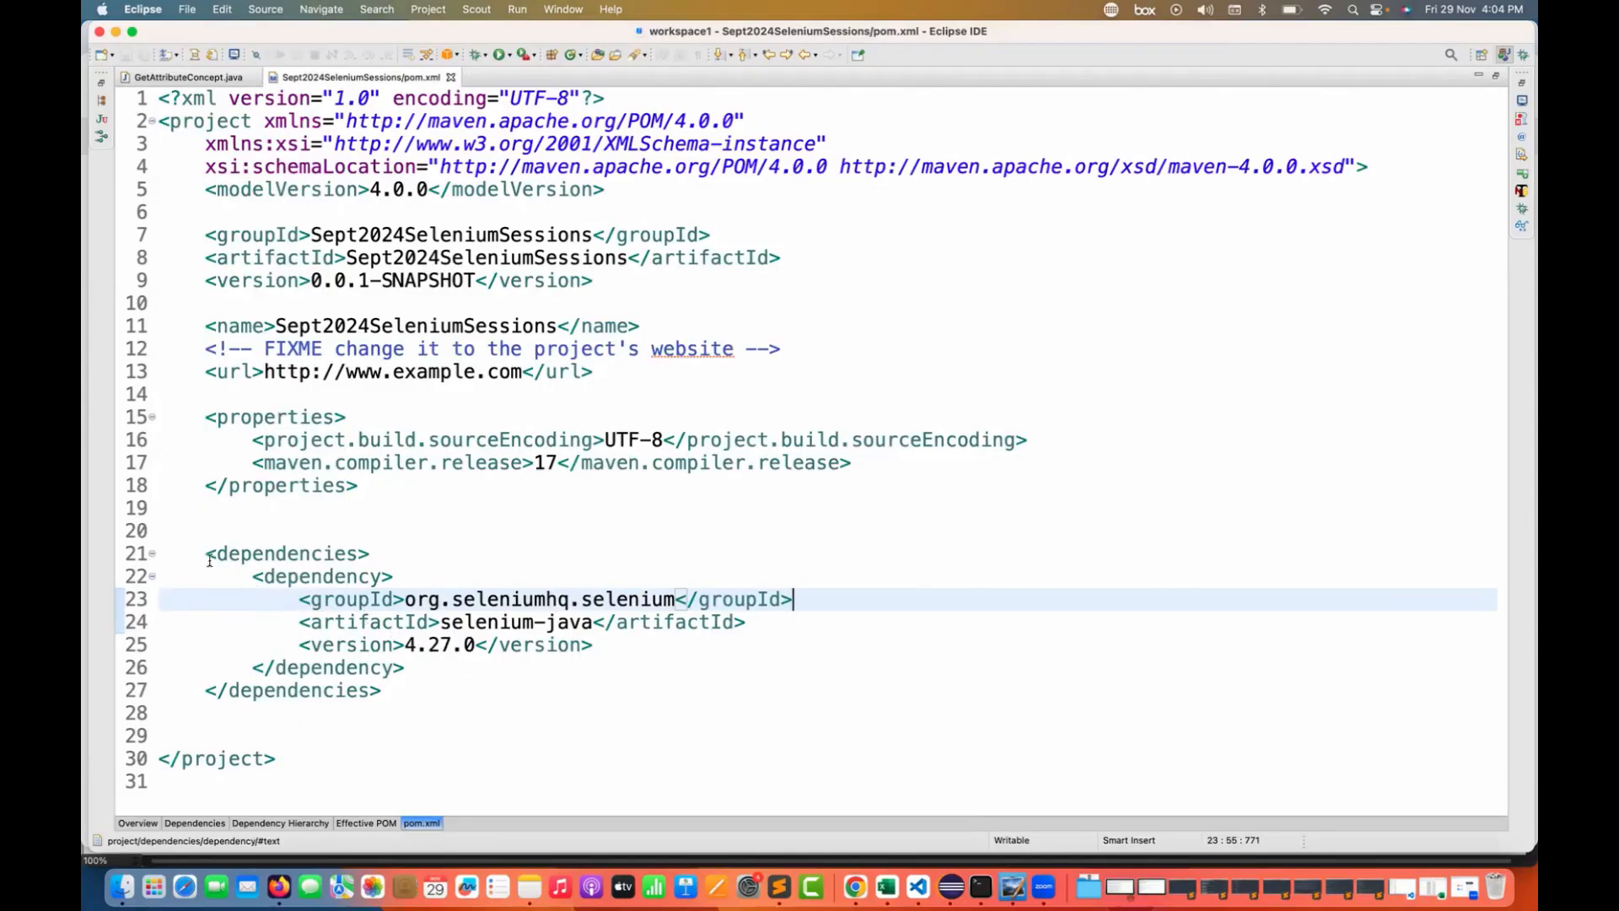
pyautogui.moveTo(204, 554); pyautogui.dragTo(381, 689)
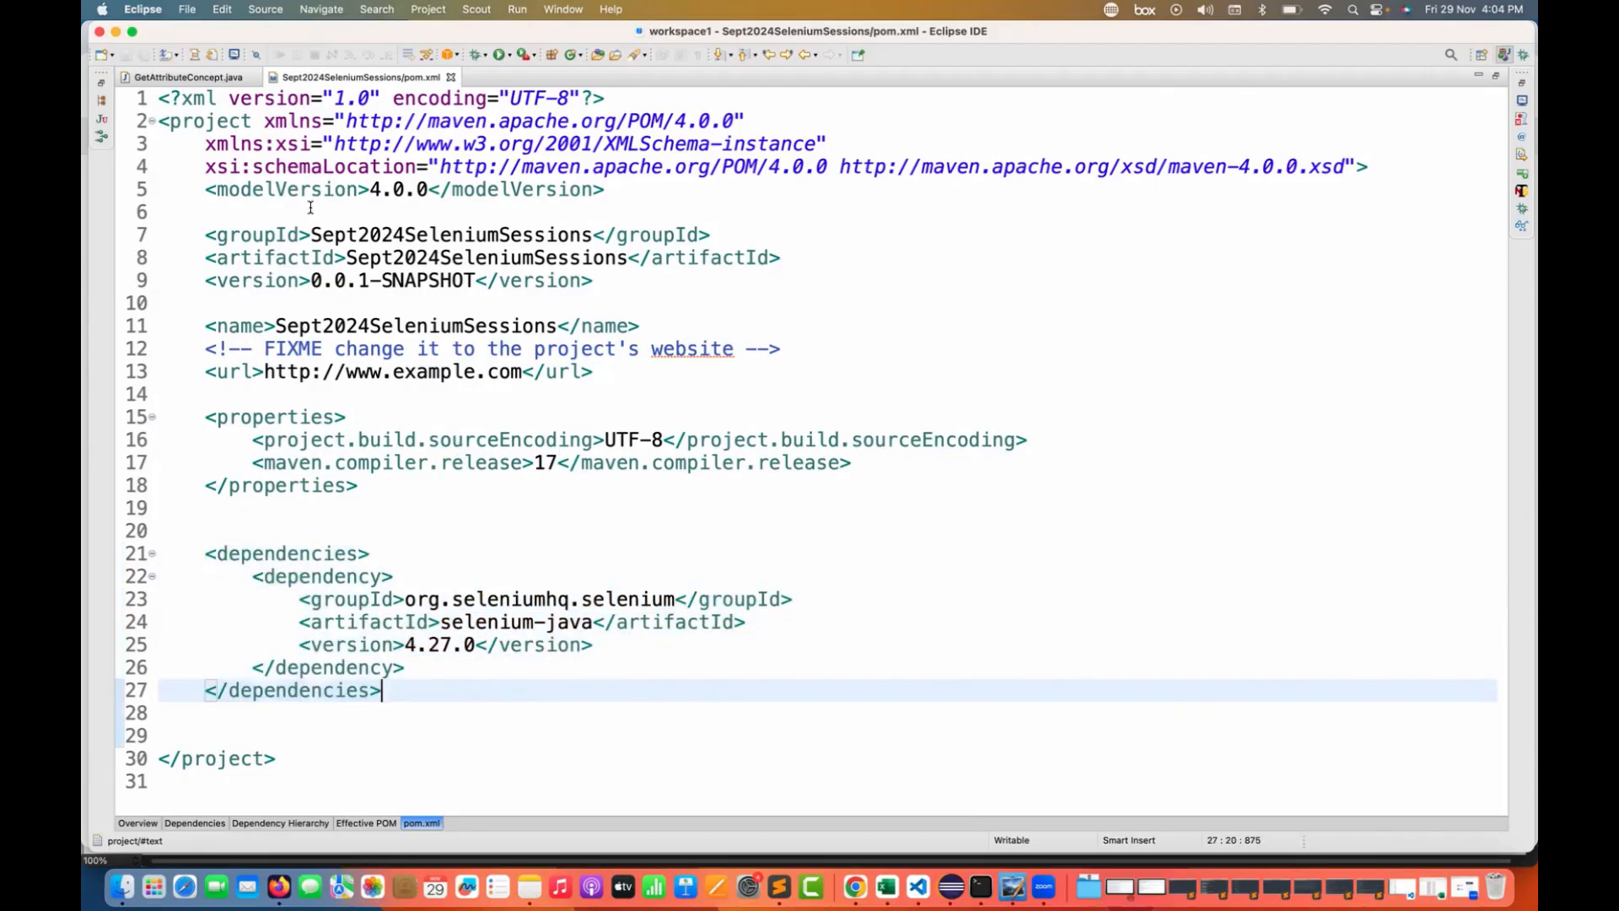
# Begin a new statement with 'driver.' on empty line 14 of GetAttributeConcept.
pyautogui.click(189, 76)
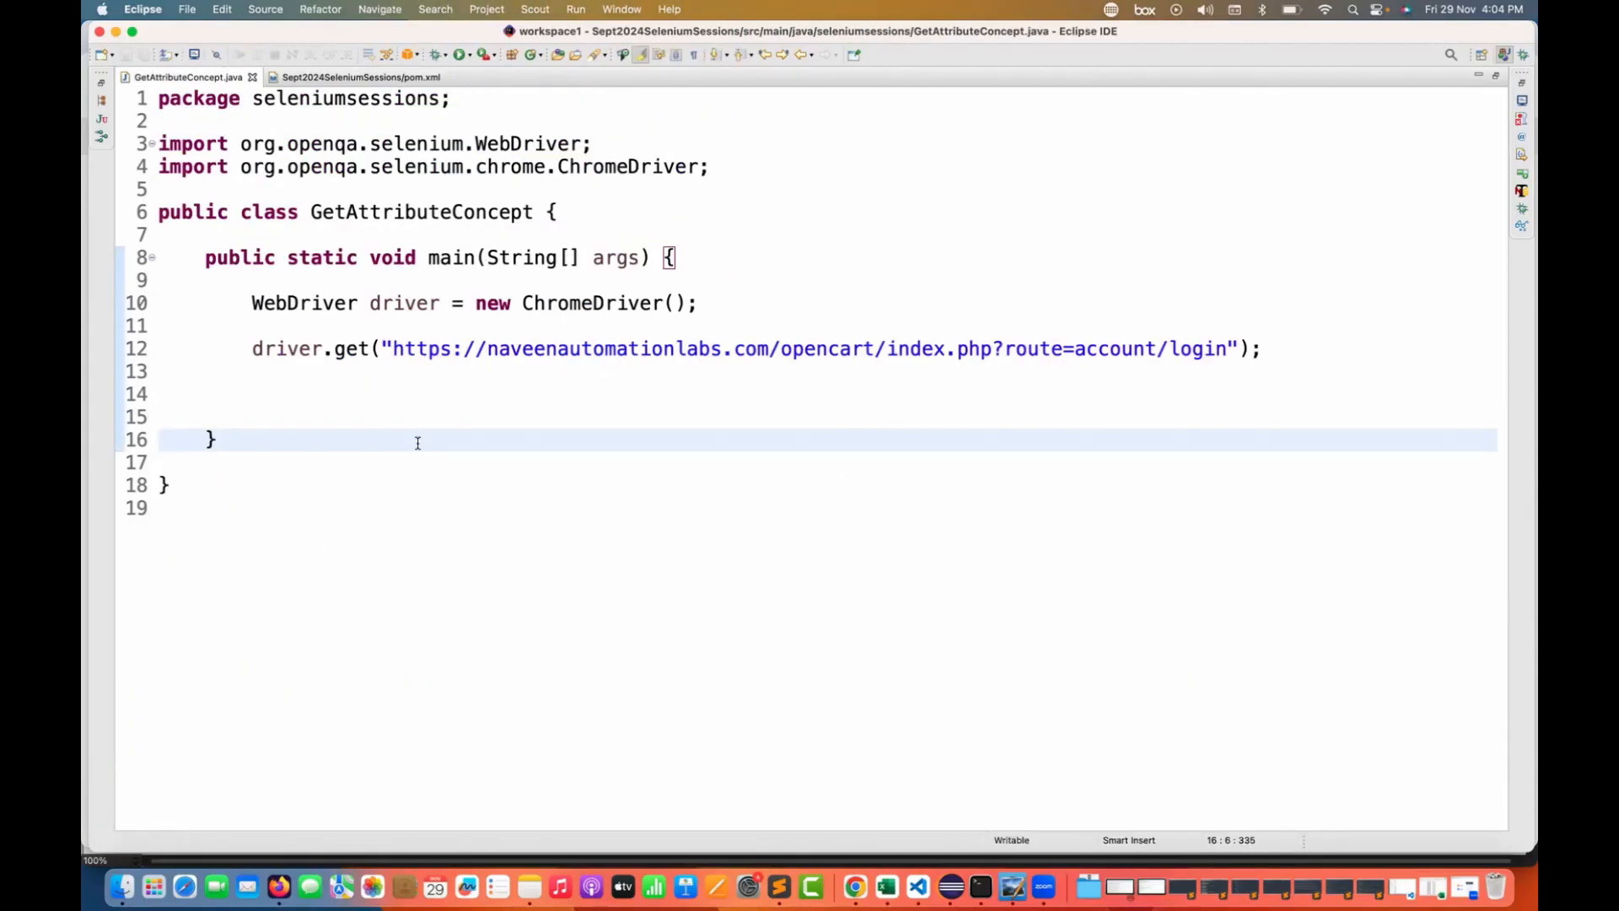
pyautogui.click(348, 393)
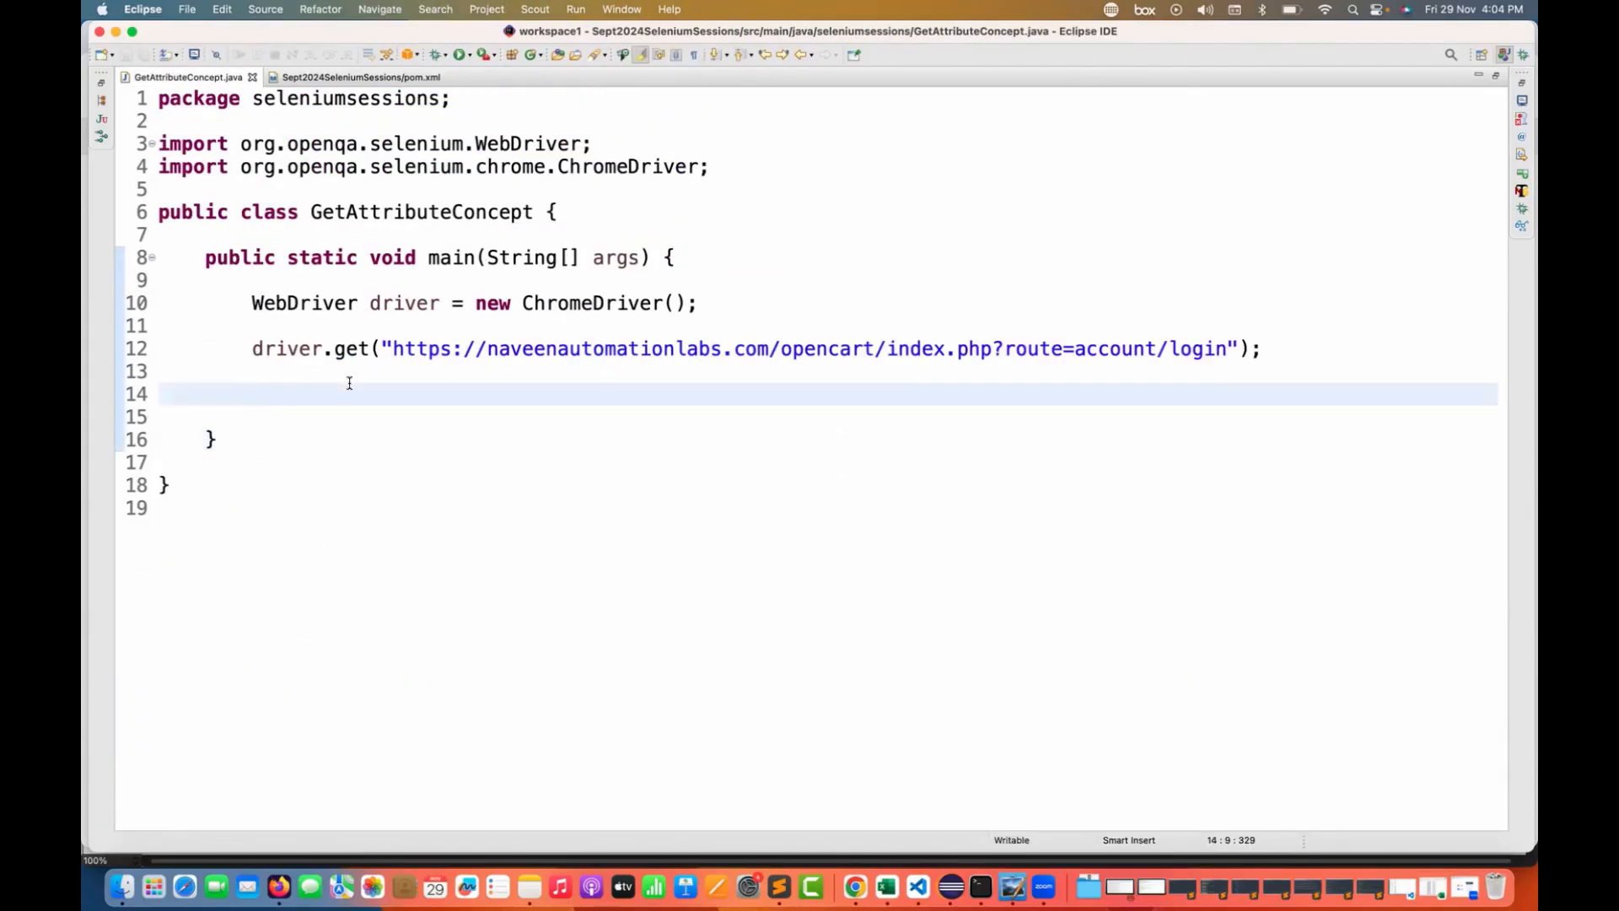
pyautogui.click(253, 393)
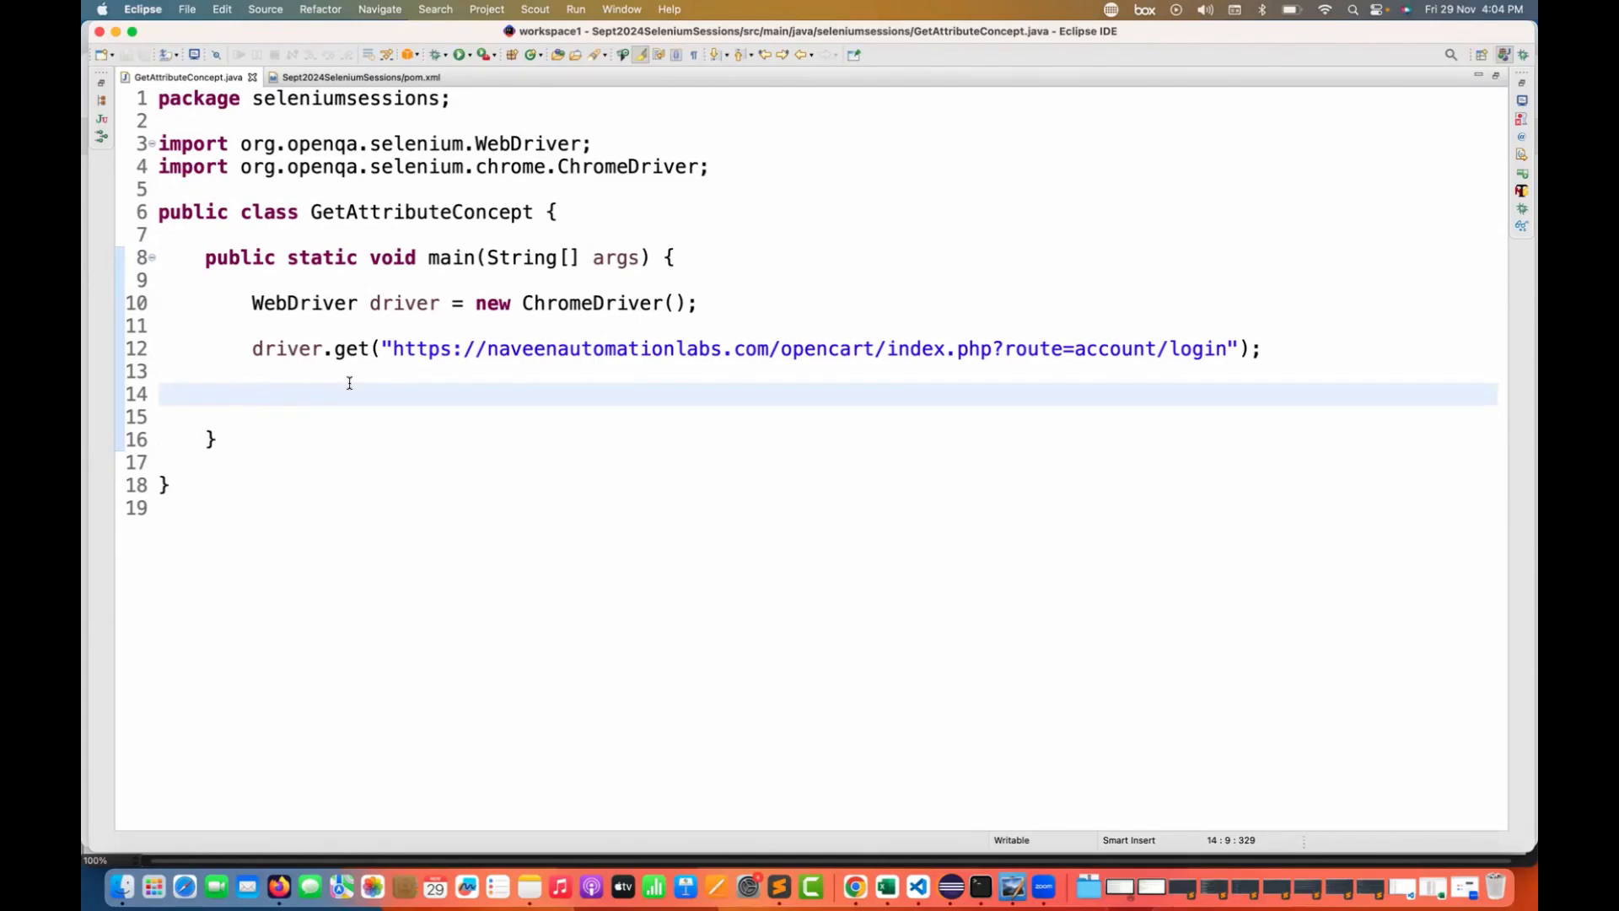
pyautogui.write('driver.')
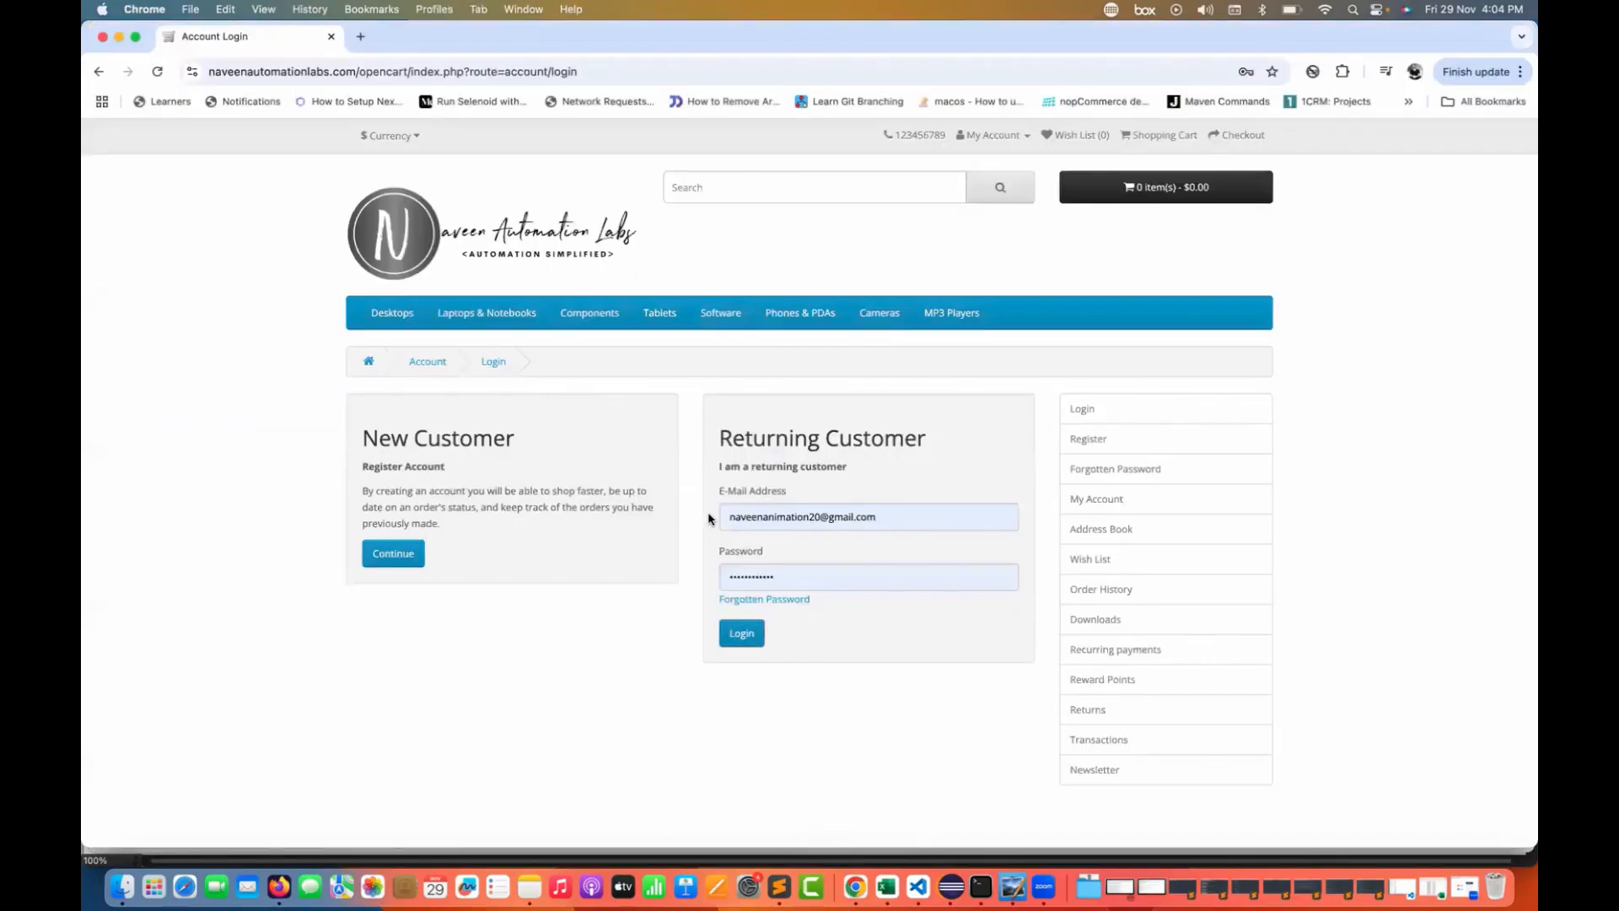
# Inspect the login page's email input (id input-email, name email) in Chrome DevTools.
pyautogui.rightClick(710, 517)
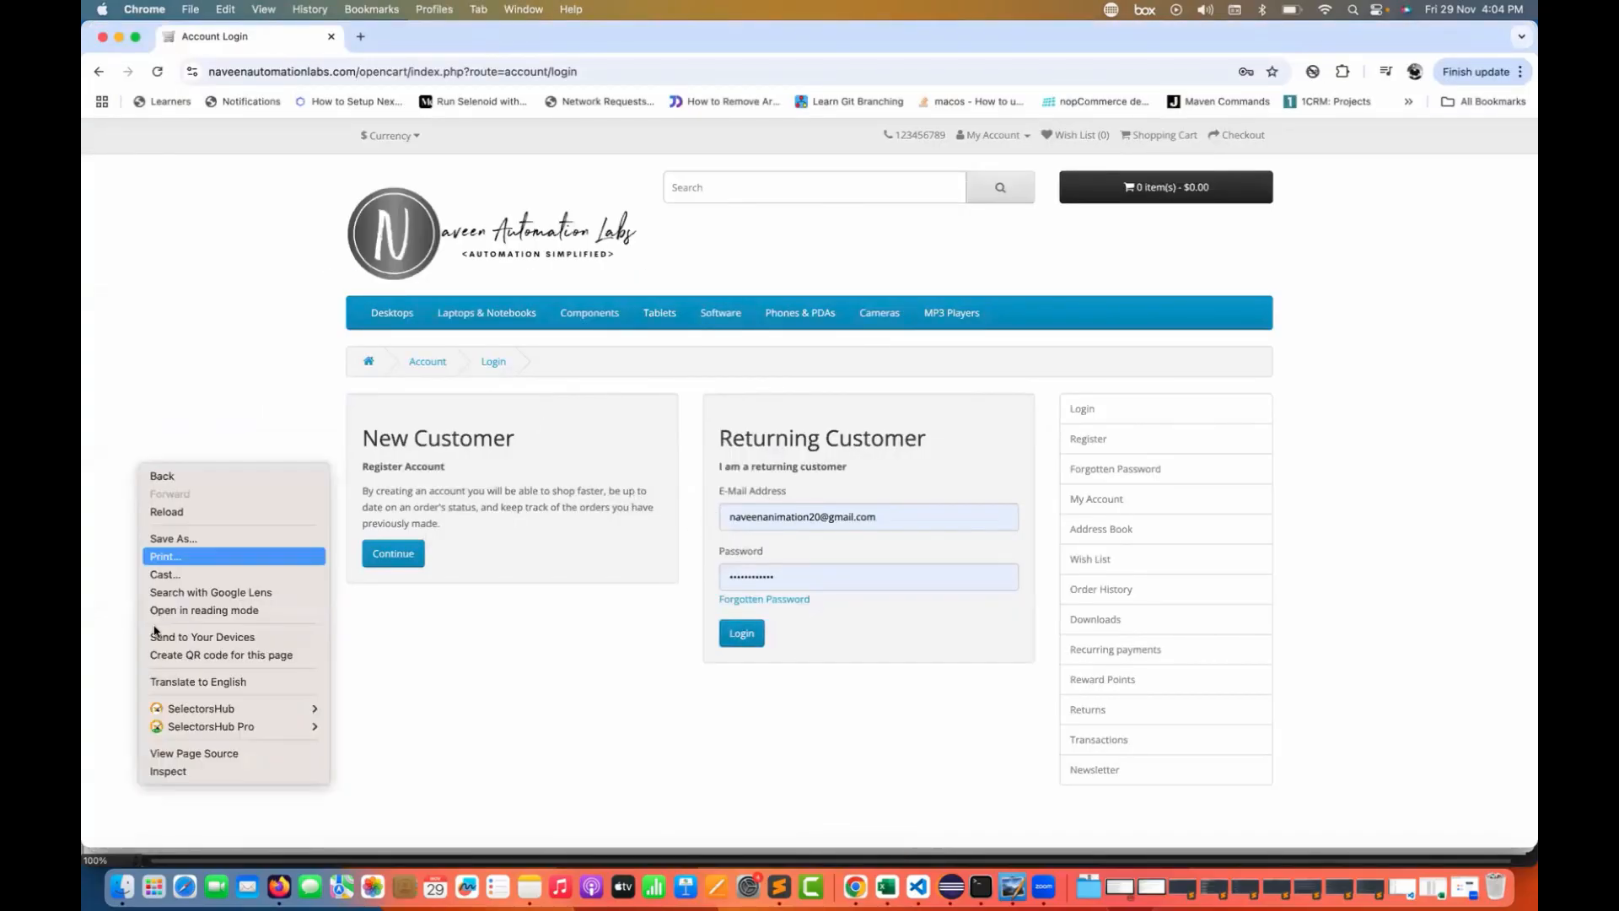
pyautogui.click(167, 771)
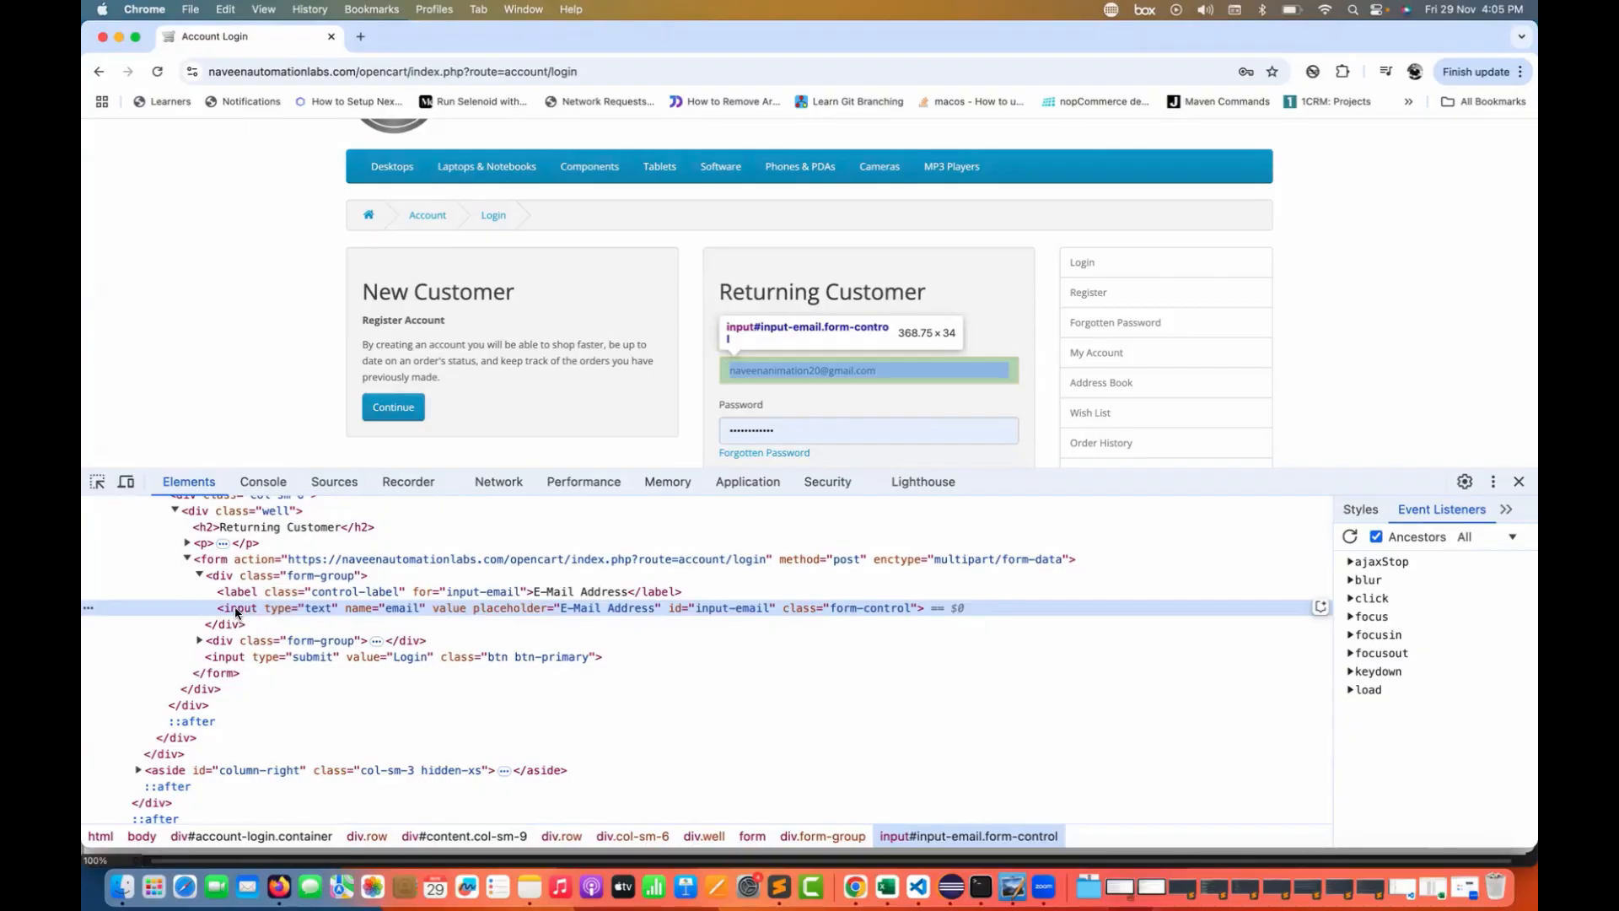
pyautogui.moveTo(686, 611)
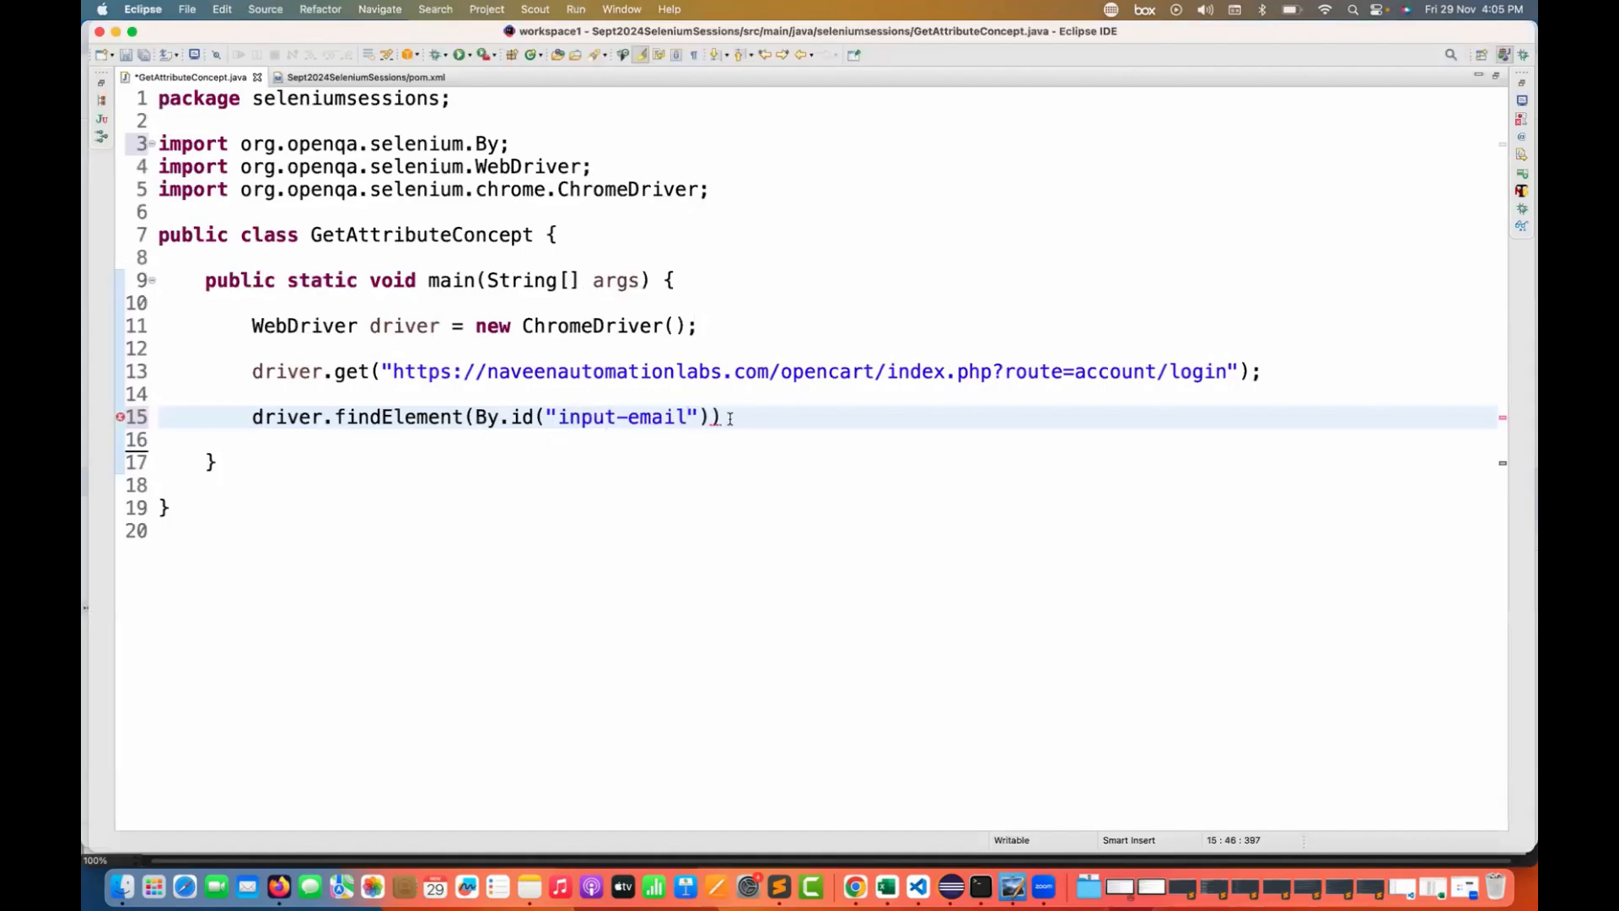
# Complete line 15 as driver.findElement(By.id("input-email")).getAttribute("name");.
pyautogui.write('.get')
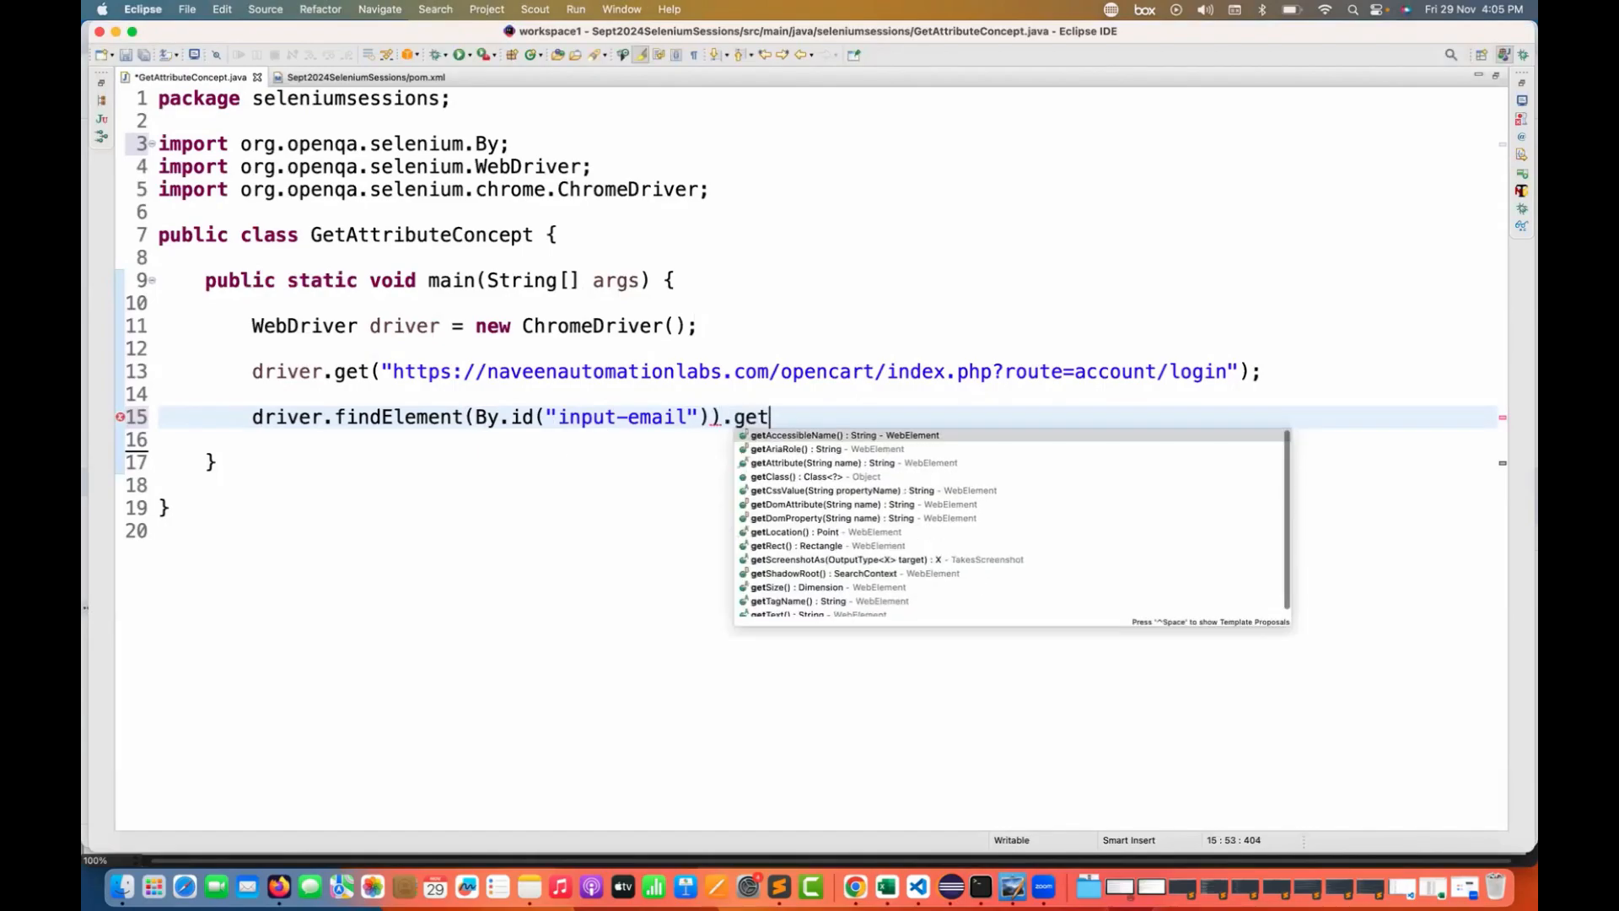
pyautogui.write('Att')
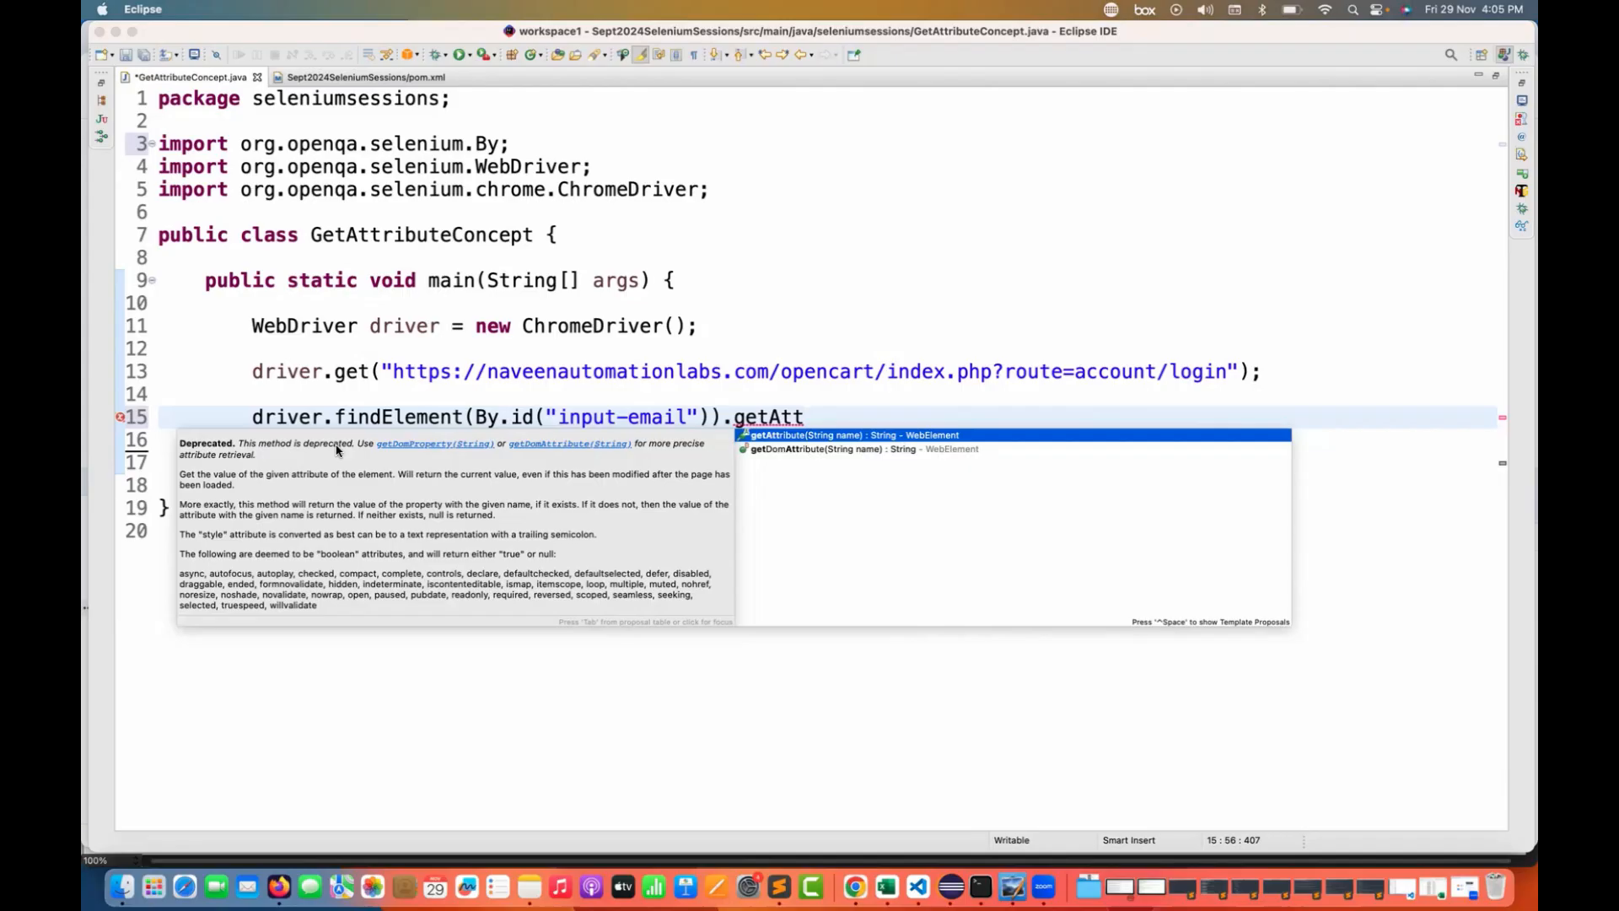
pyautogui.moveTo(403, 452)
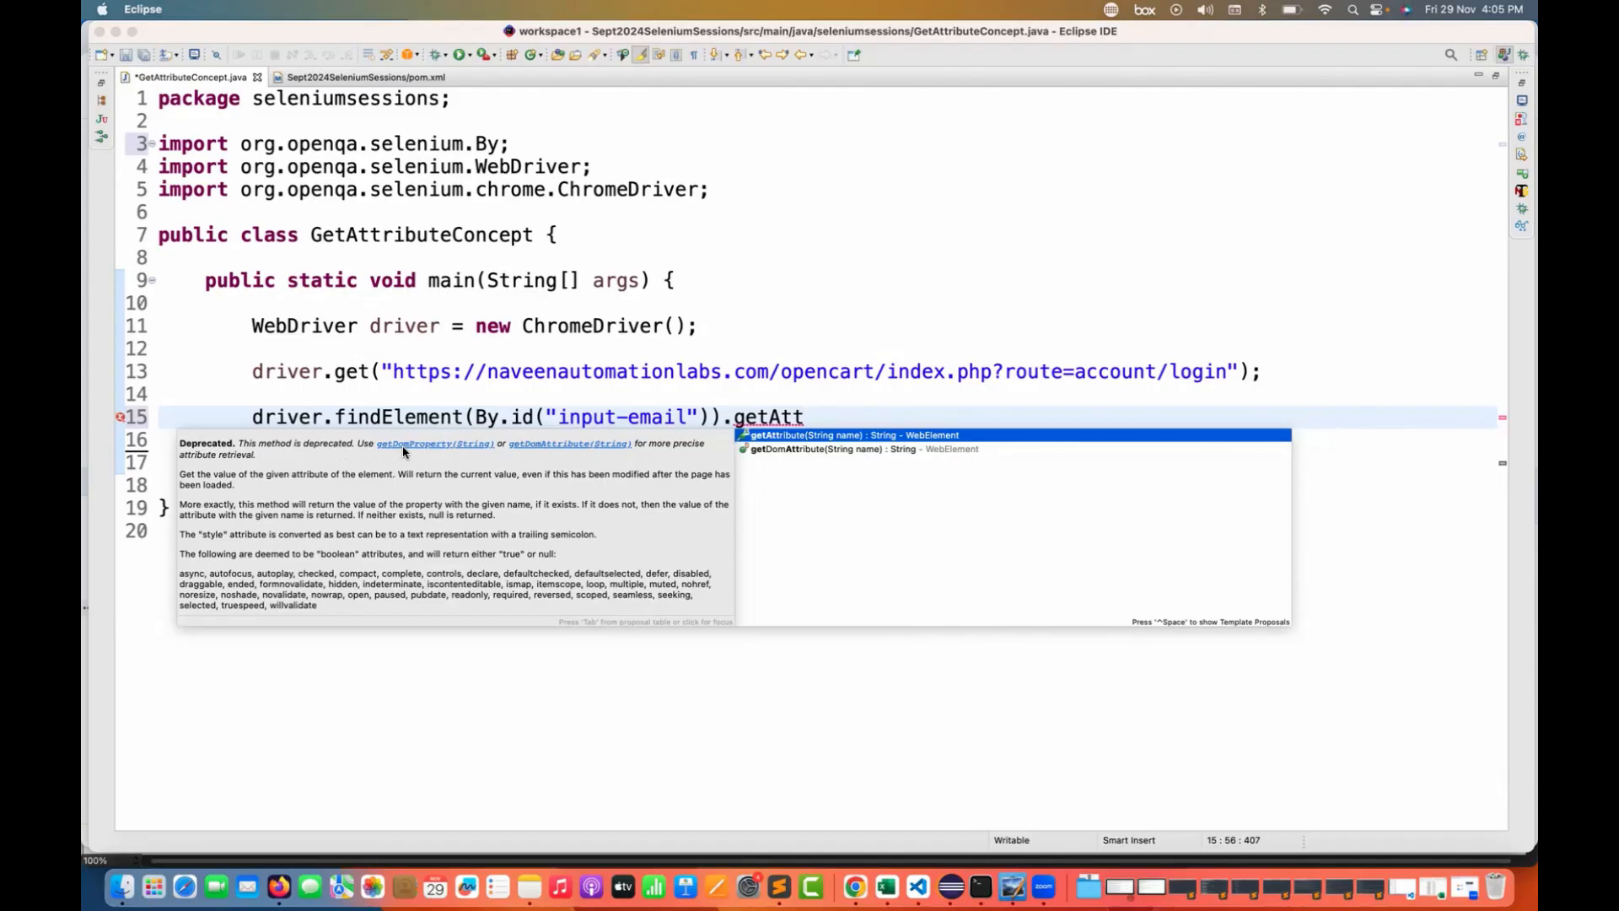
pyautogui.moveTo(569, 452)
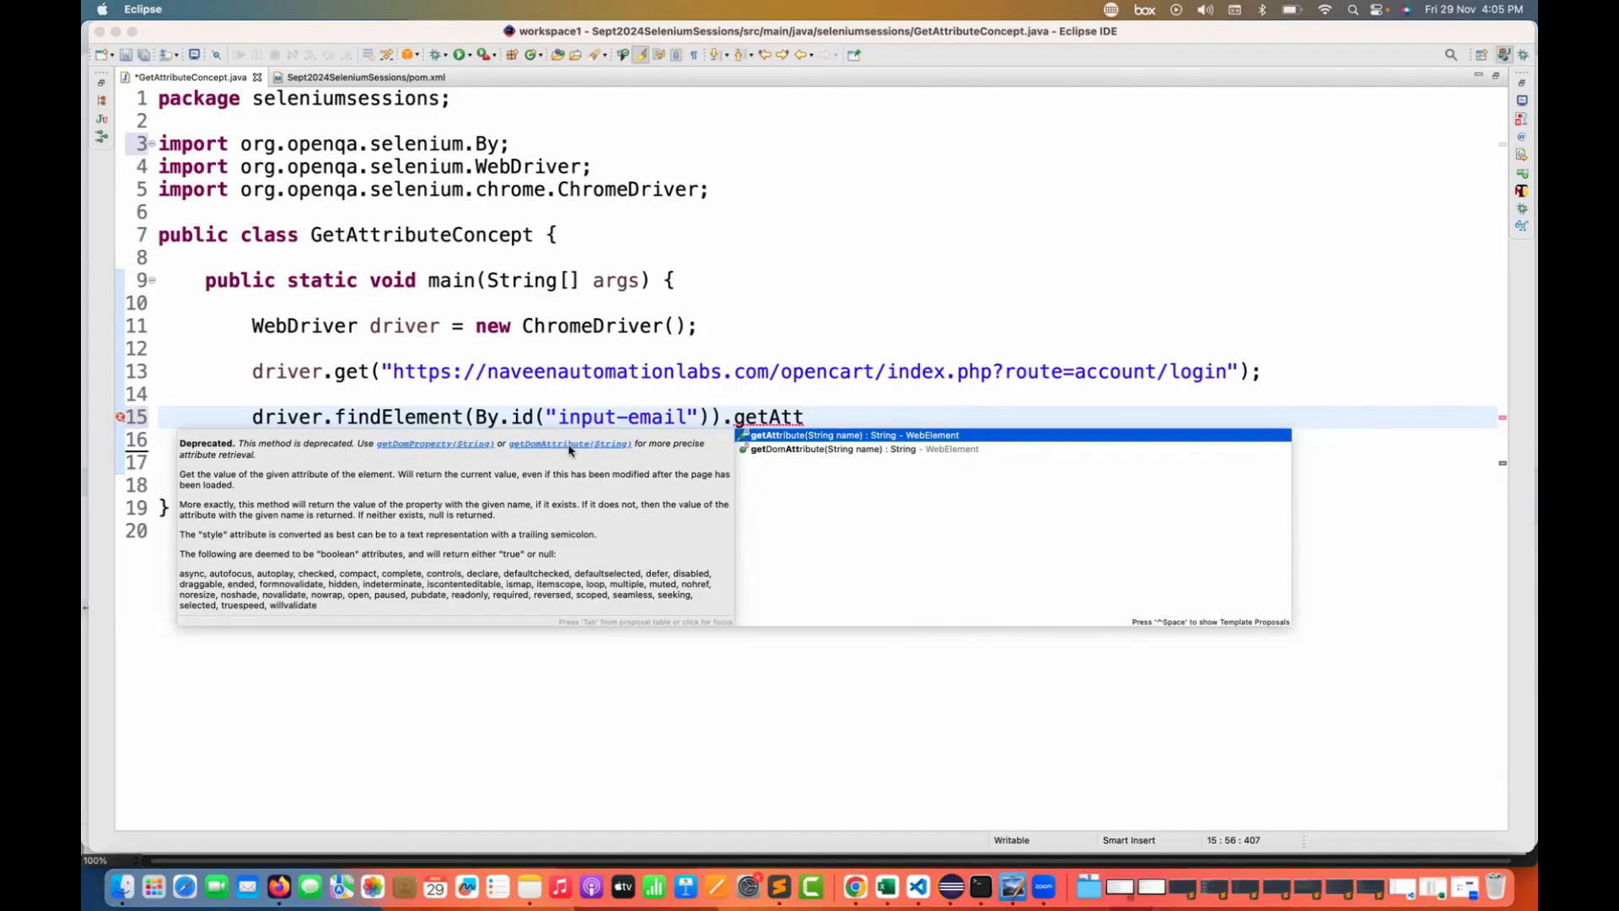
pyautogui.moveTo(241, 465)
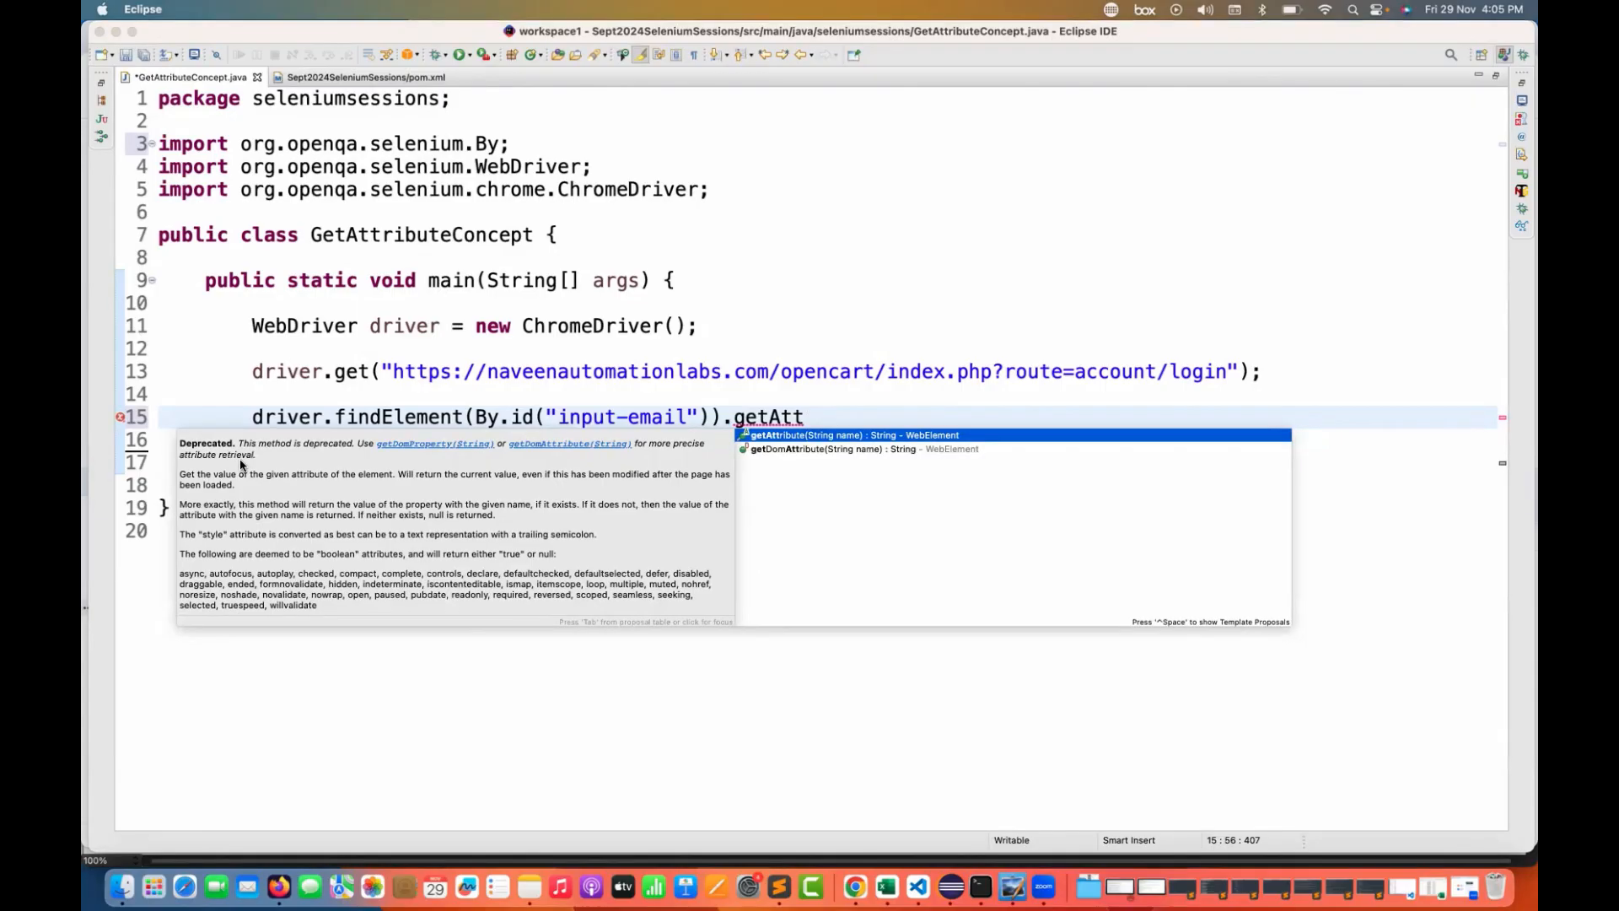
pyautogui.moveTo(820, 563)
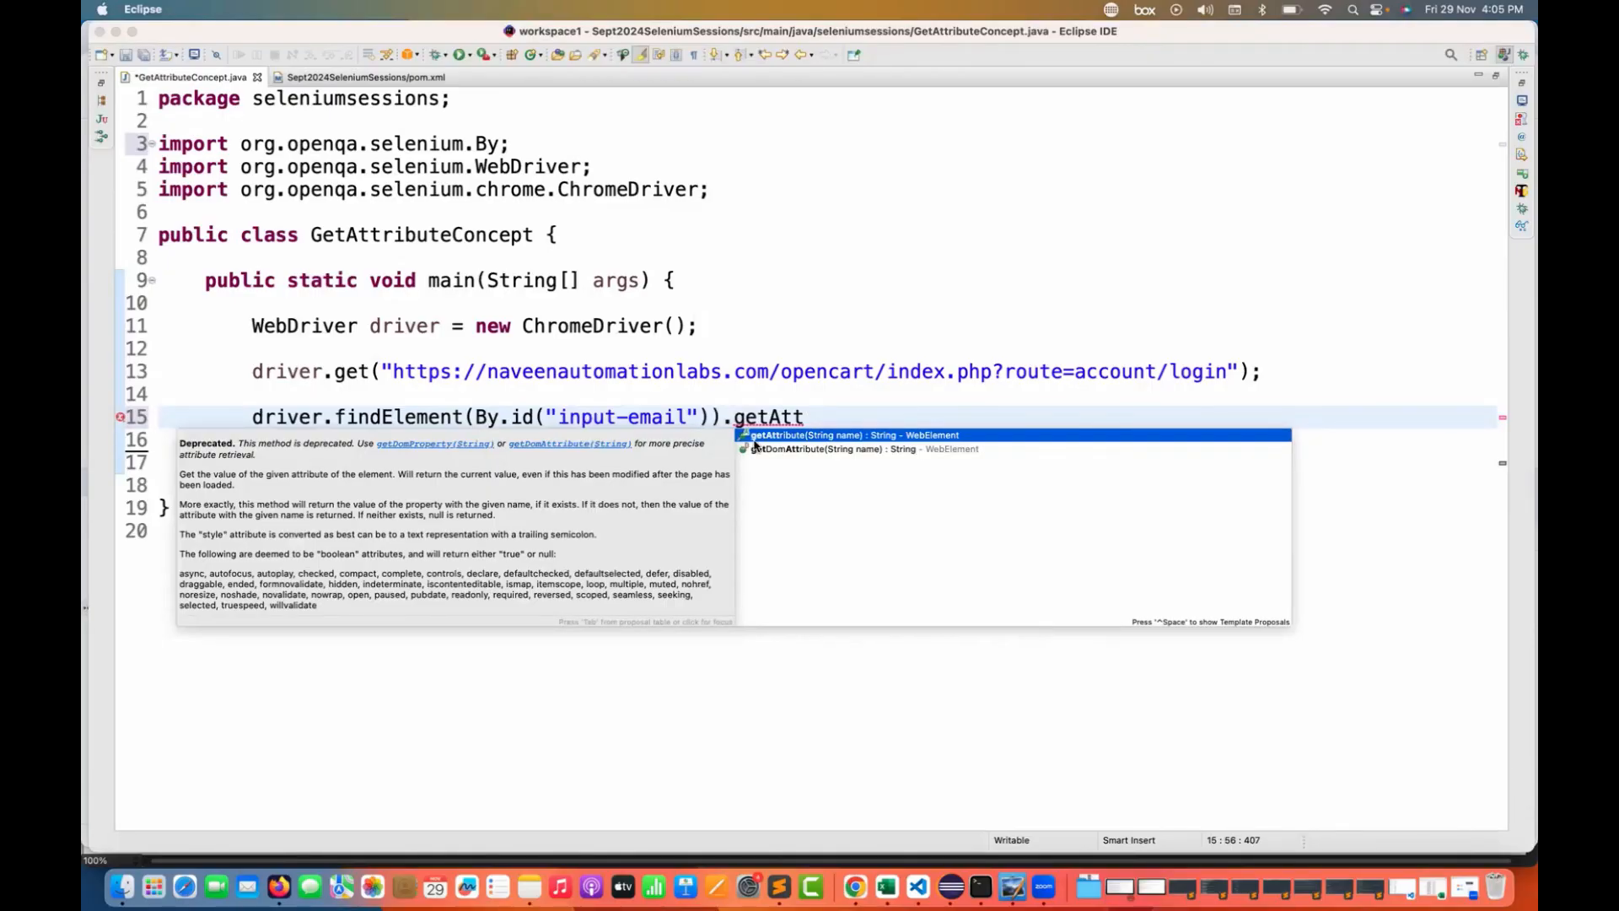
pyautogui.click(852, 435)
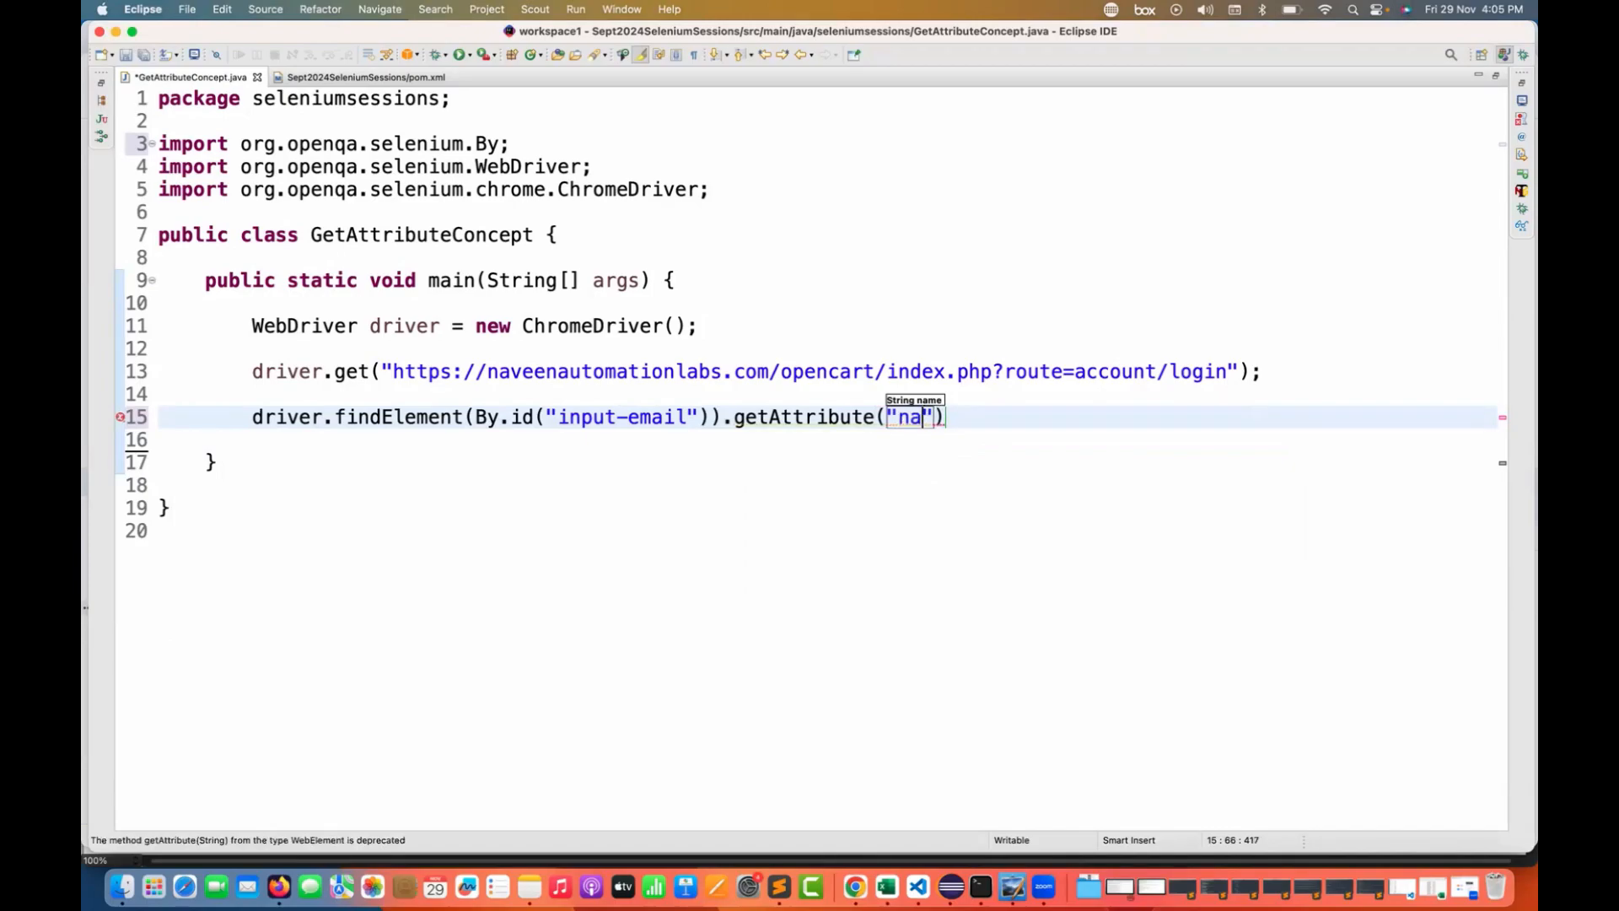
pyautogui.write('me");')
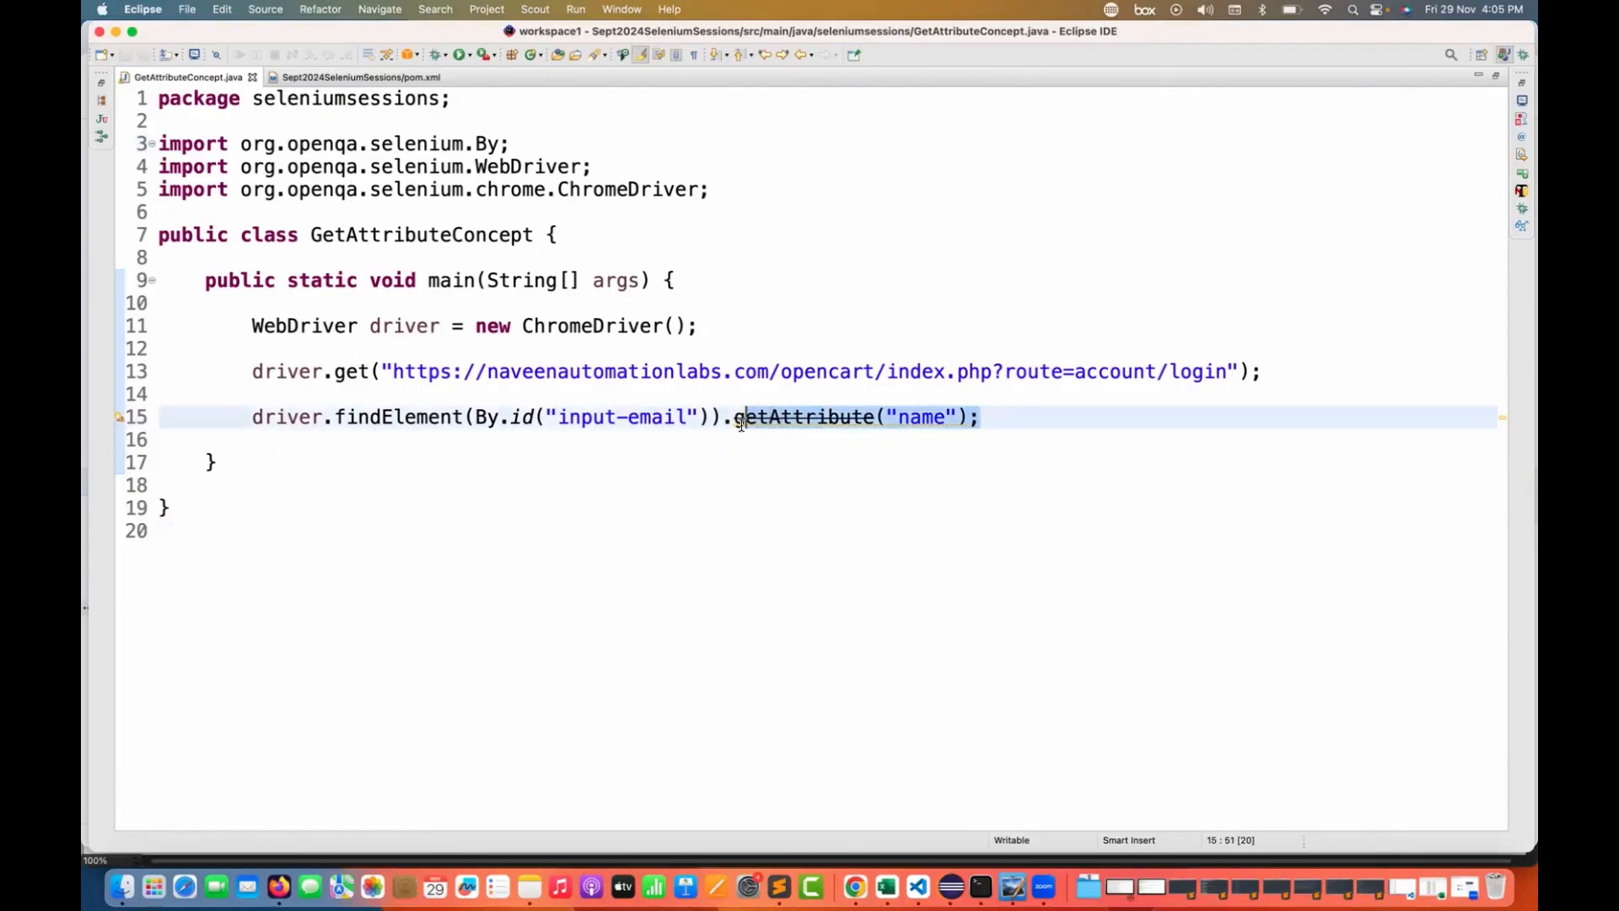
# Store getDomAttribute("placeholder") of input-email in String placeholderVal and print it.
pyautogui.write('d')
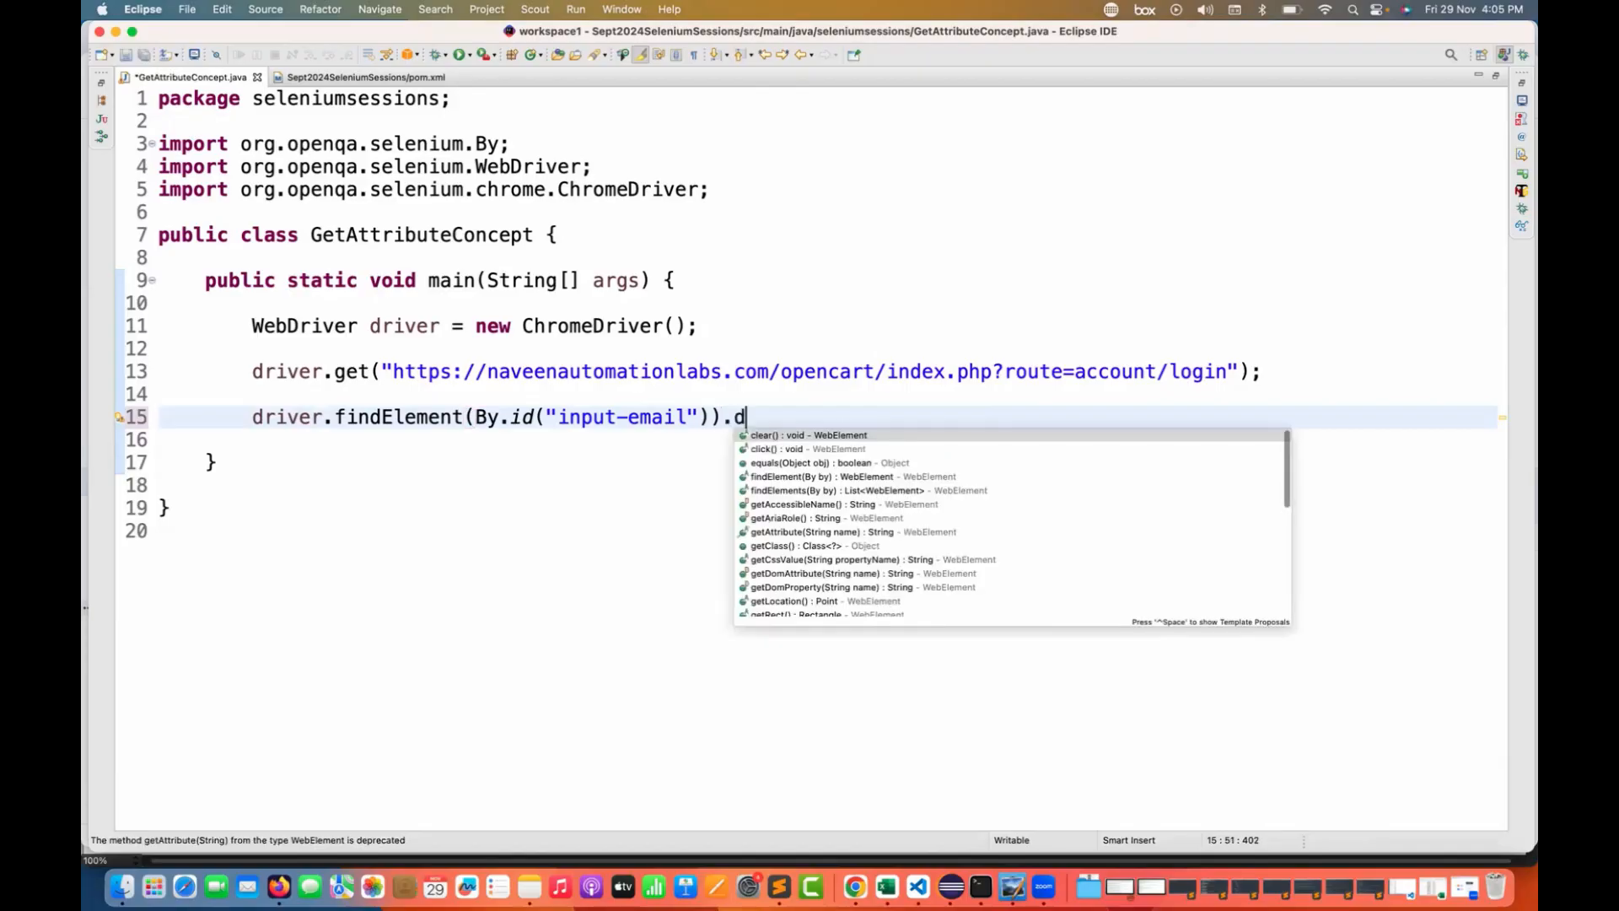
pyautogui.write('om')
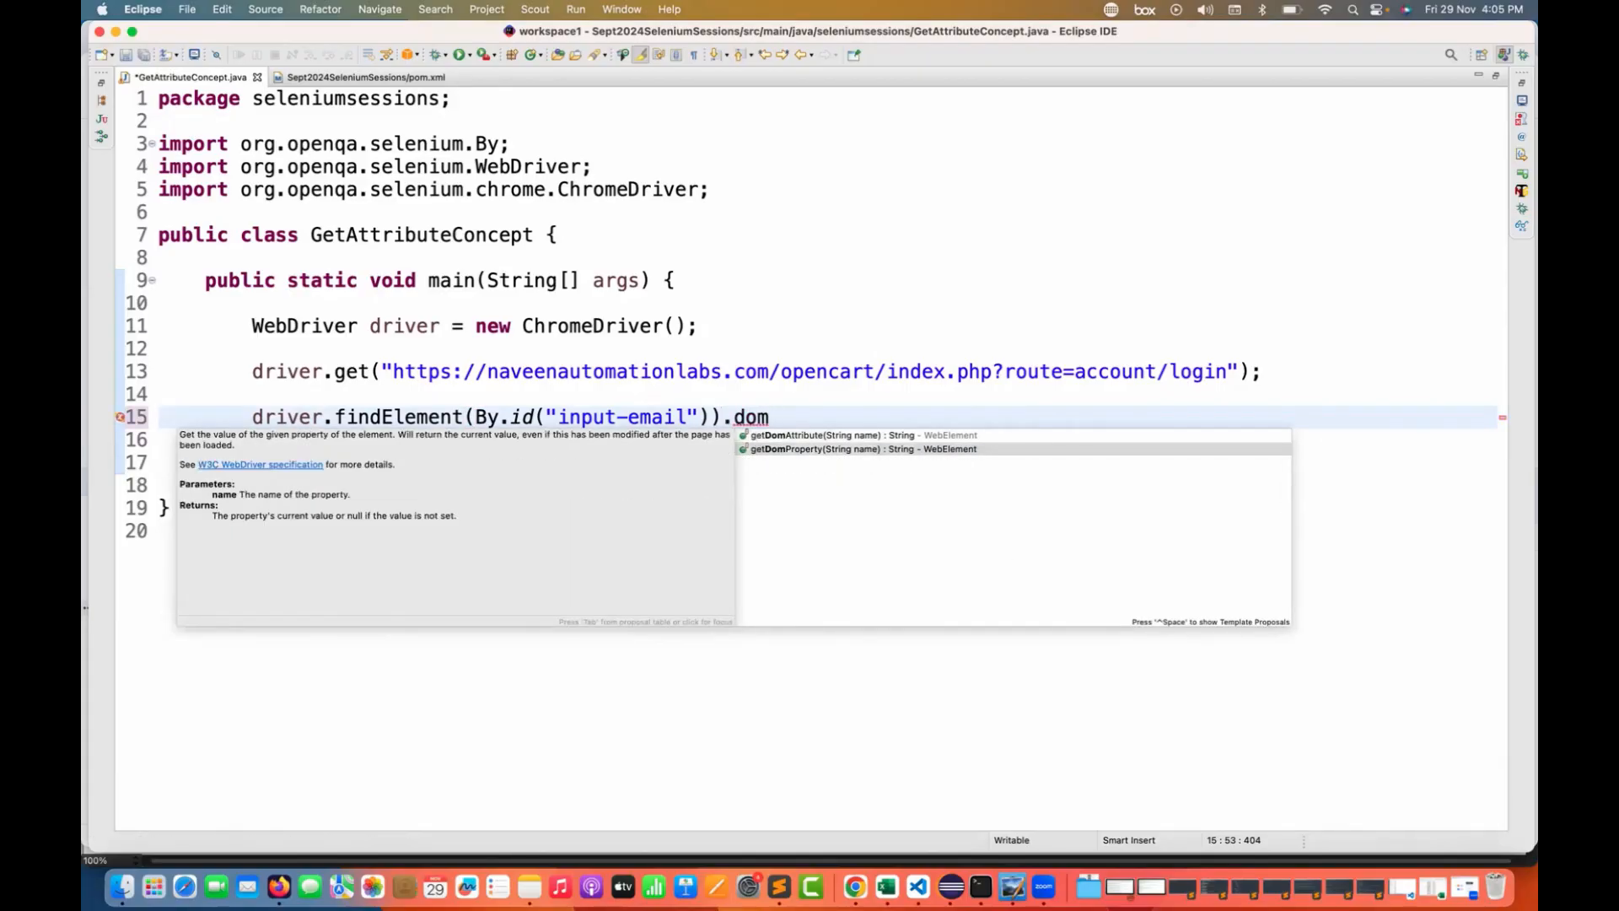
pyautogui.click(816, 436)
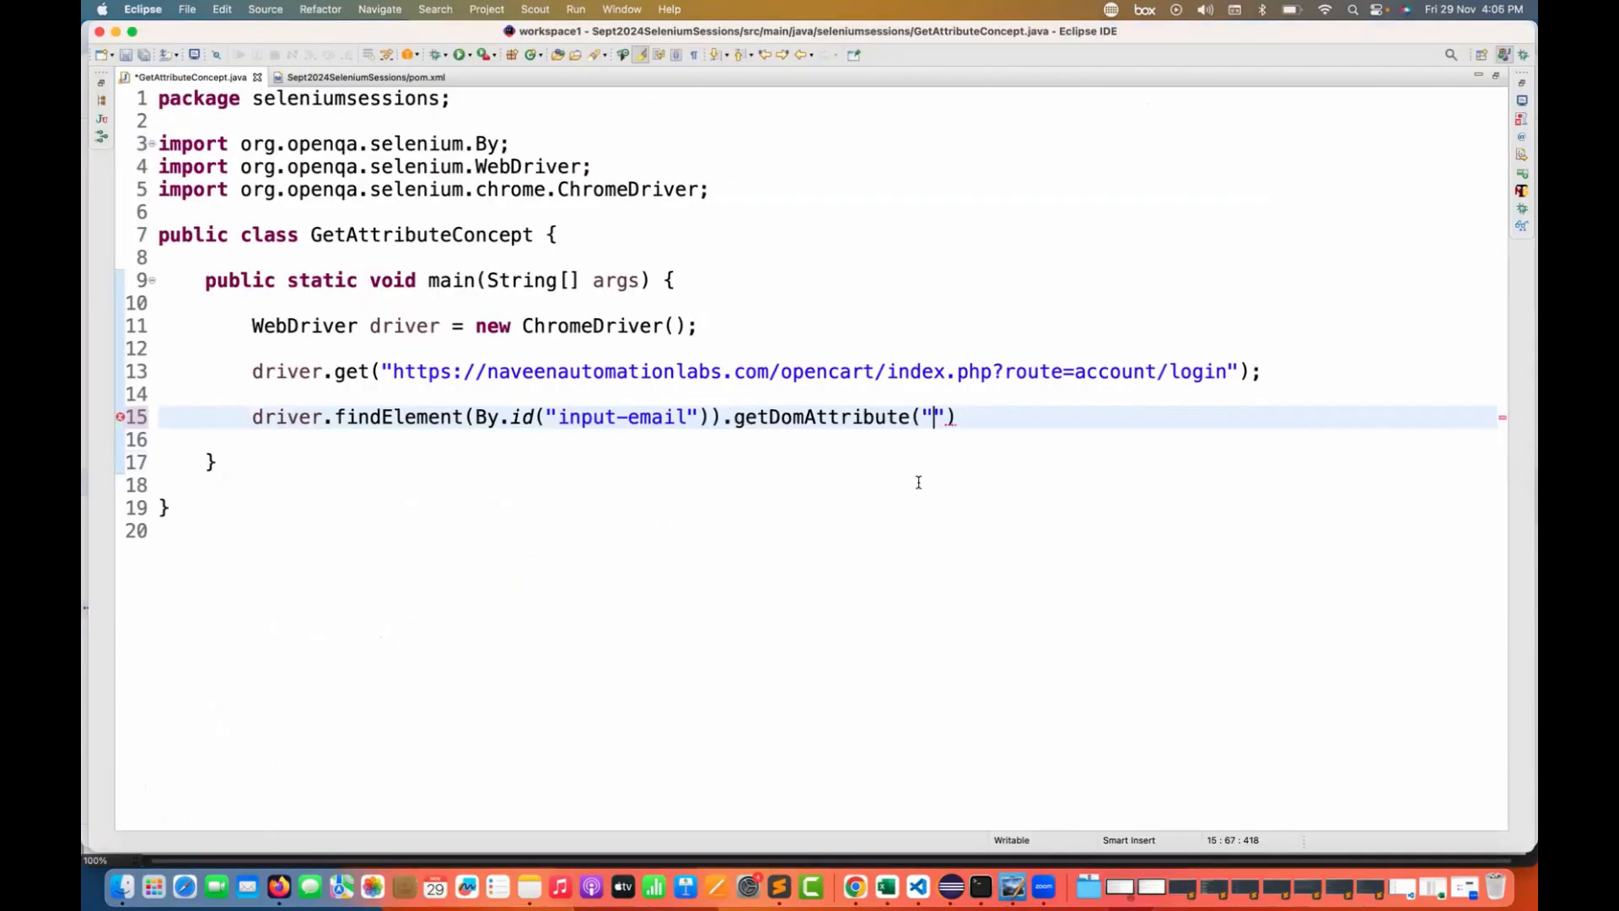
pyautogui.write('placeholder')
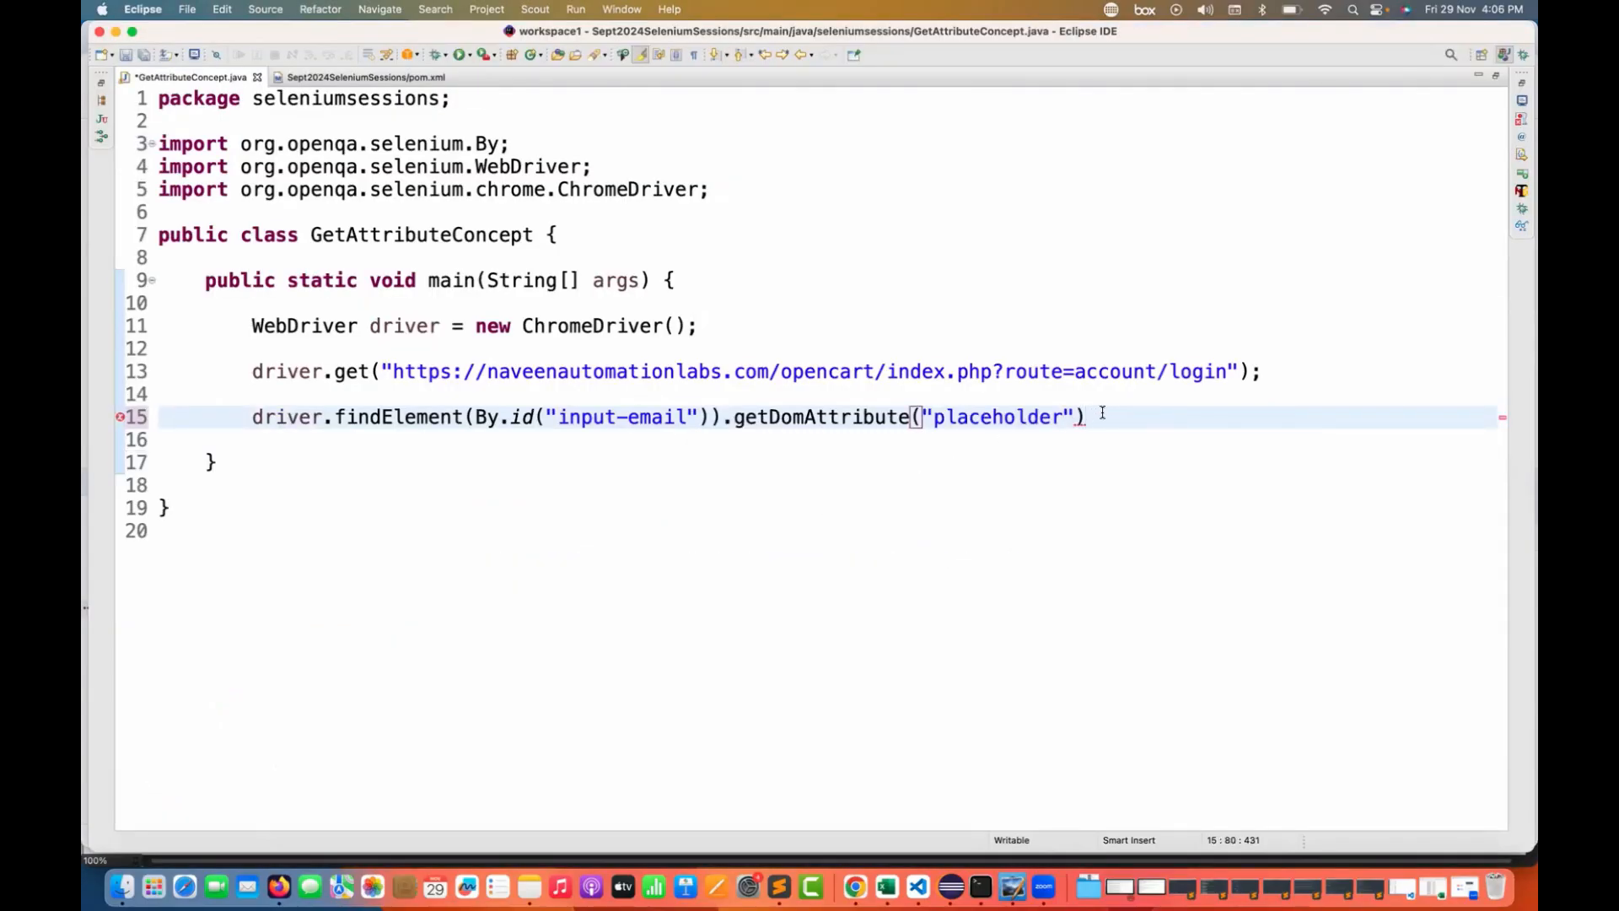
pyautogui.write(';')
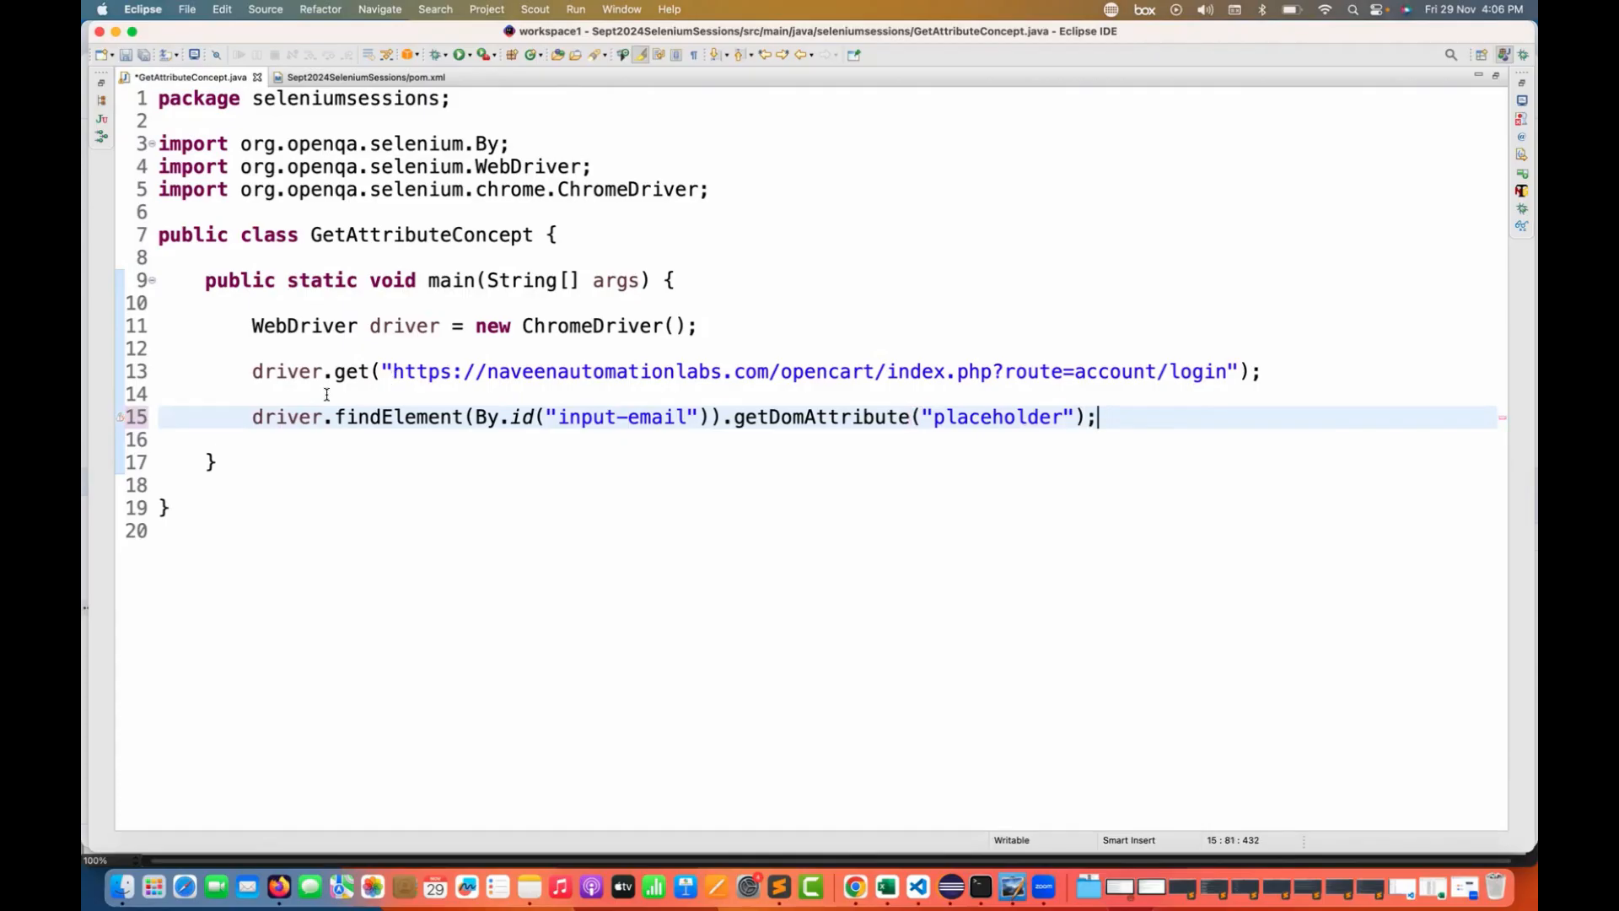
pyautogui.write('String')
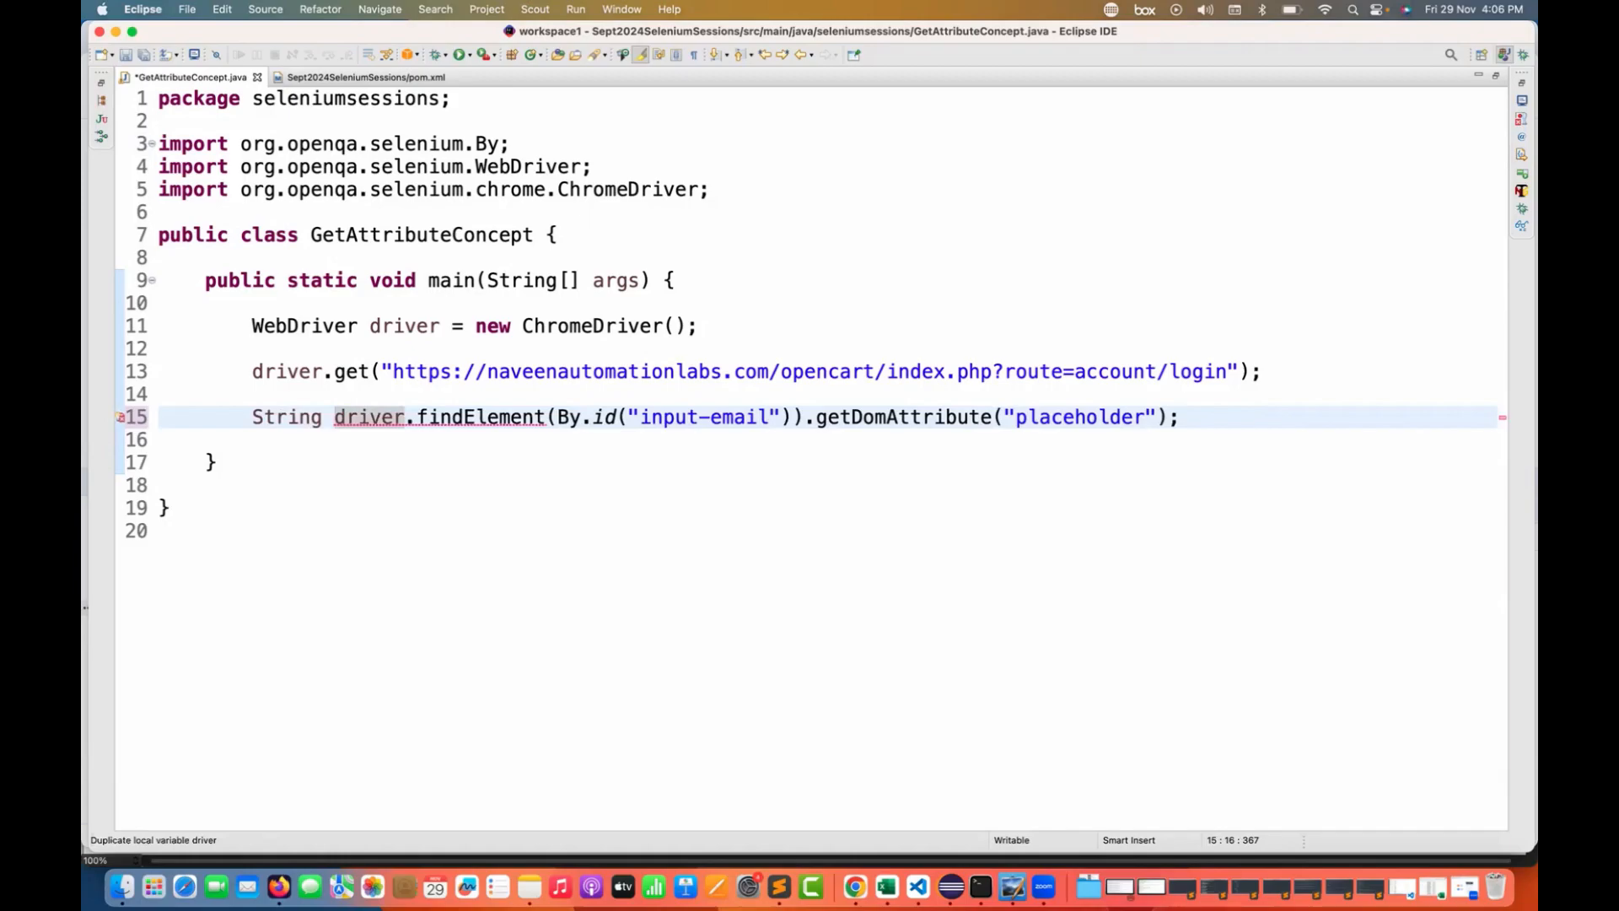
pyautogui.write('placeholderVal =')
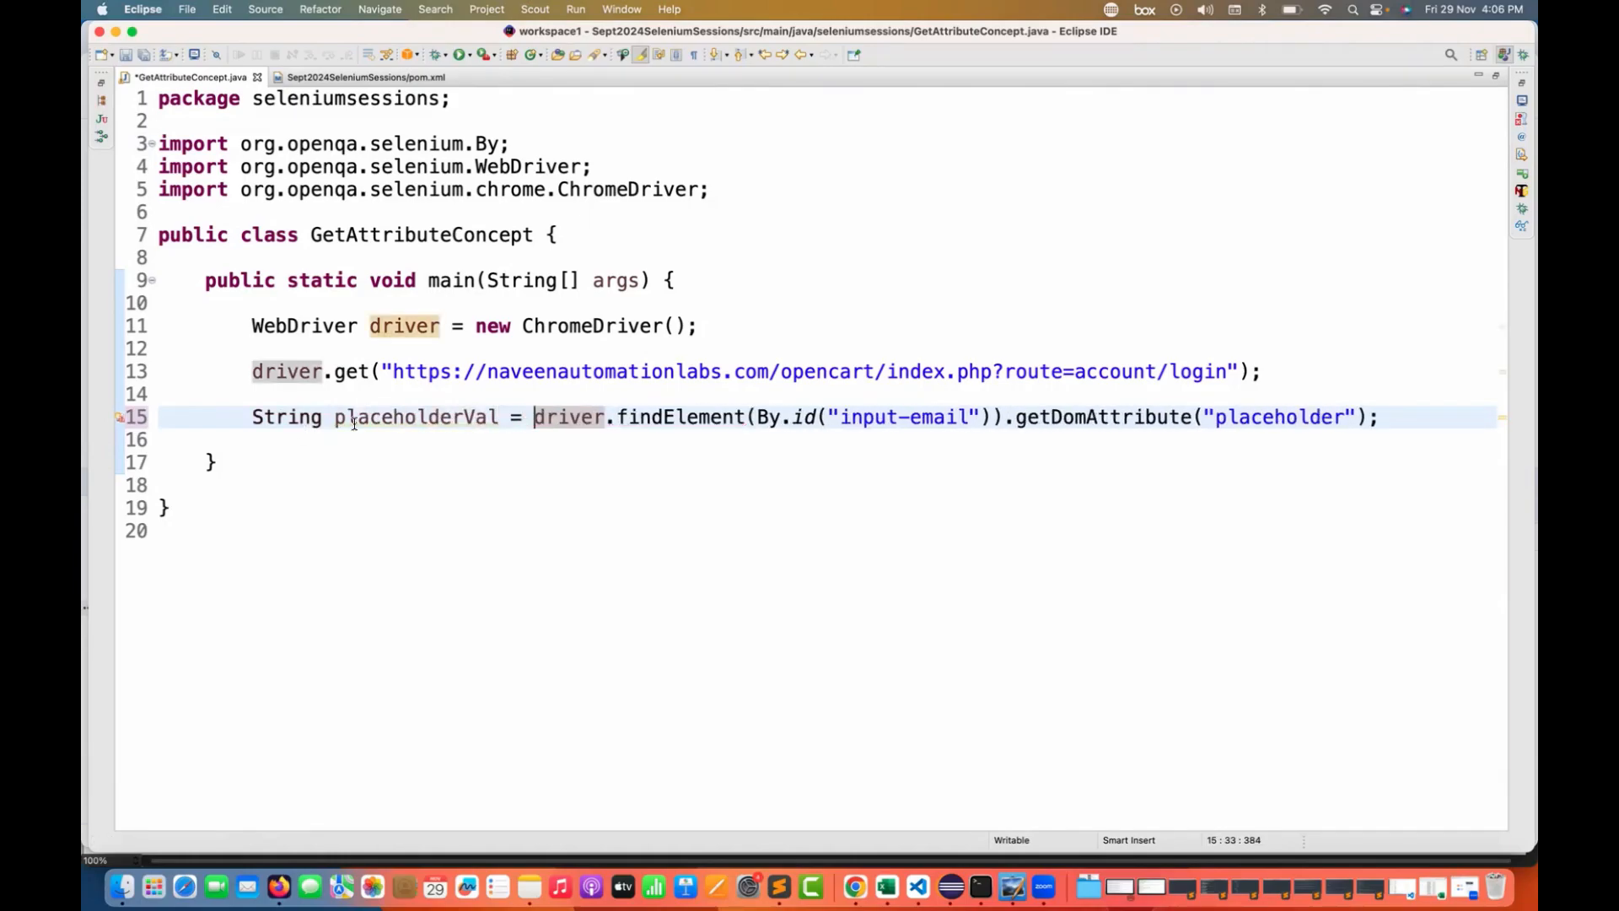
pyautogui.click(415, 417)
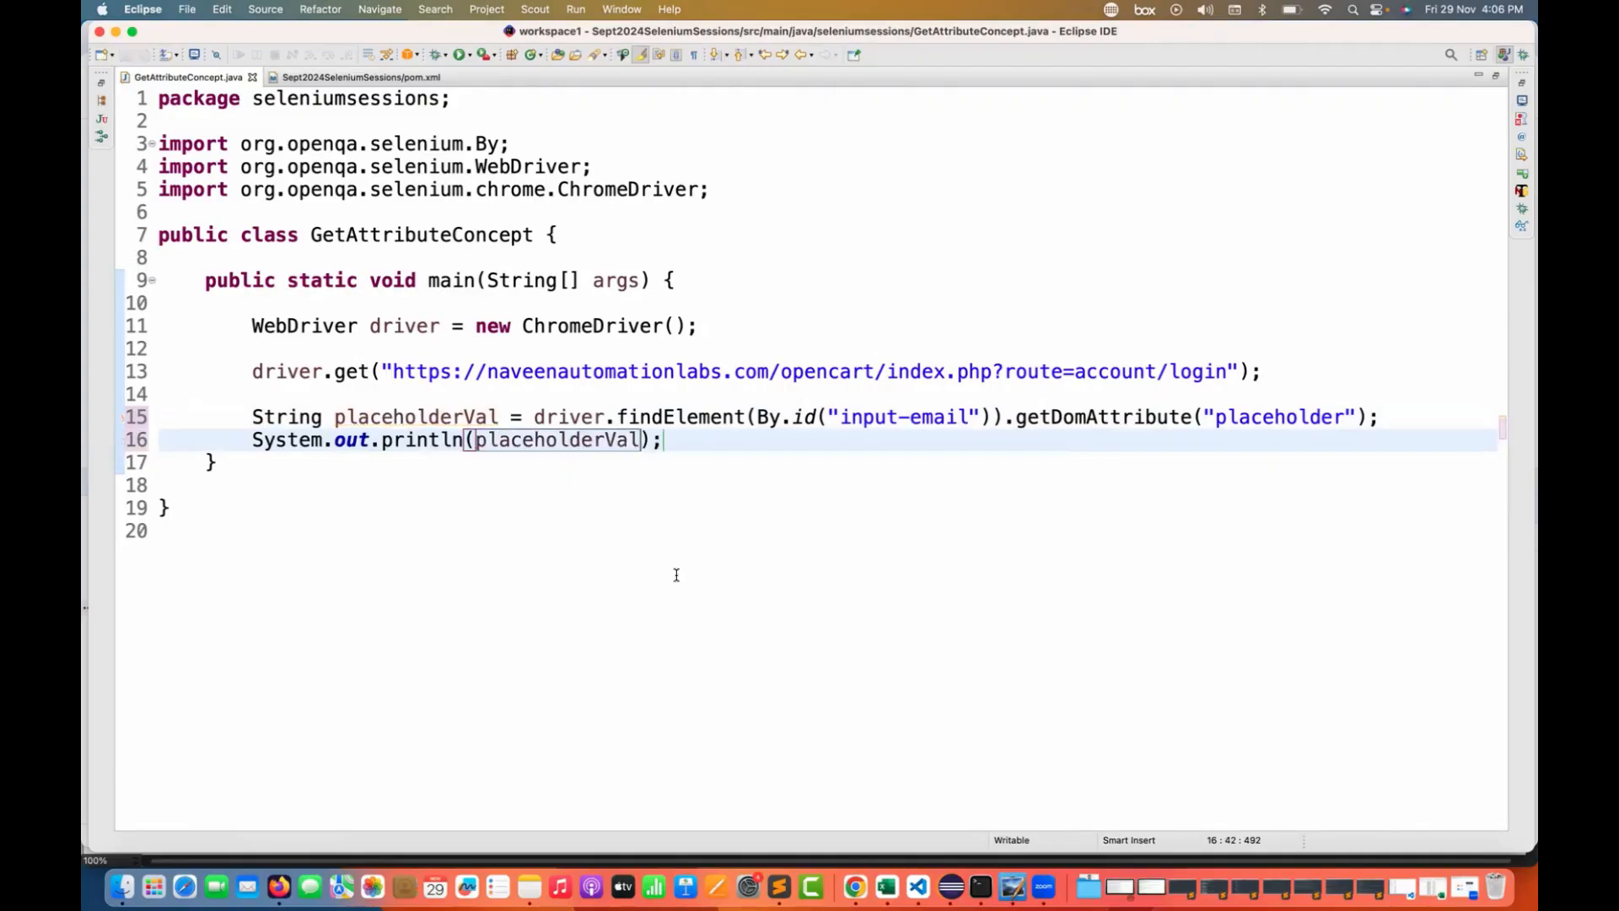
# Run GetAttributeConcept as a Java application.
pyautogui.rightClick(160, 530)
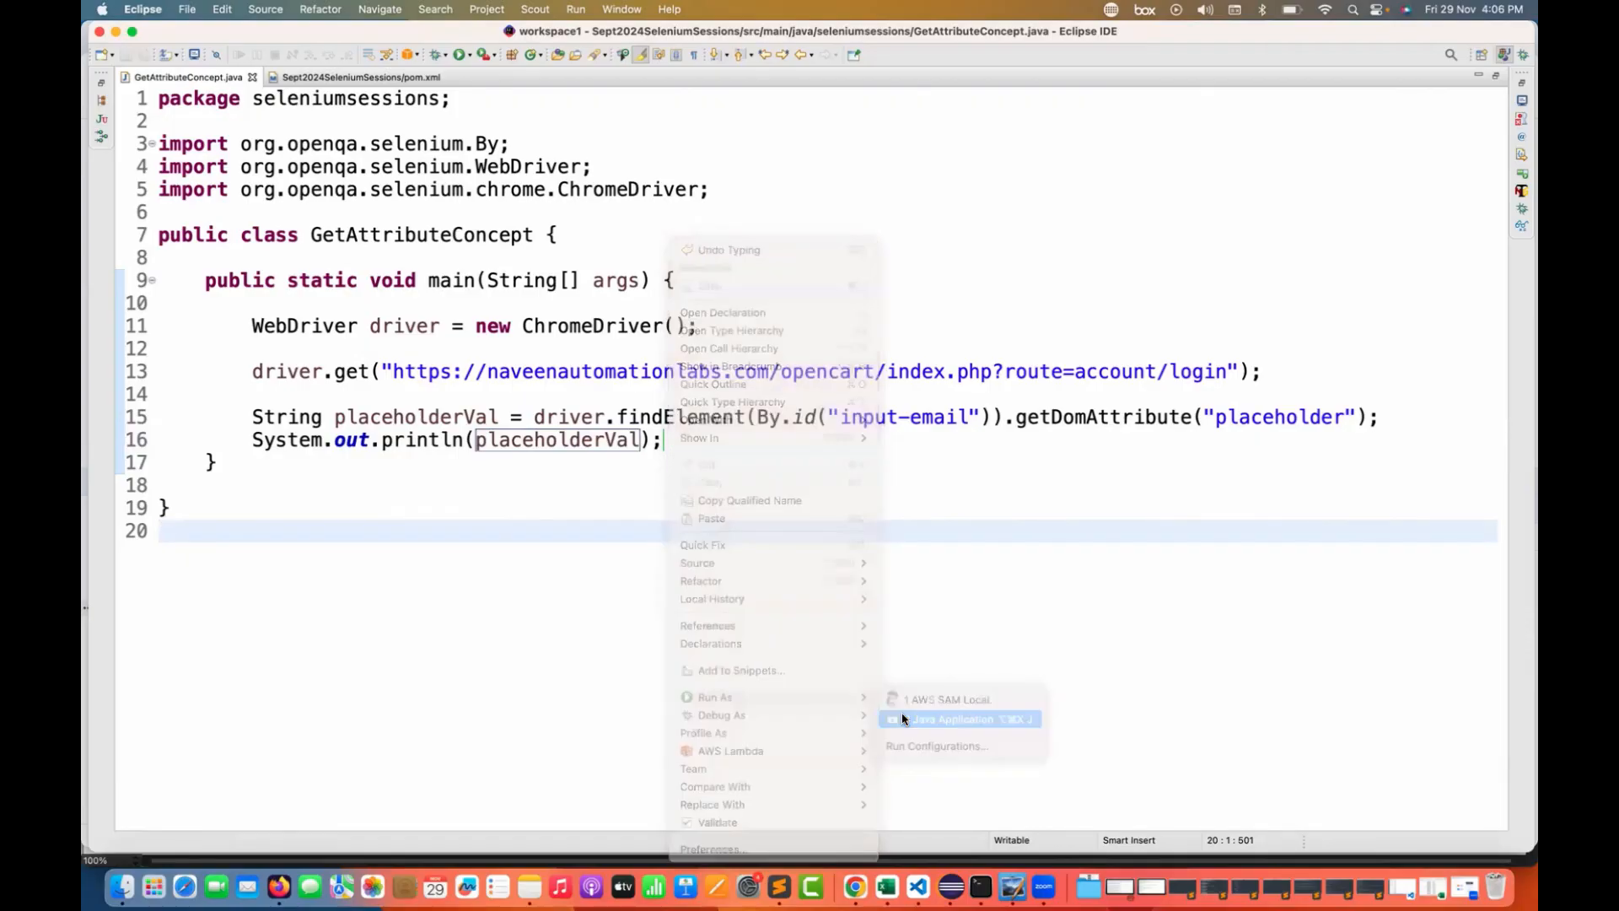
pyautogui.click(950, 718)
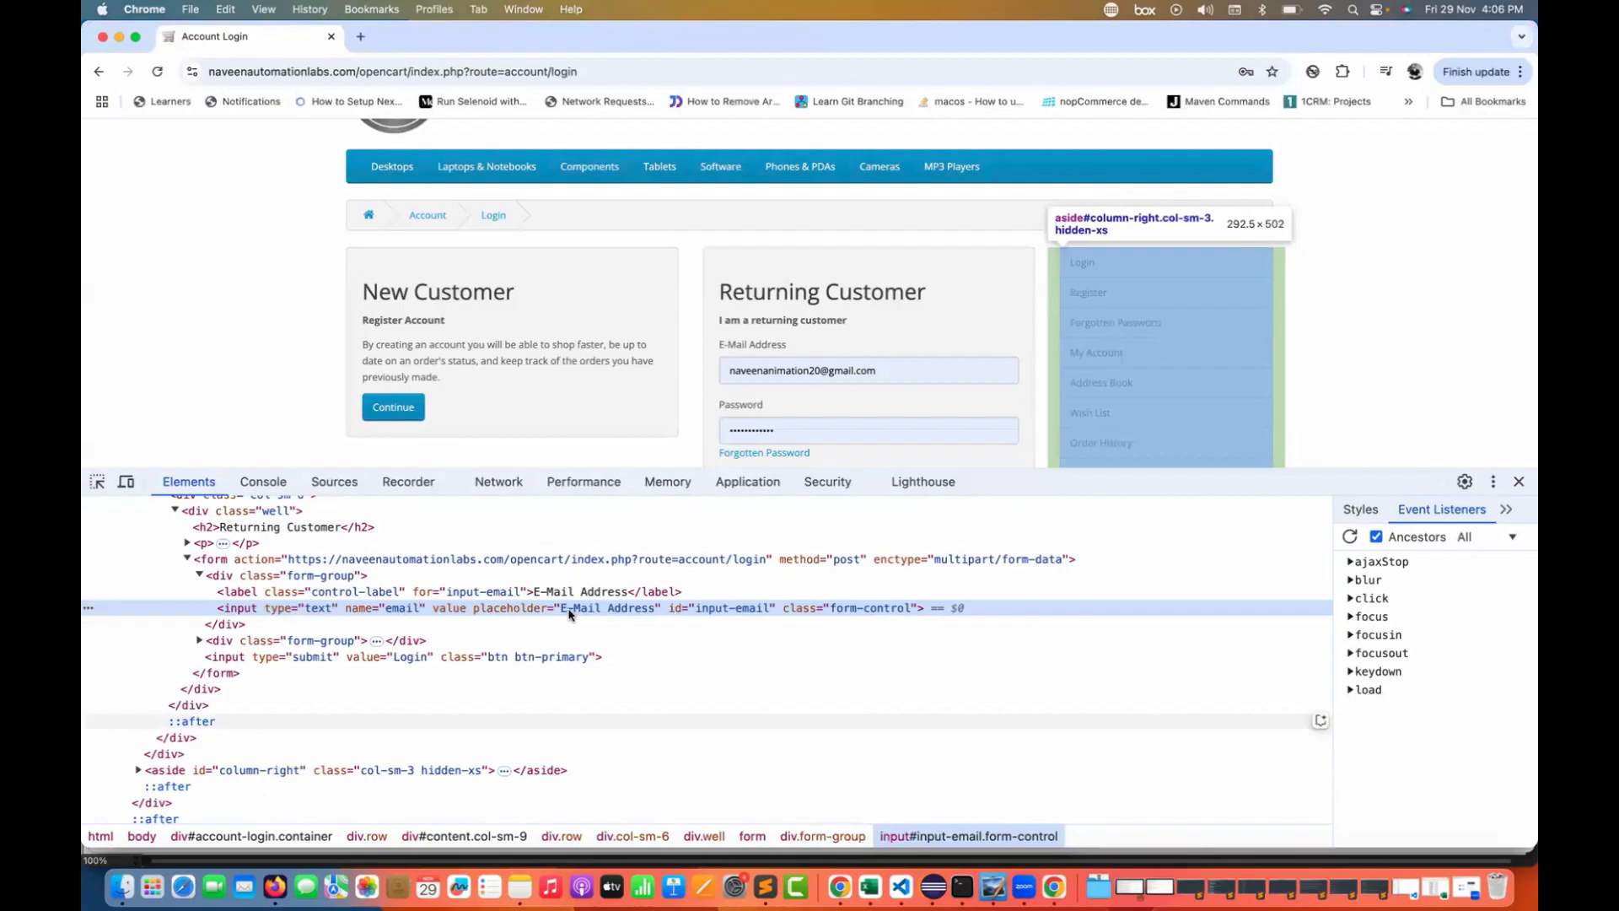
pyautogui.moveTo(609, 607)
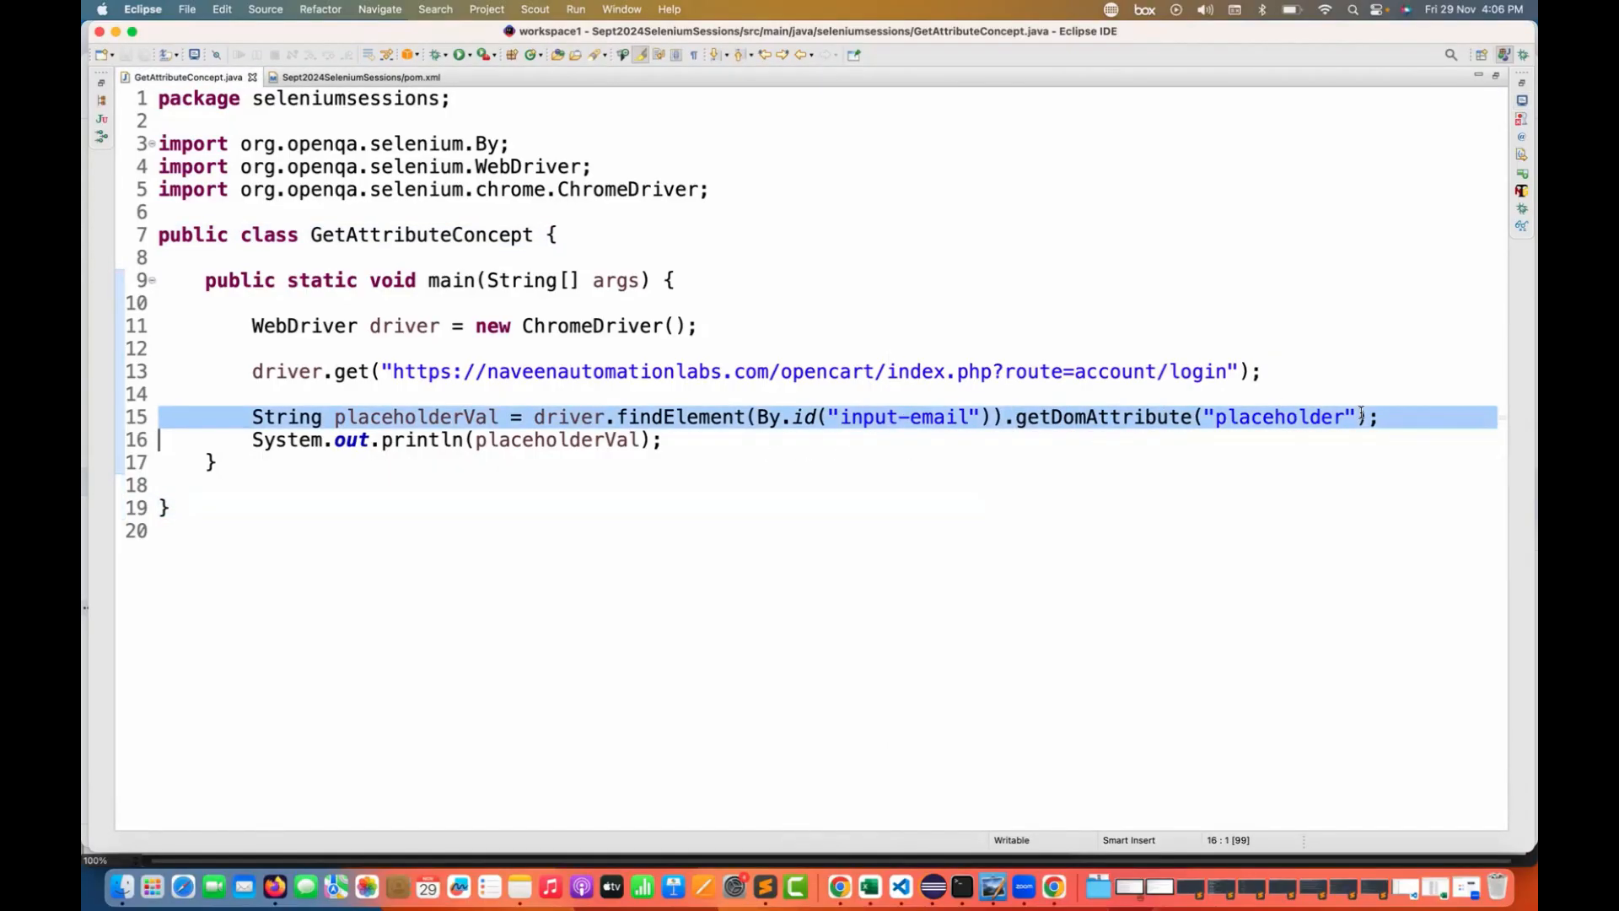
# Duplicate the retrieval line to store the field's name in nameVal and print it, then save.
pyautogui.press('cmd+alt+down')
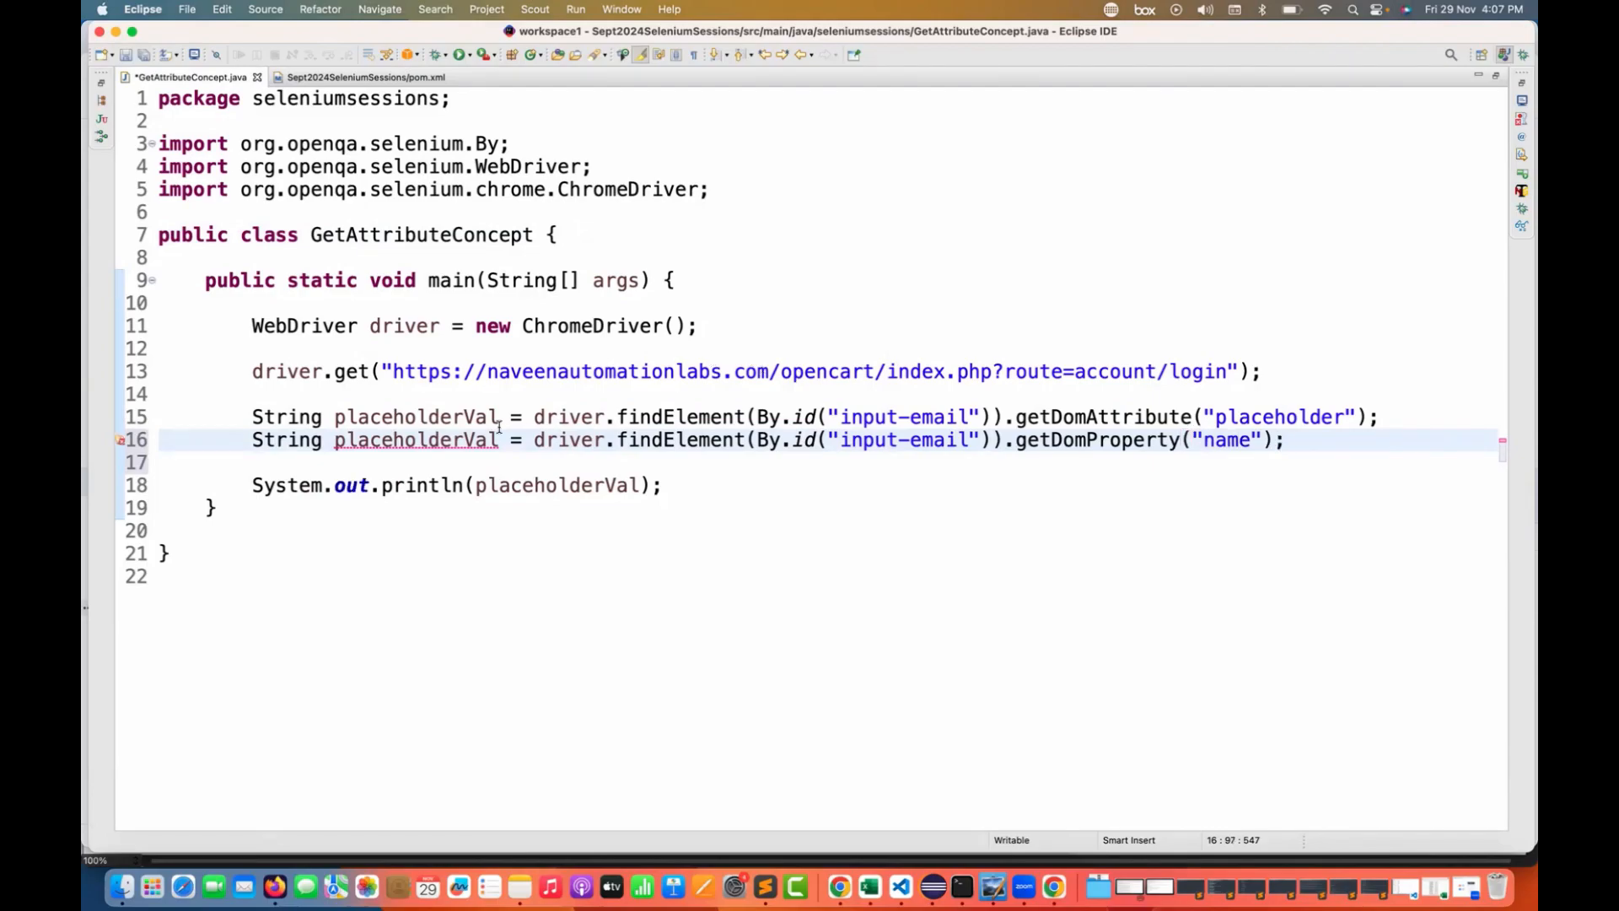
pyautogui.write('nameVal')
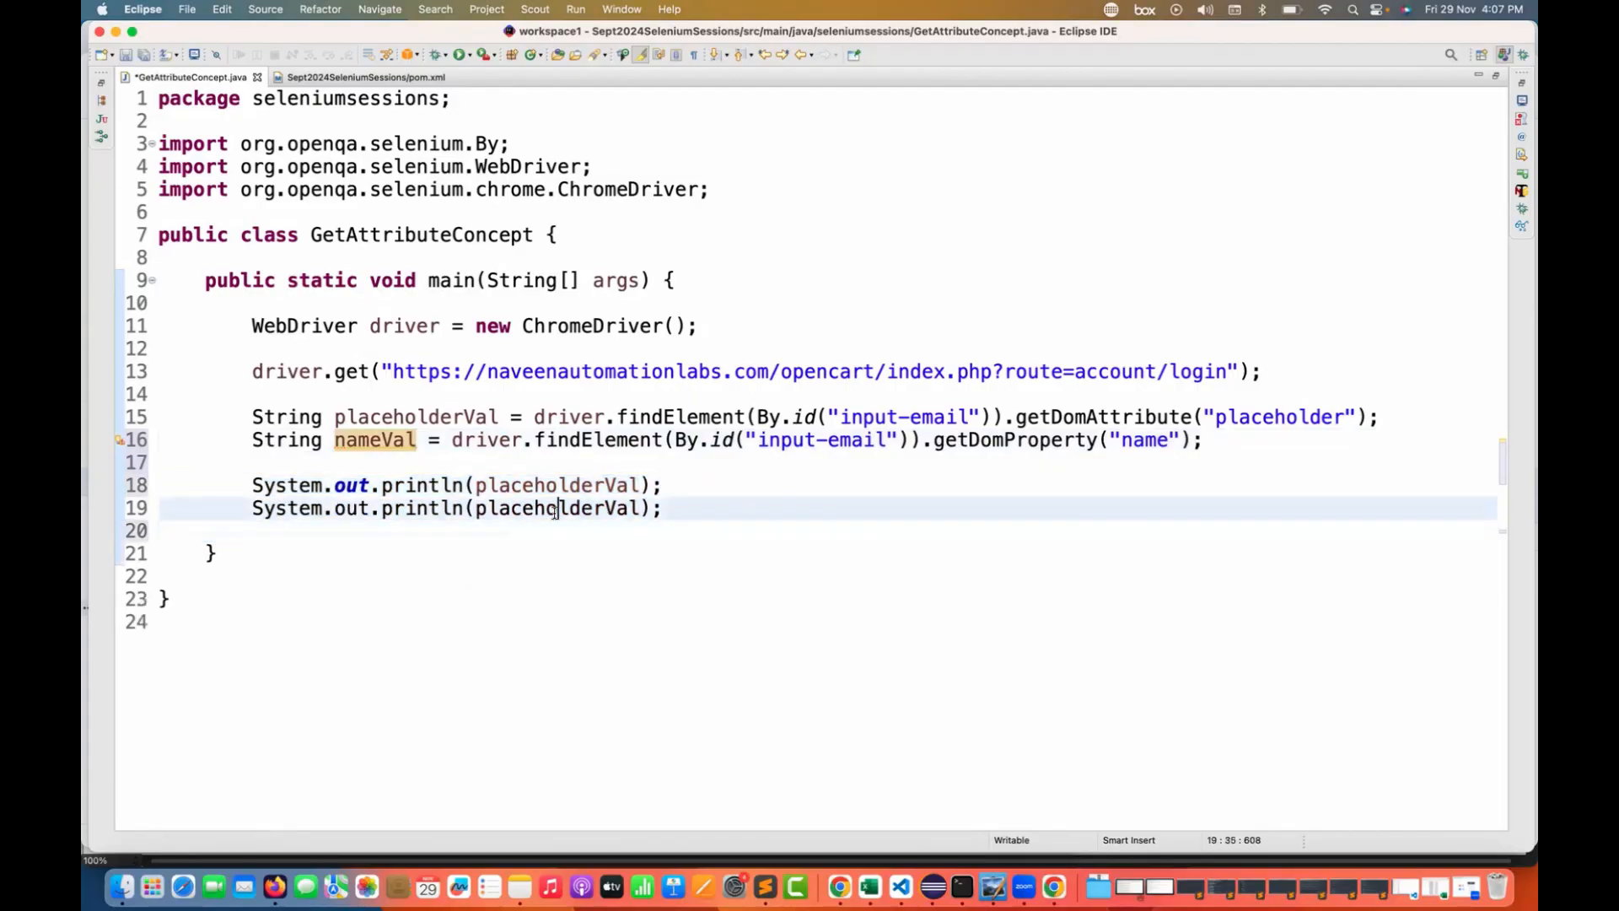
pyautogui.write('nameVal')
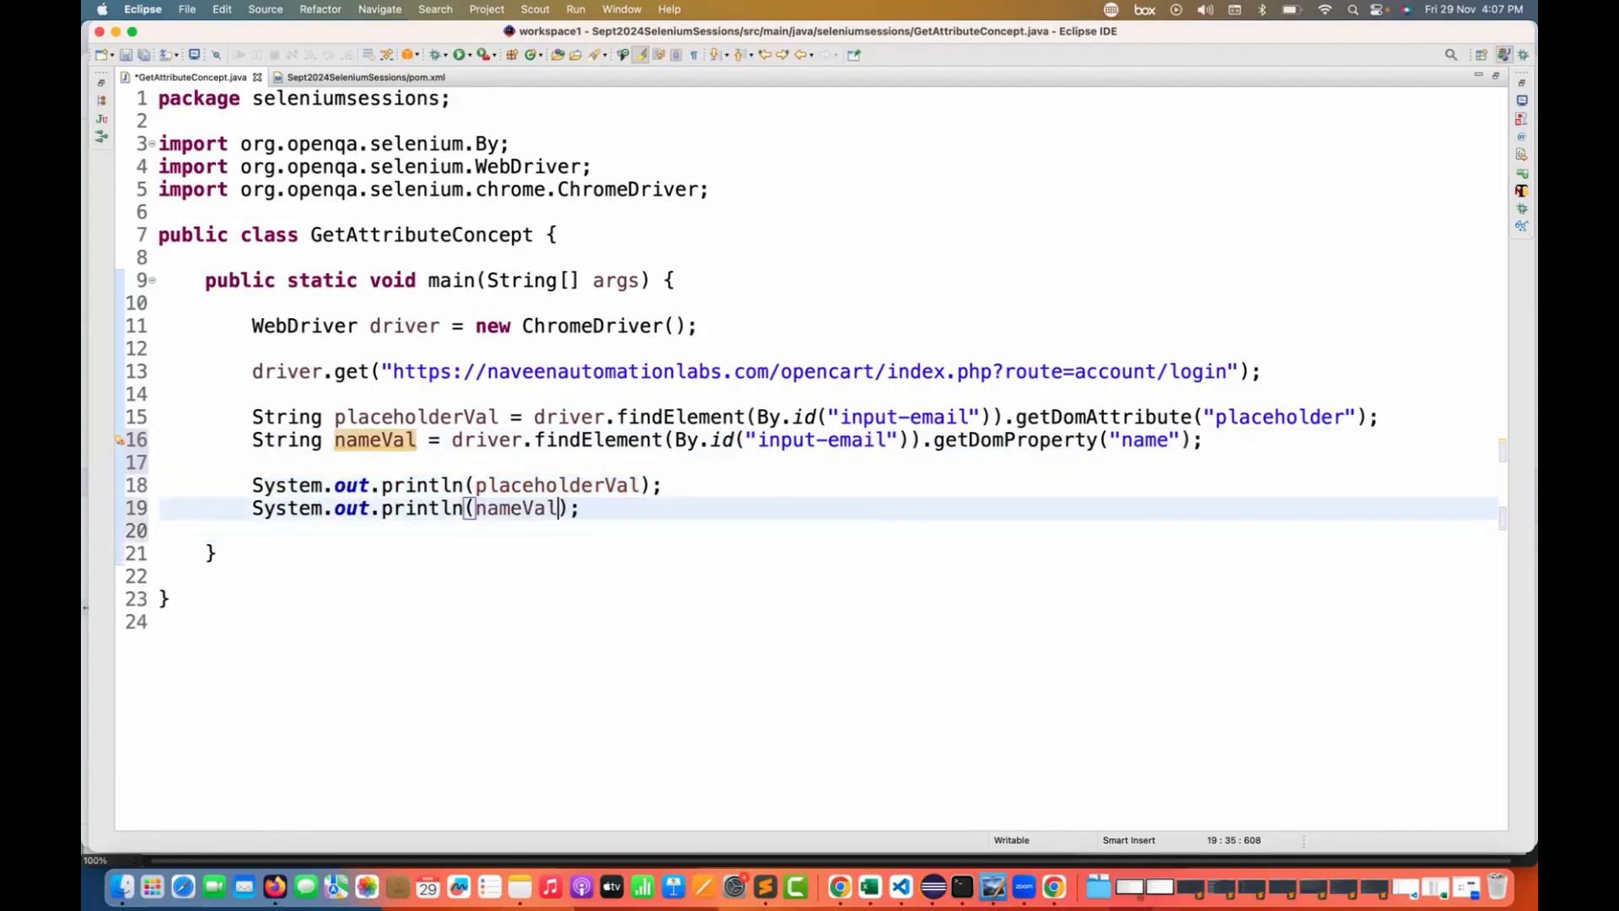
pyautogui.rightClick(213, 554)
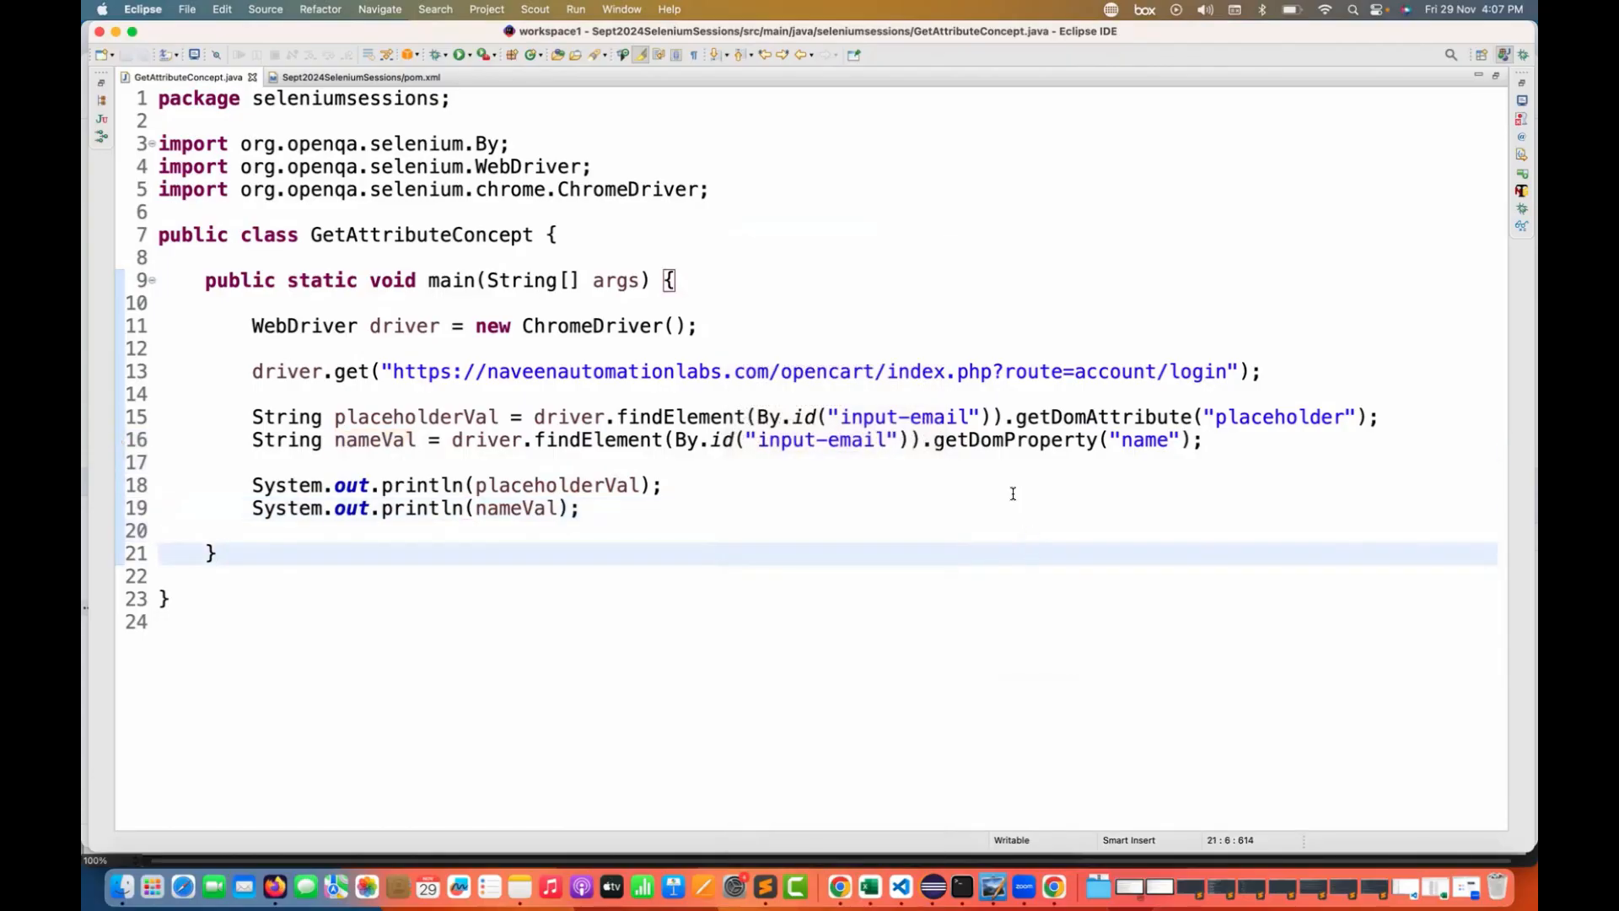
pyautogui.moveTo(941, 528)
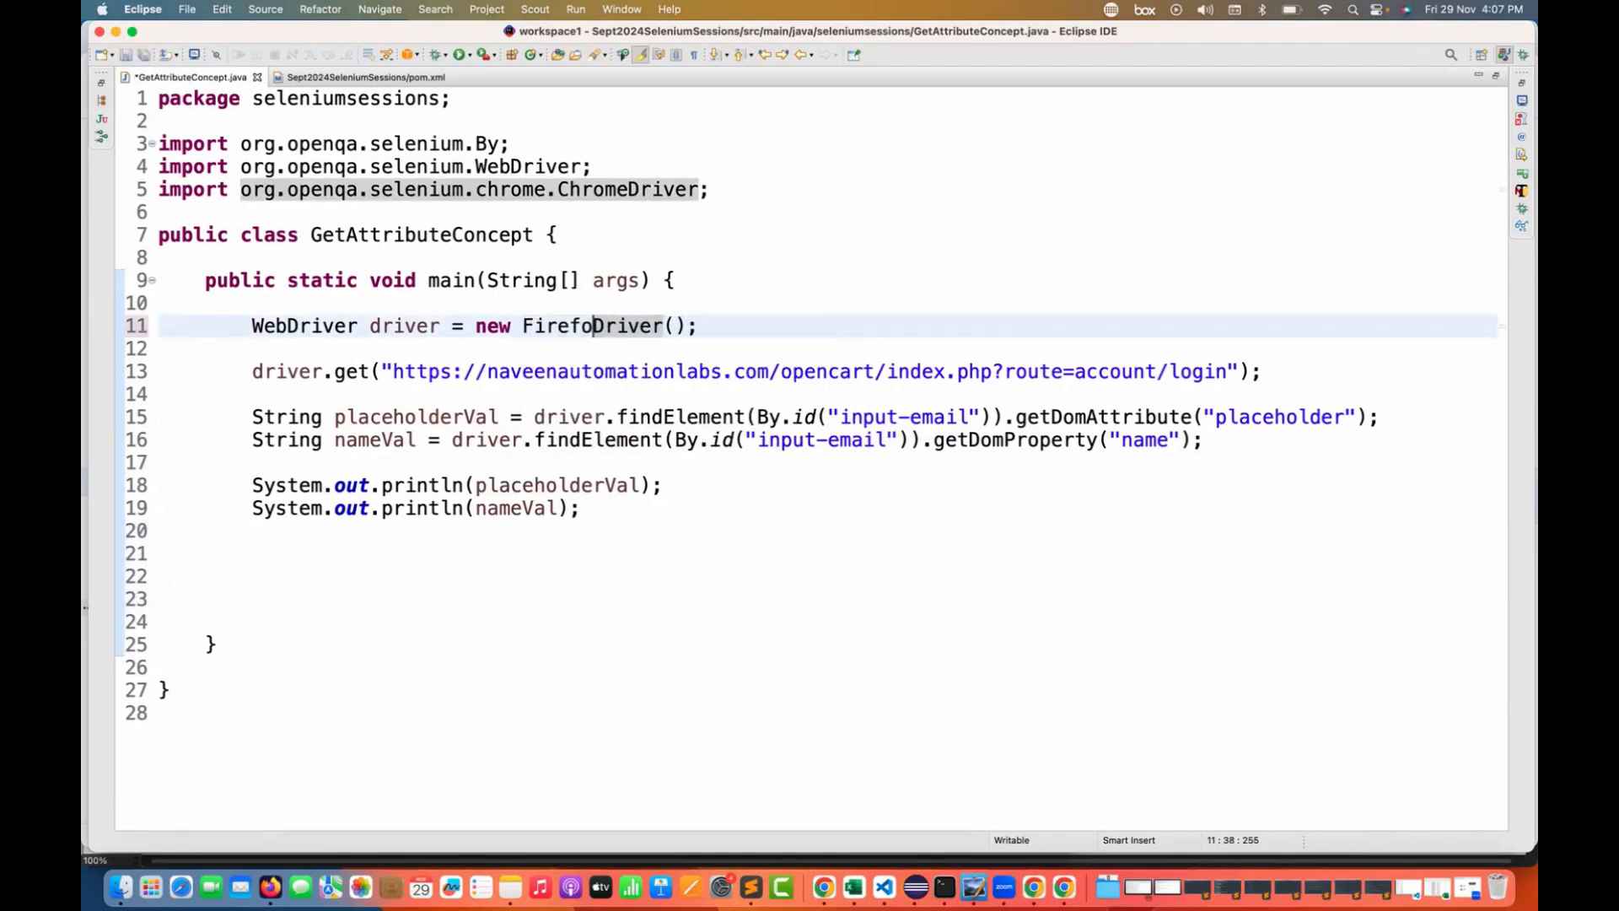
# Switch the driver to FirefoxDriver and run the class as a Java application.
pyautogui.write('x')
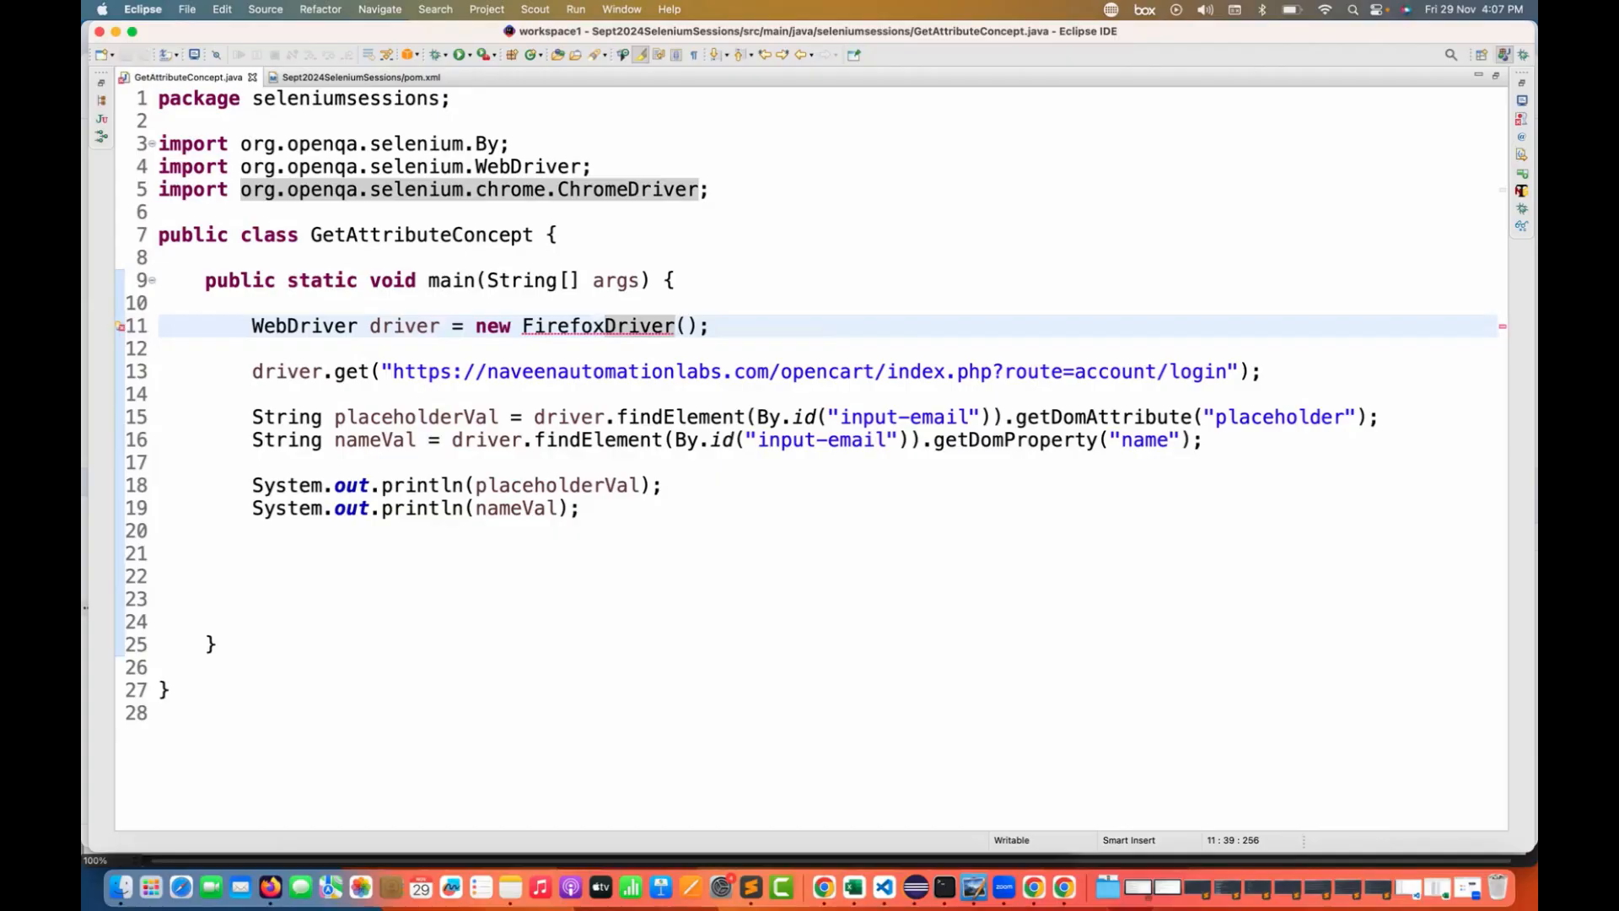
pyautogui.rightClick(597, 326)
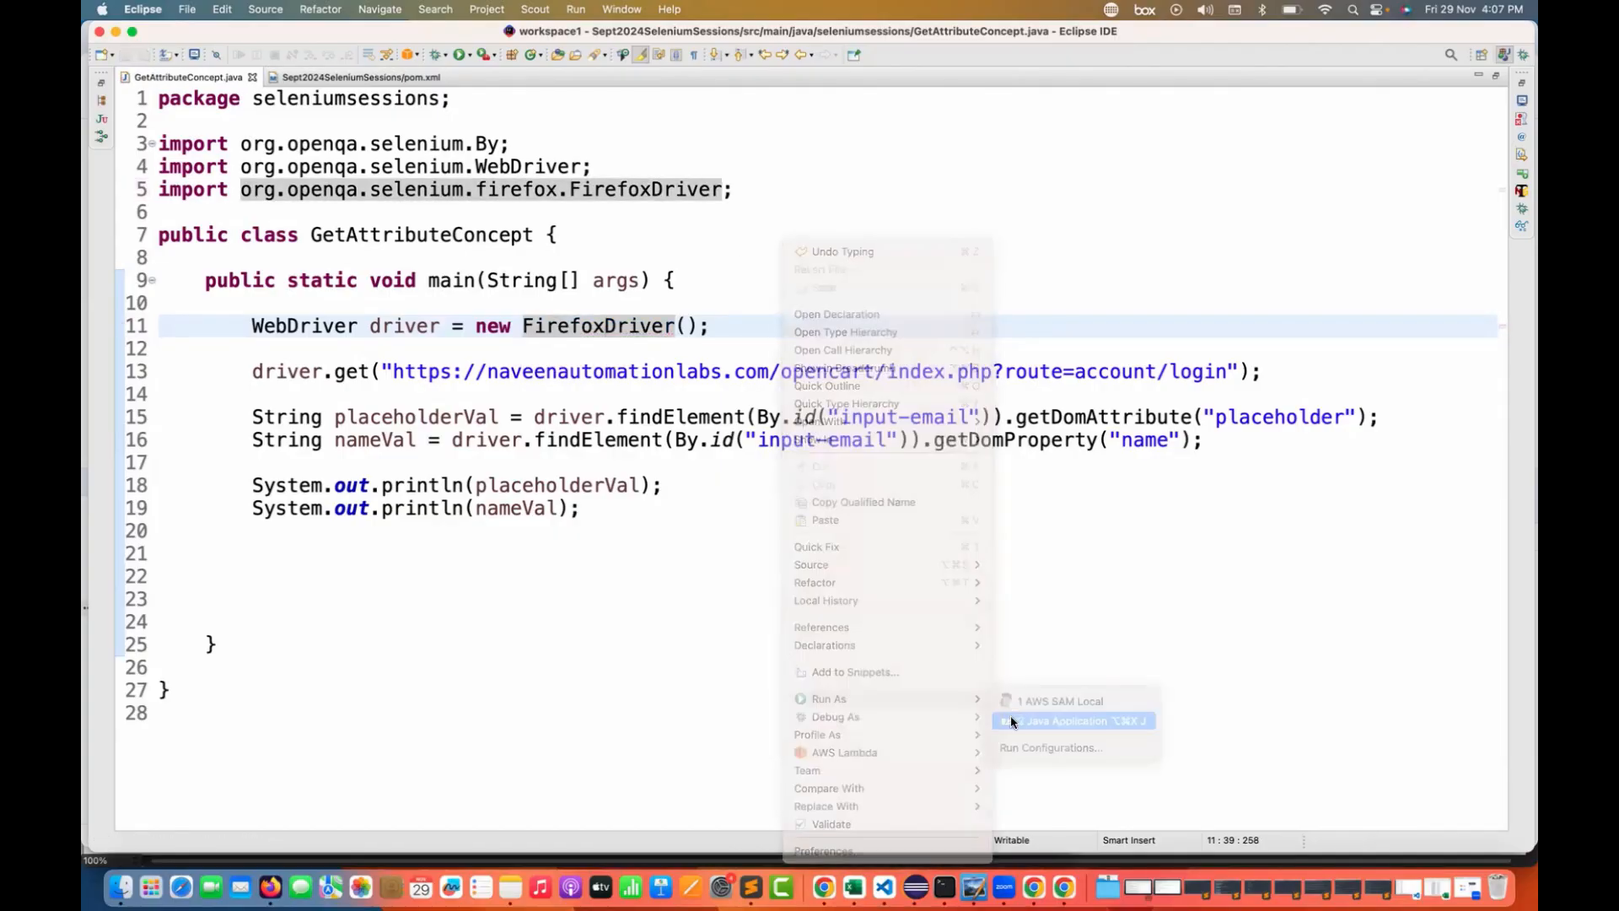
pyautogui.click(1064, 721)
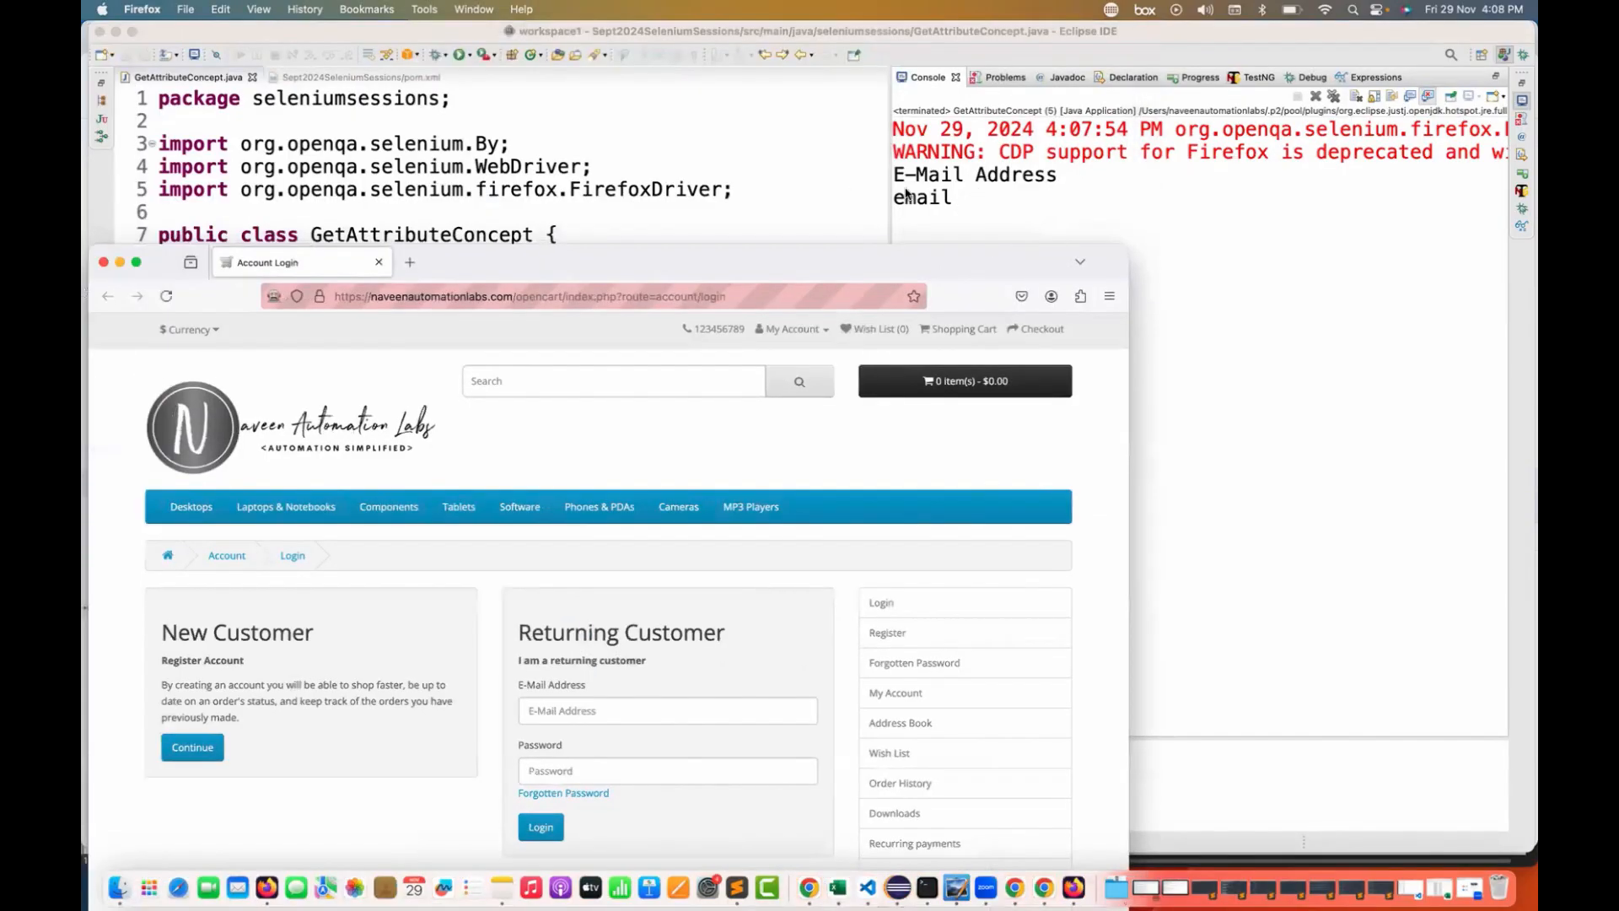
pyautogui.moveTo(982, 213)
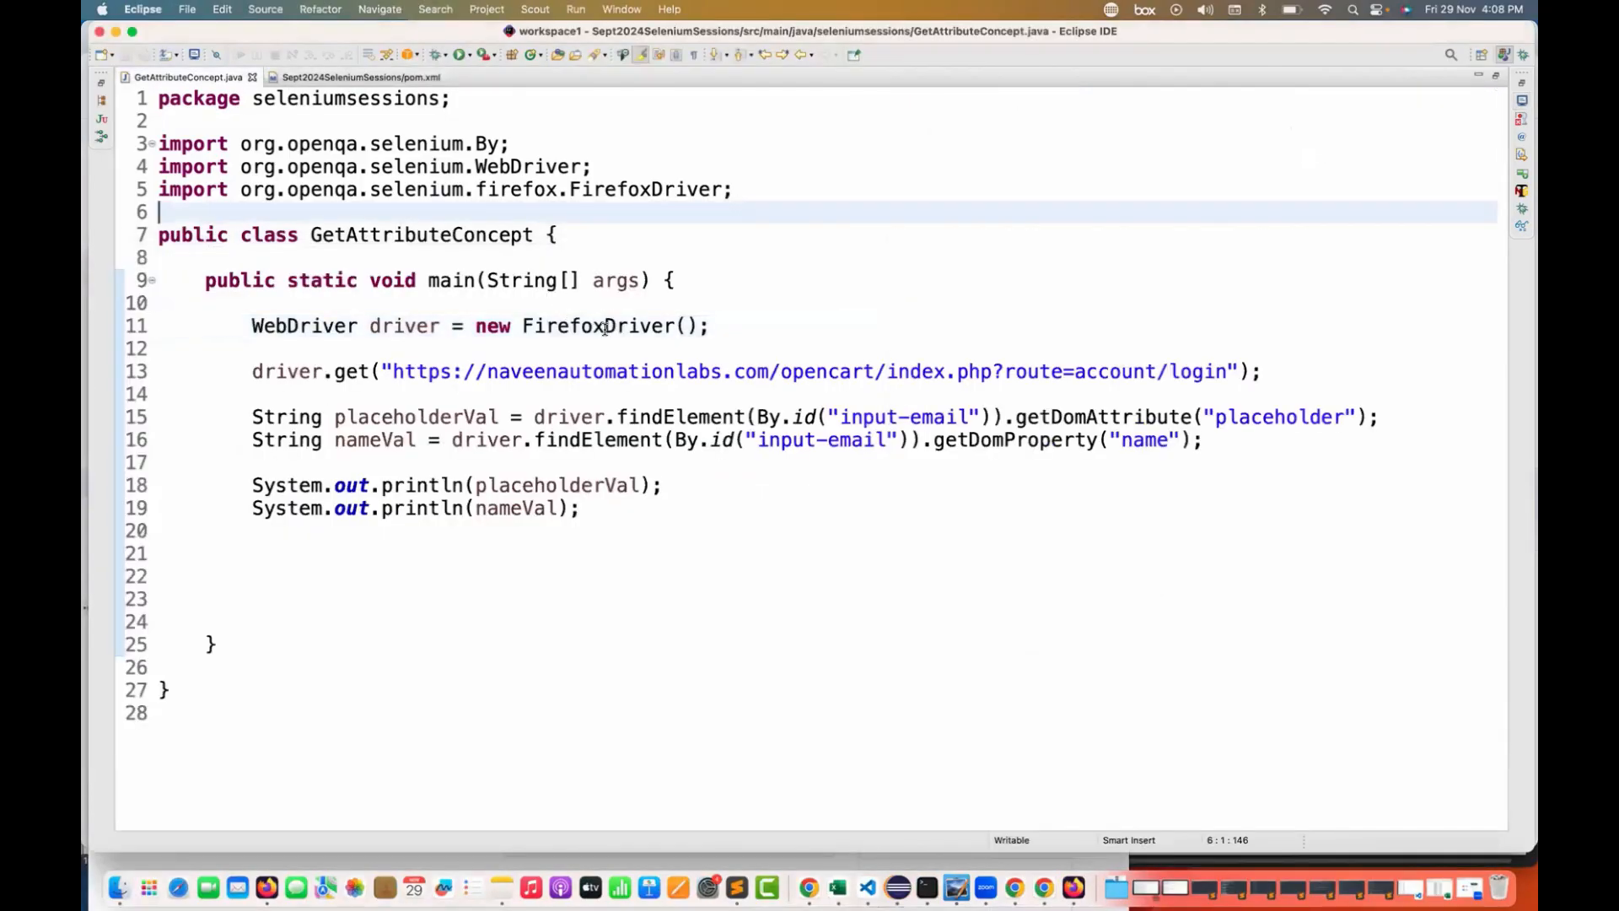
pyautogui.moveTo(599, 326)
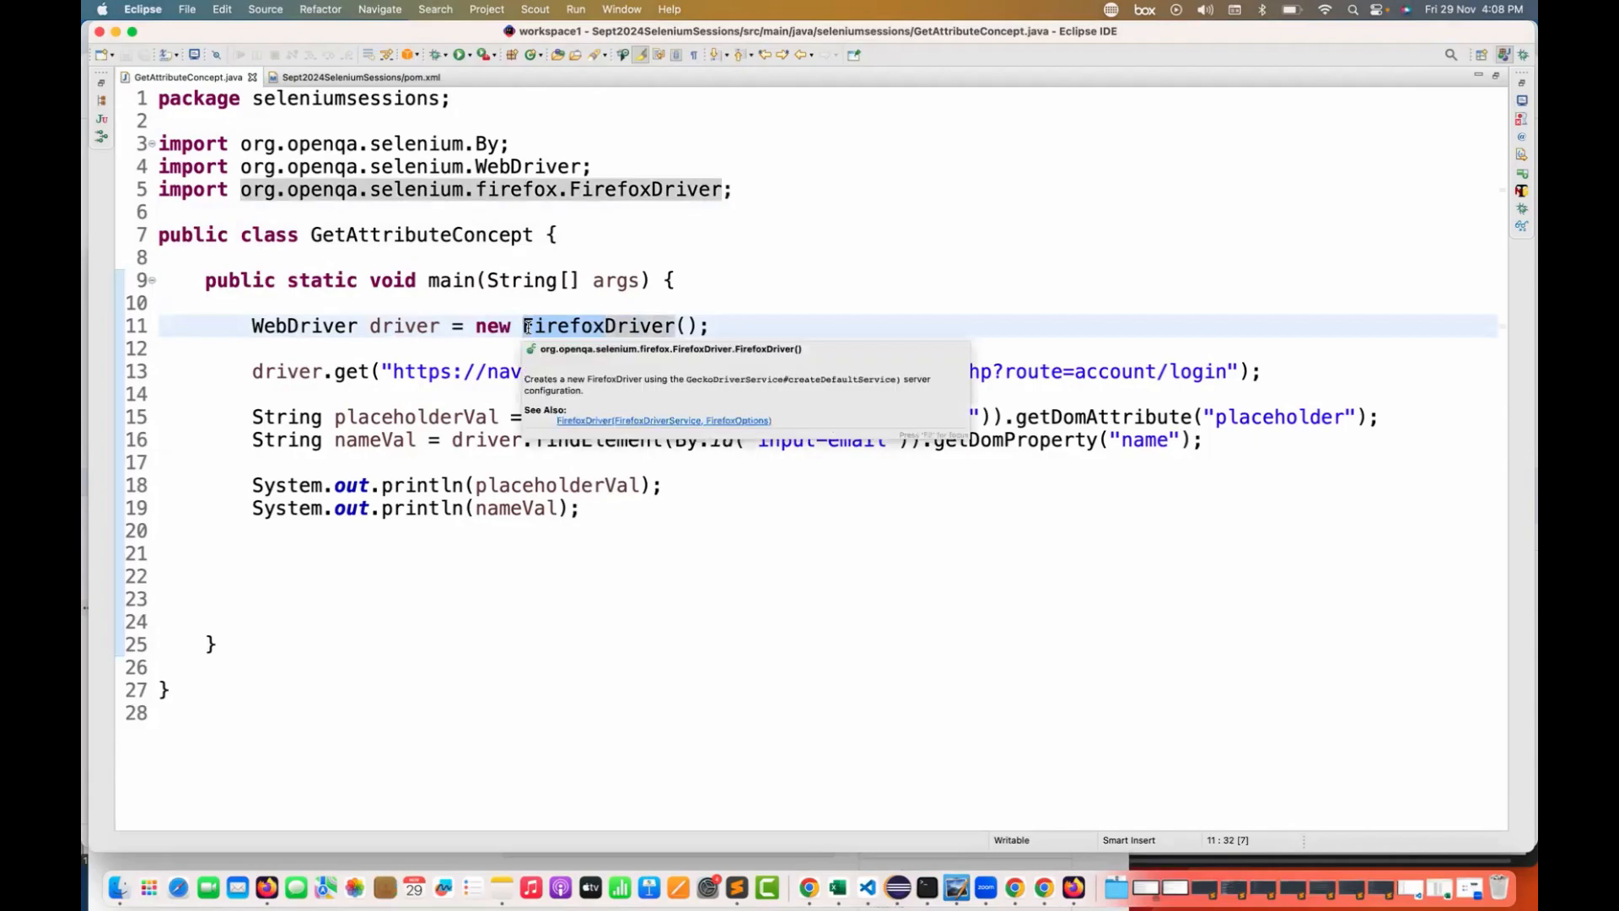
# Switch the driver to SafariDriver and check the console output E-Mail Address and email.
pyautogui.write('SafariDriver')
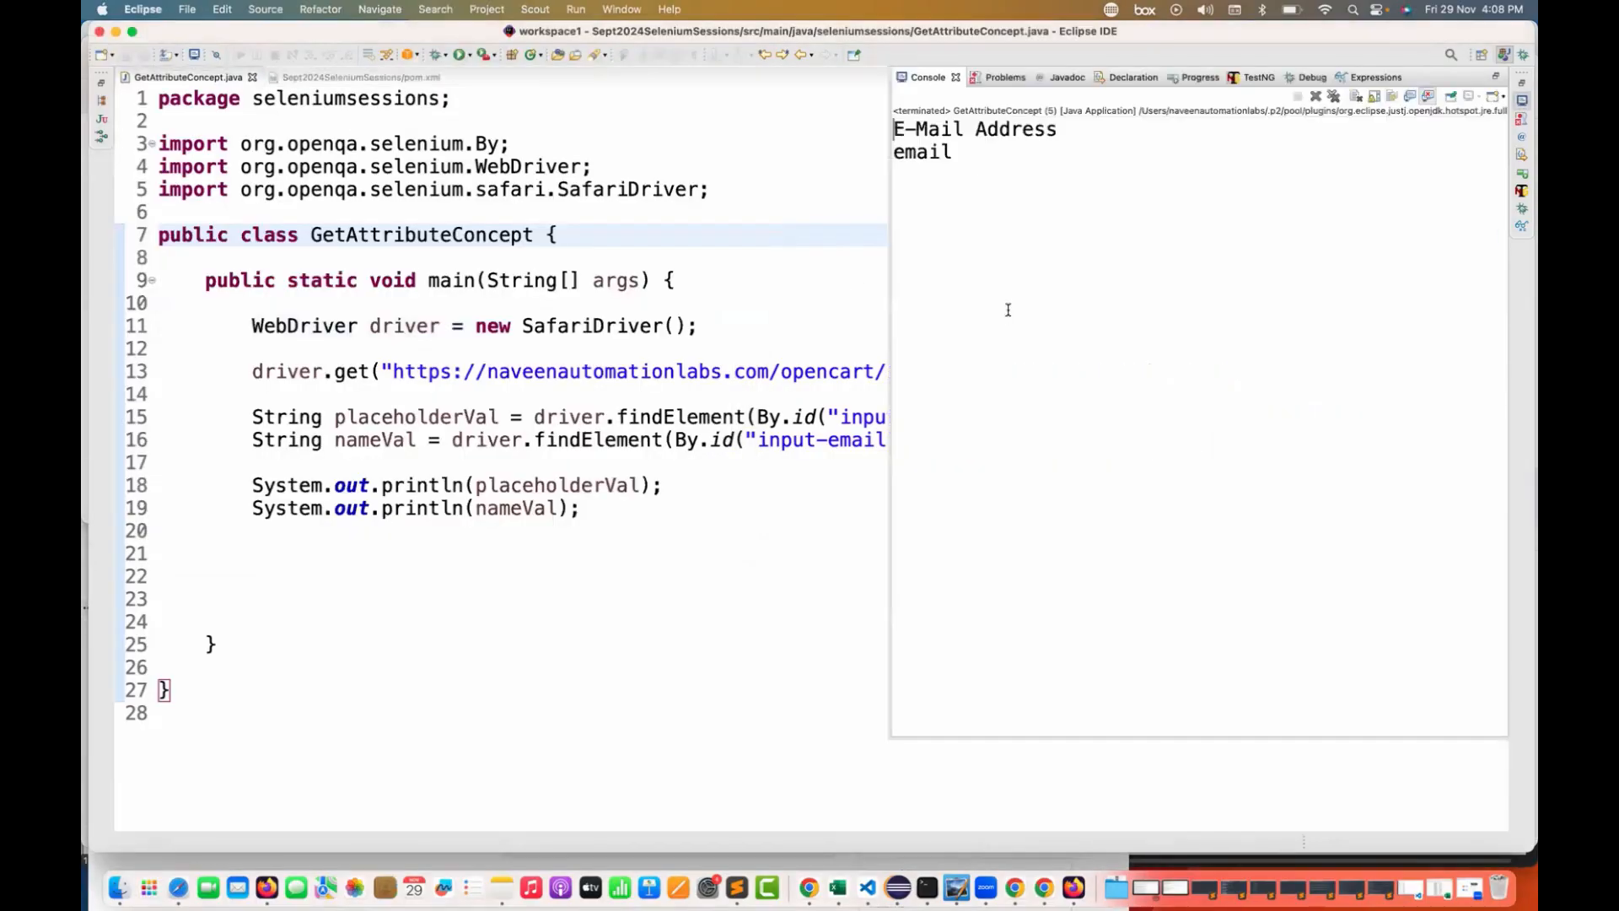
pyautogui.moveTo(895, 128); pyautogui.dragTo(952, 152)
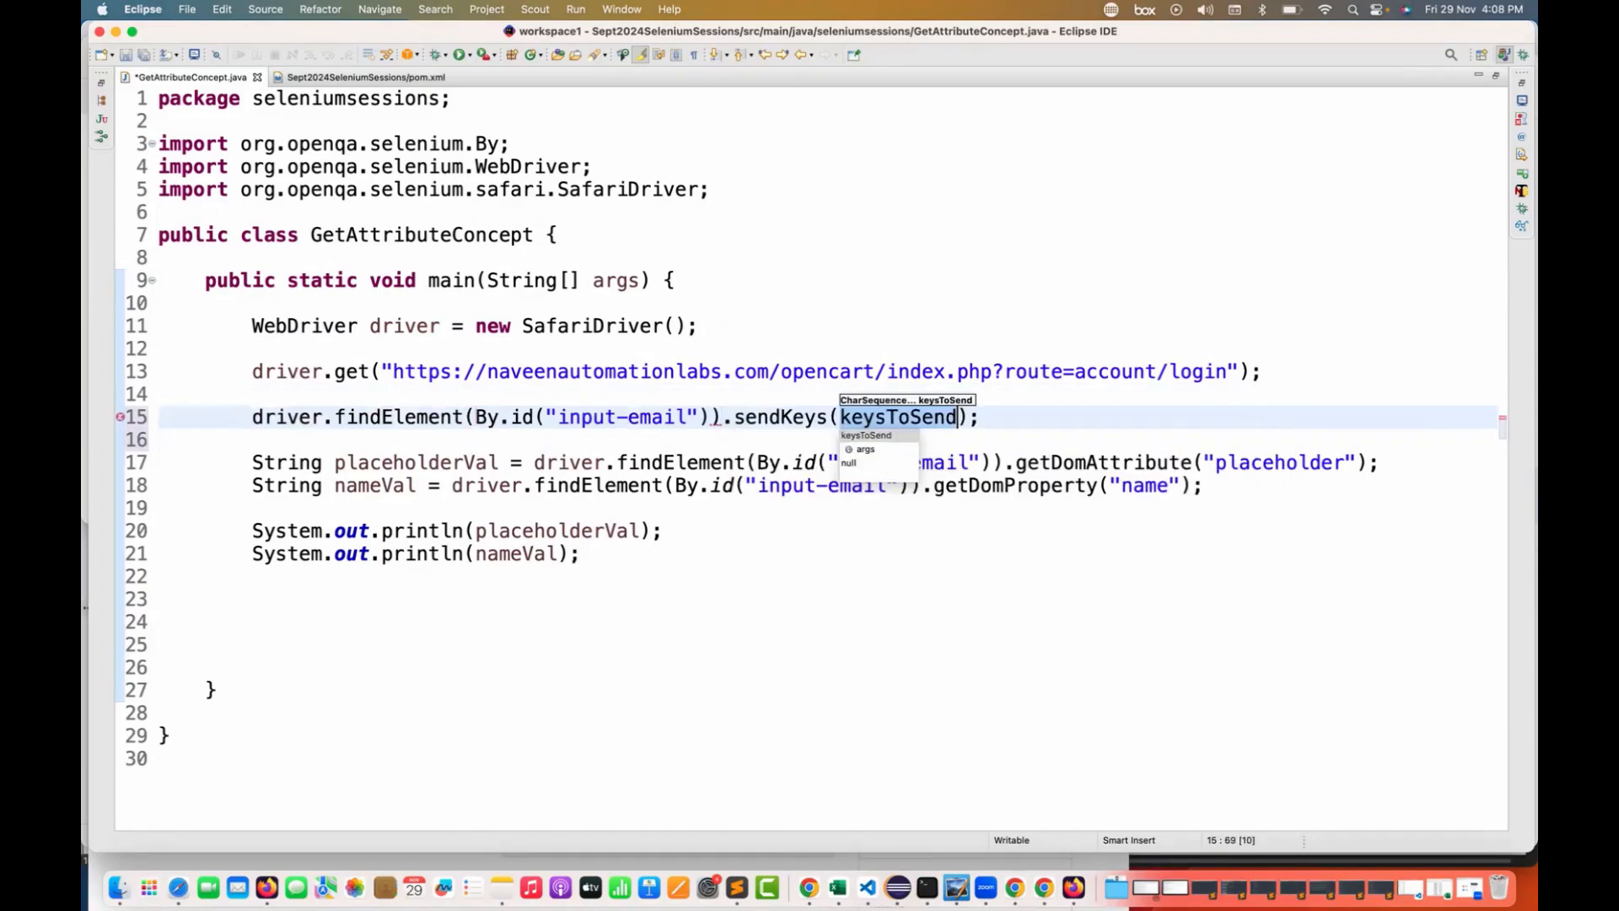
pyautogui.write('""')
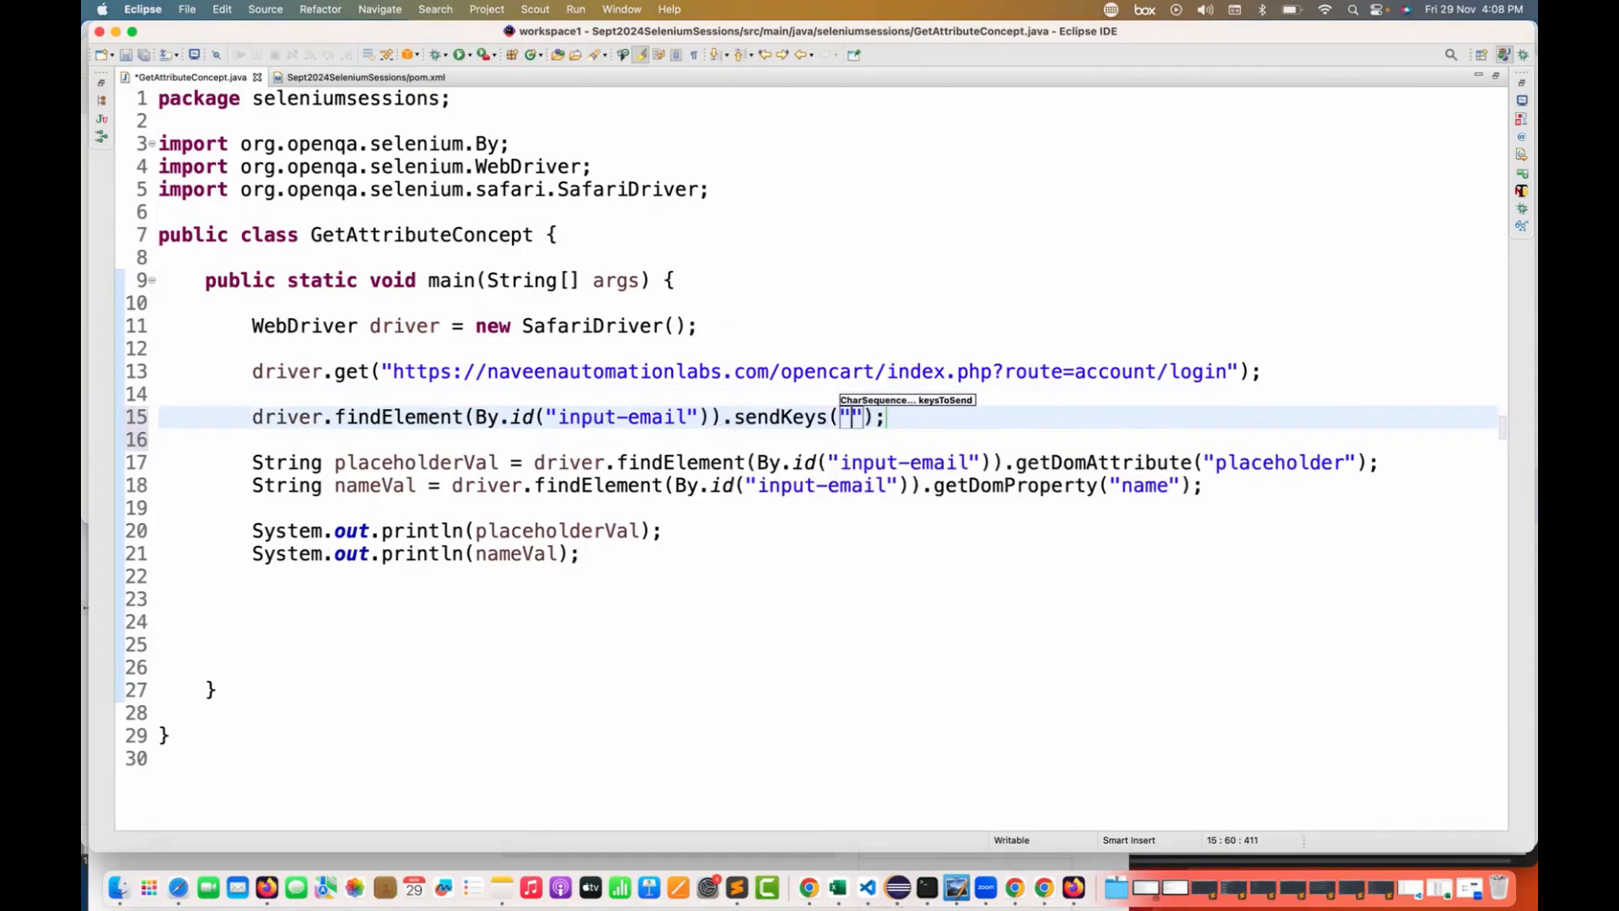
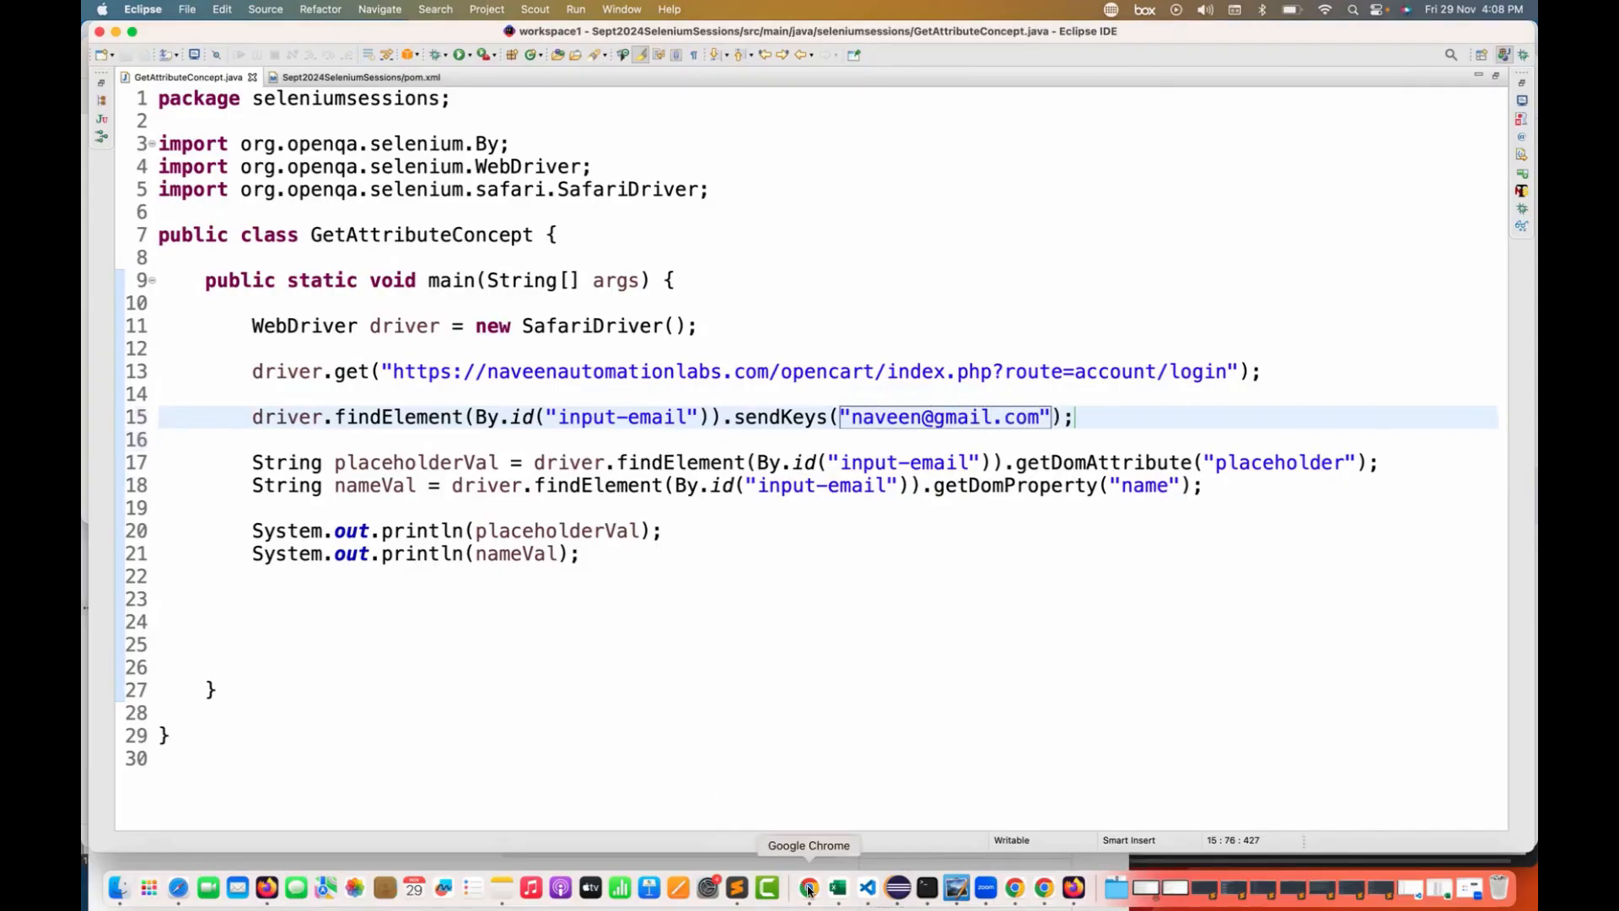
pyautogui.click(808, 887)
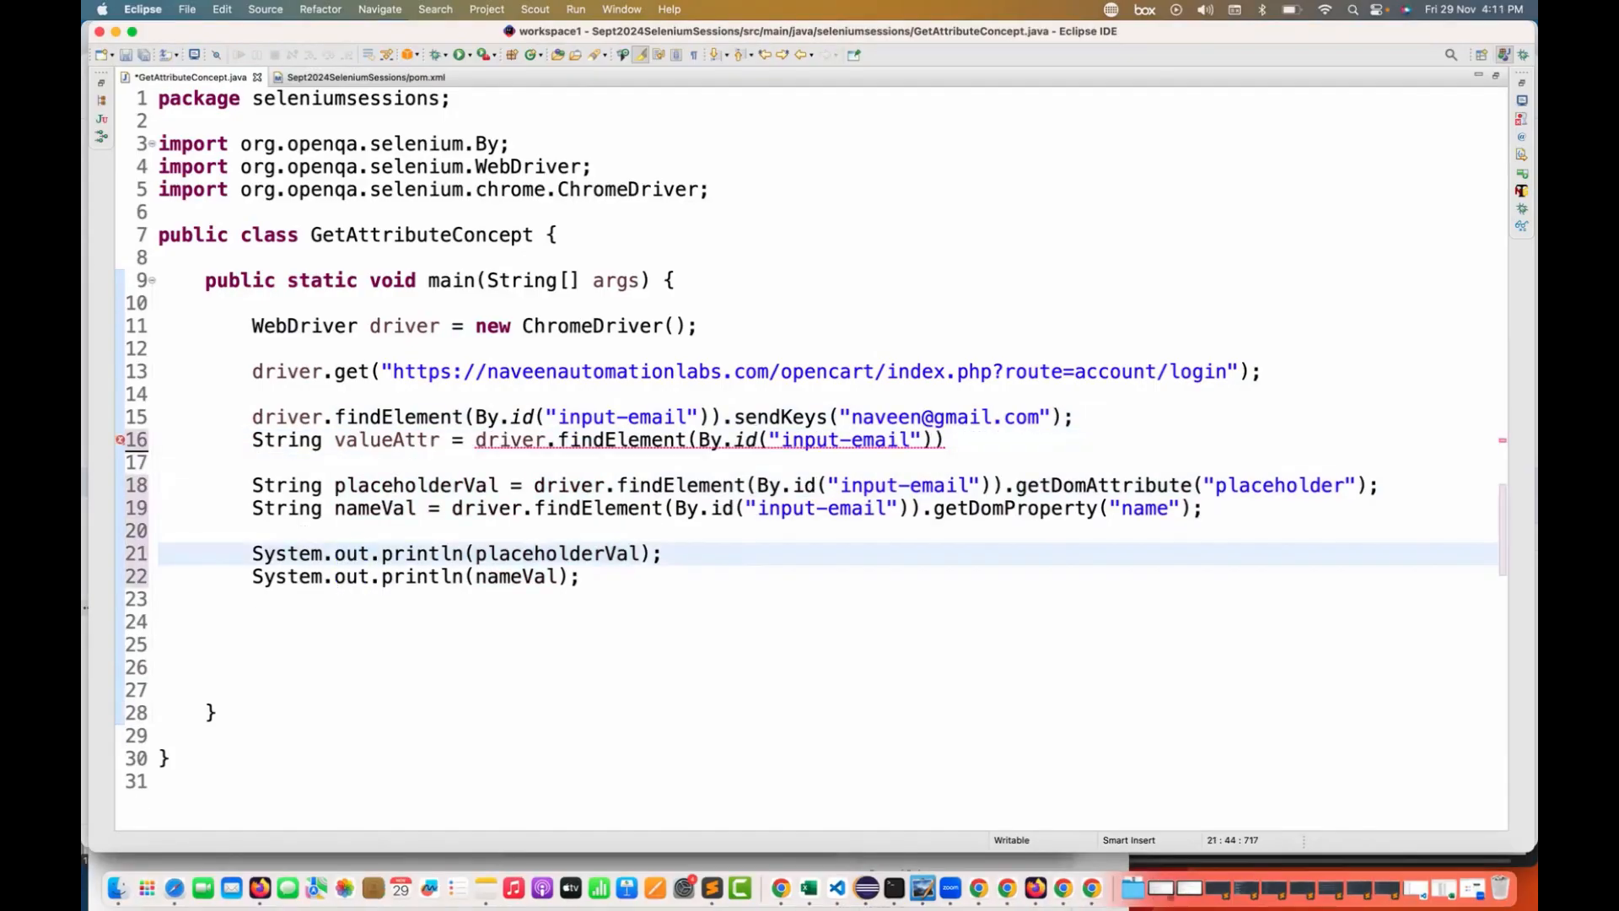
# Read the field's value property into valueAttr via getDomProperty("value"), print it, and run the class.
pyautogui.write('.g')
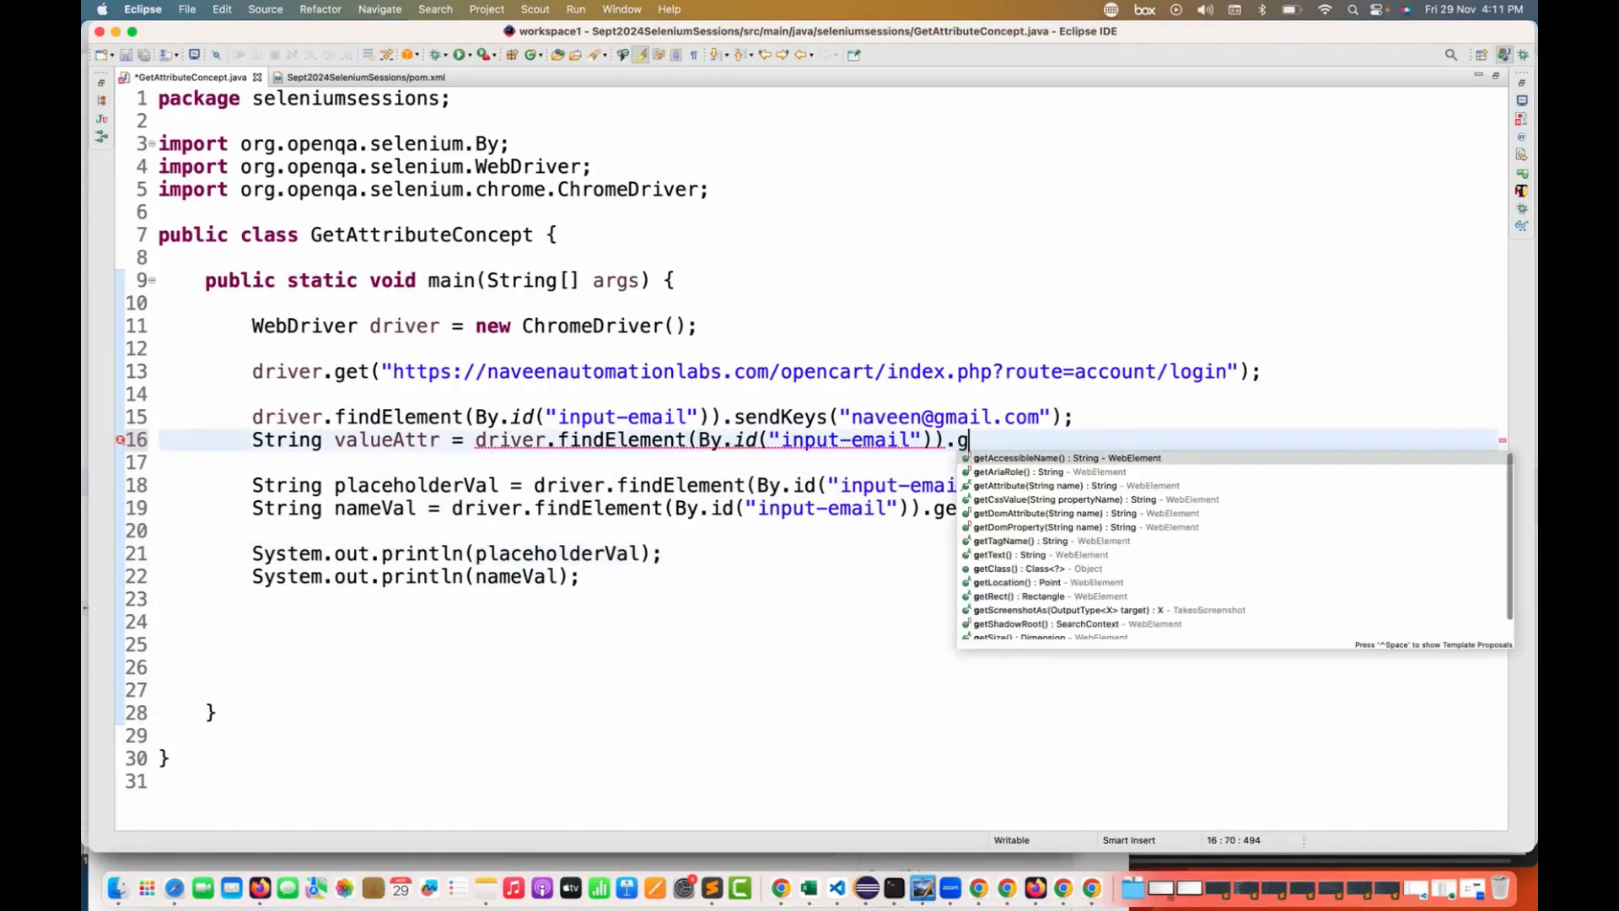
pyautogui.write('etDomProperty("')
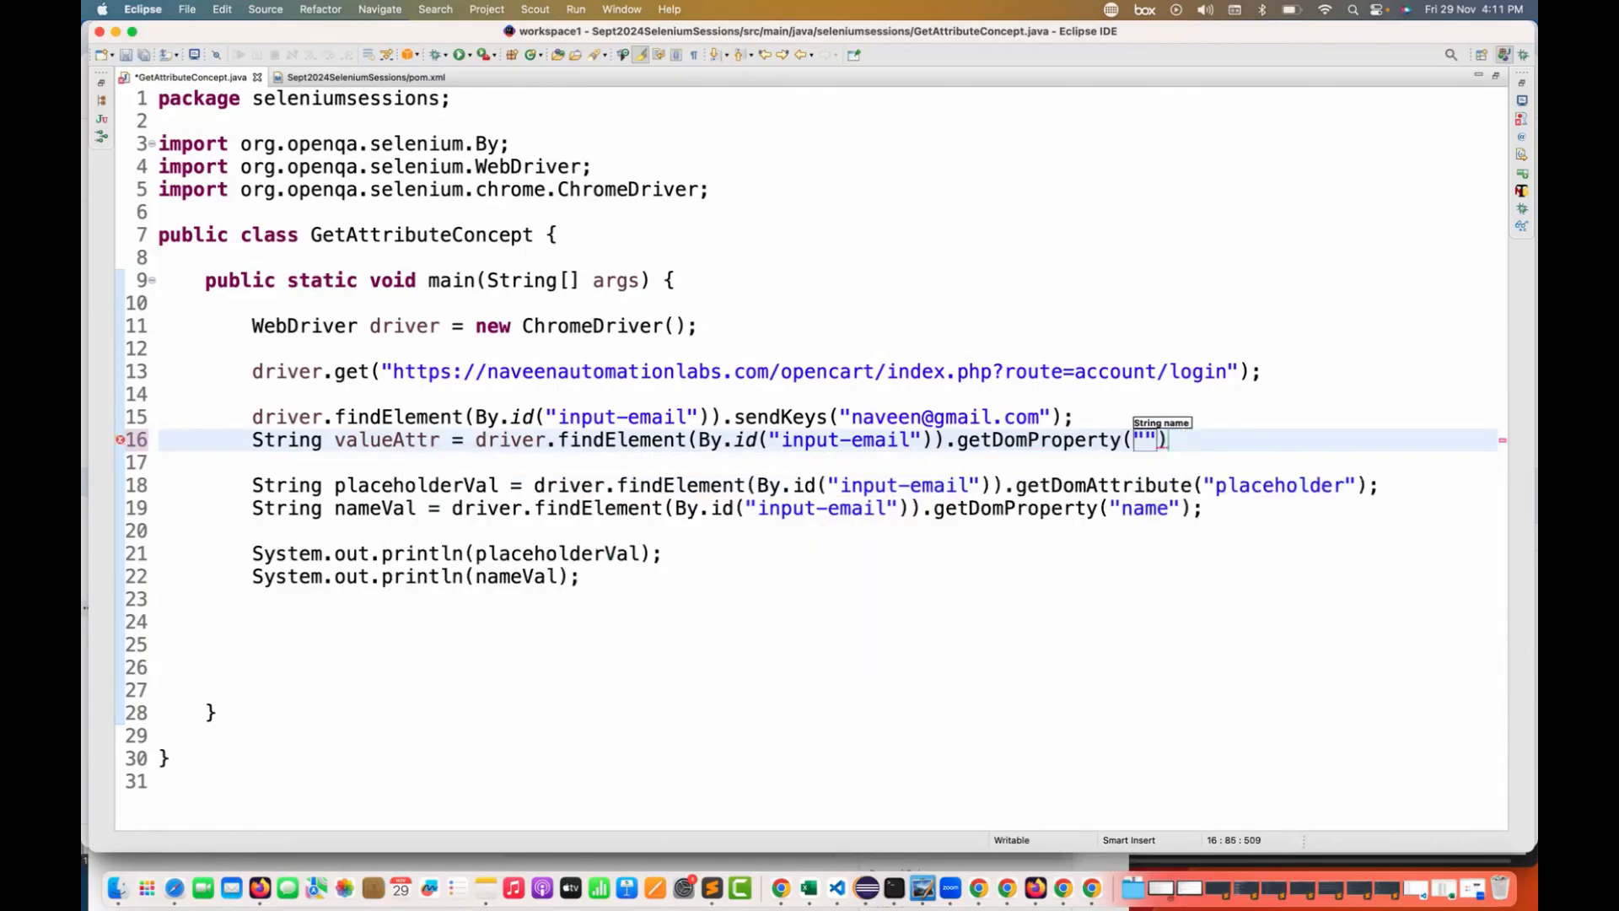
pyautogui.write('value')
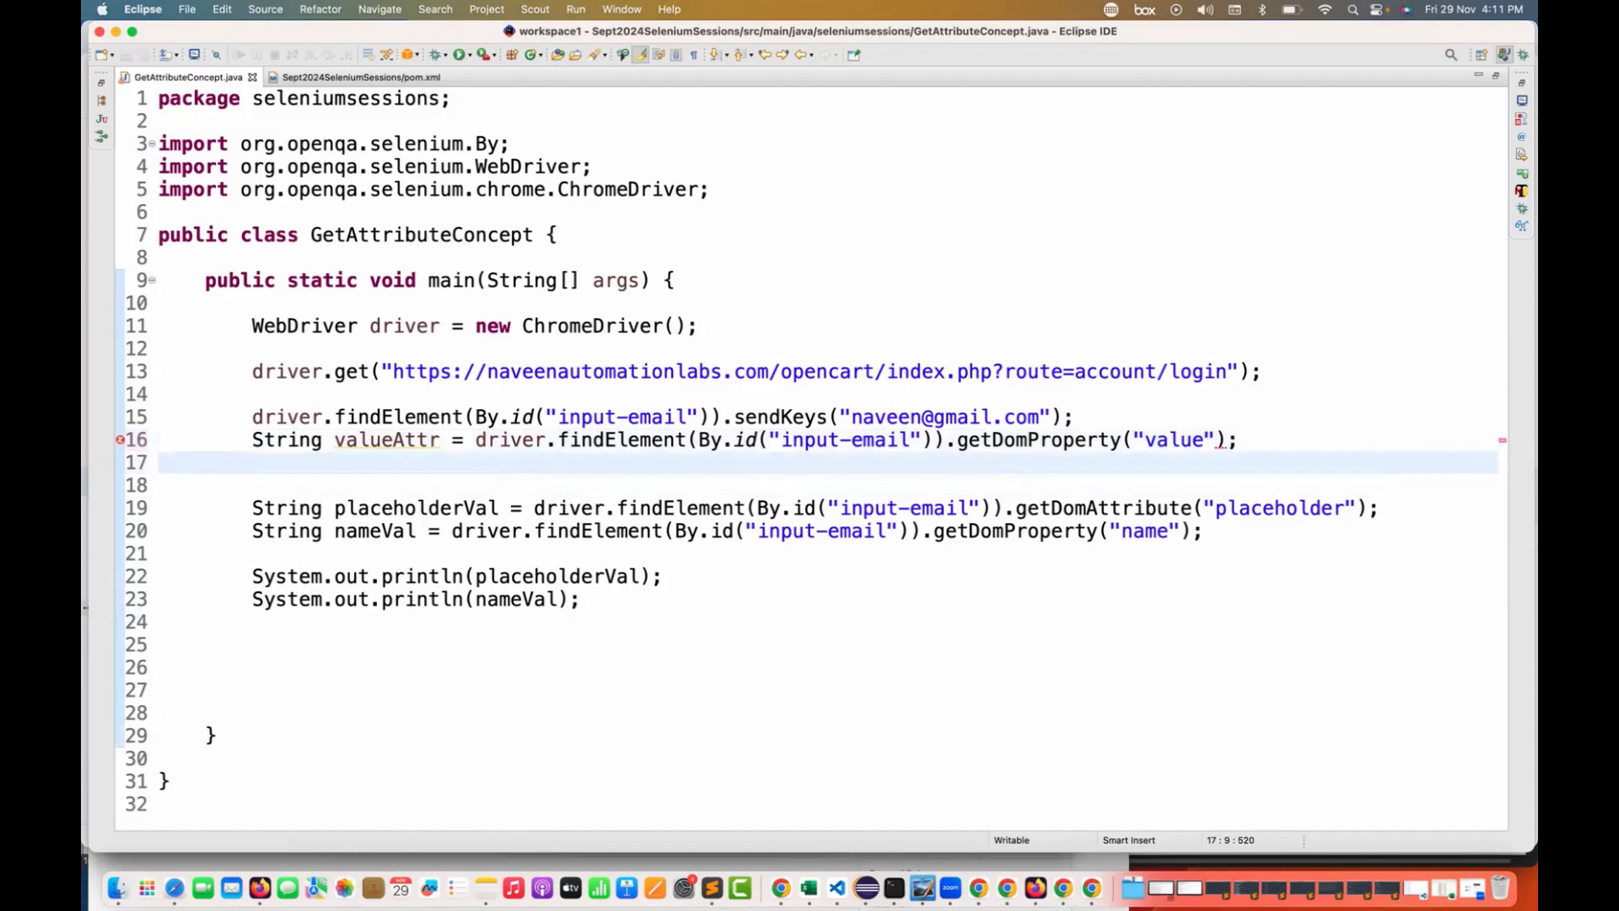
pyautogui.moveTo(1037, 440)
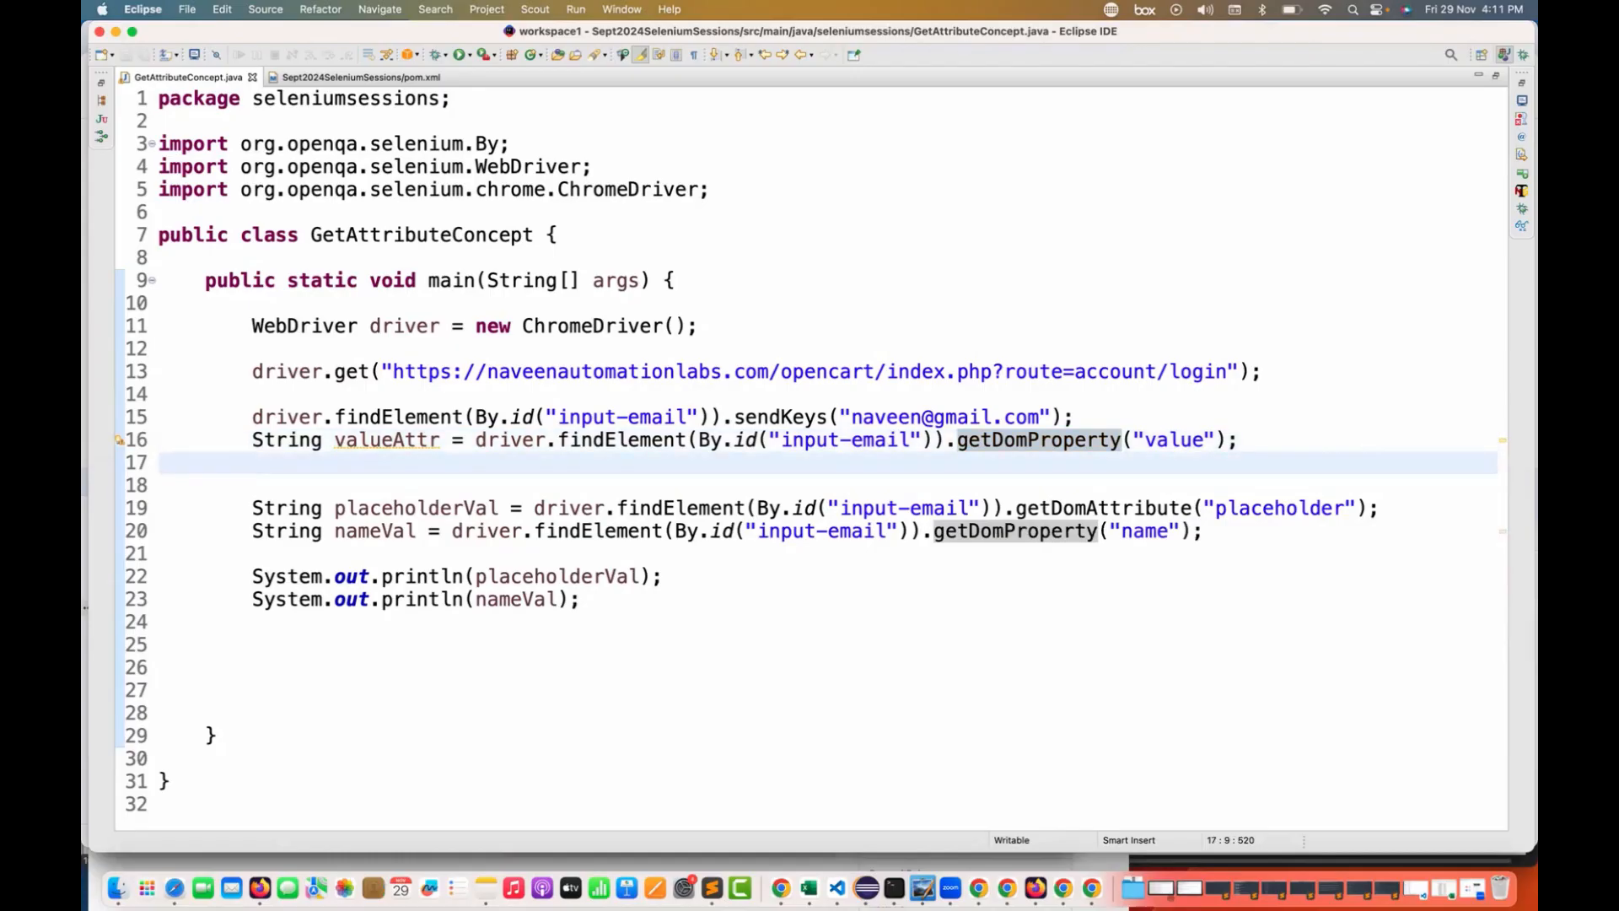
pyautogui.write('System.out.println(val);')
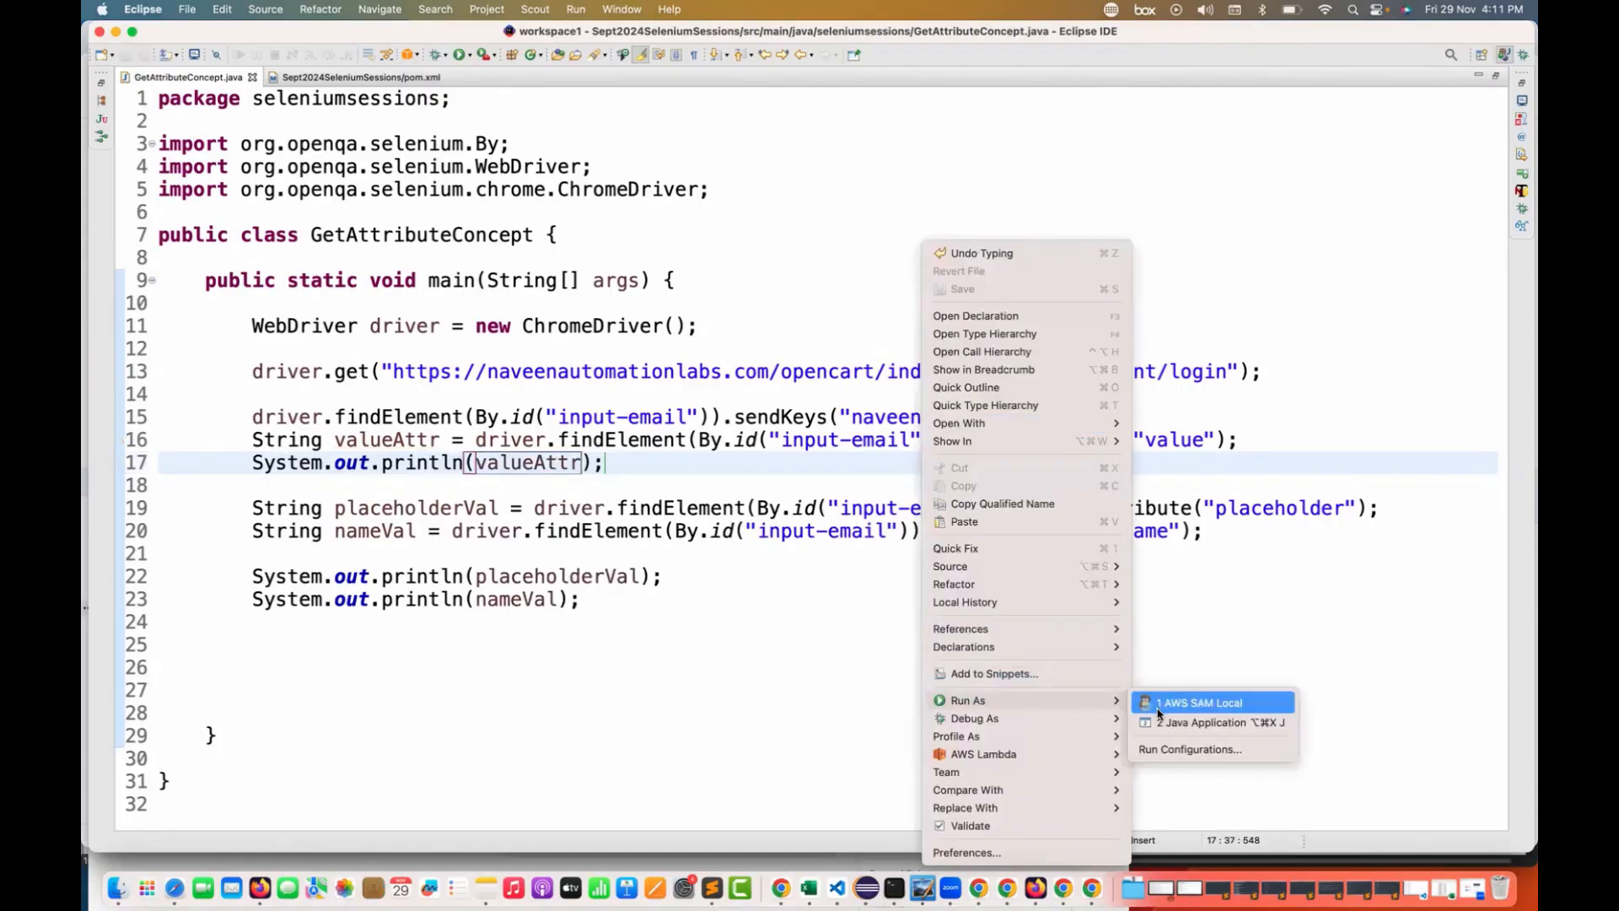
pyautogui.click(975, 647)
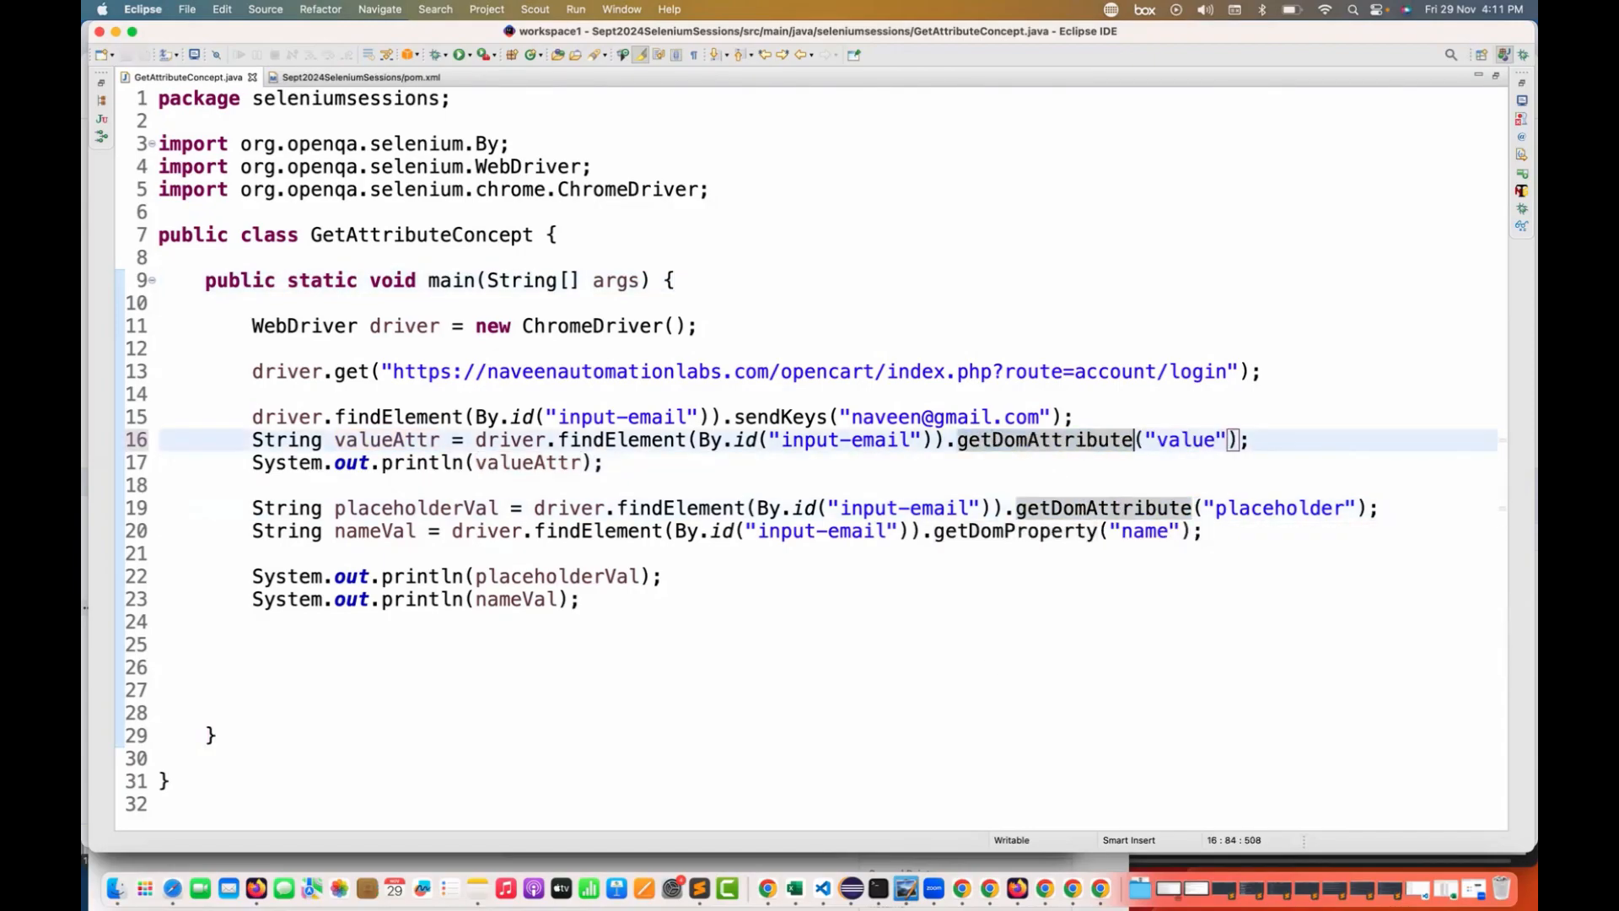
# Trial-run reading value as a DOM attribute, revert to getDomProperty, add a blank line and save.
pyautogui.rightClick(1032, 439)
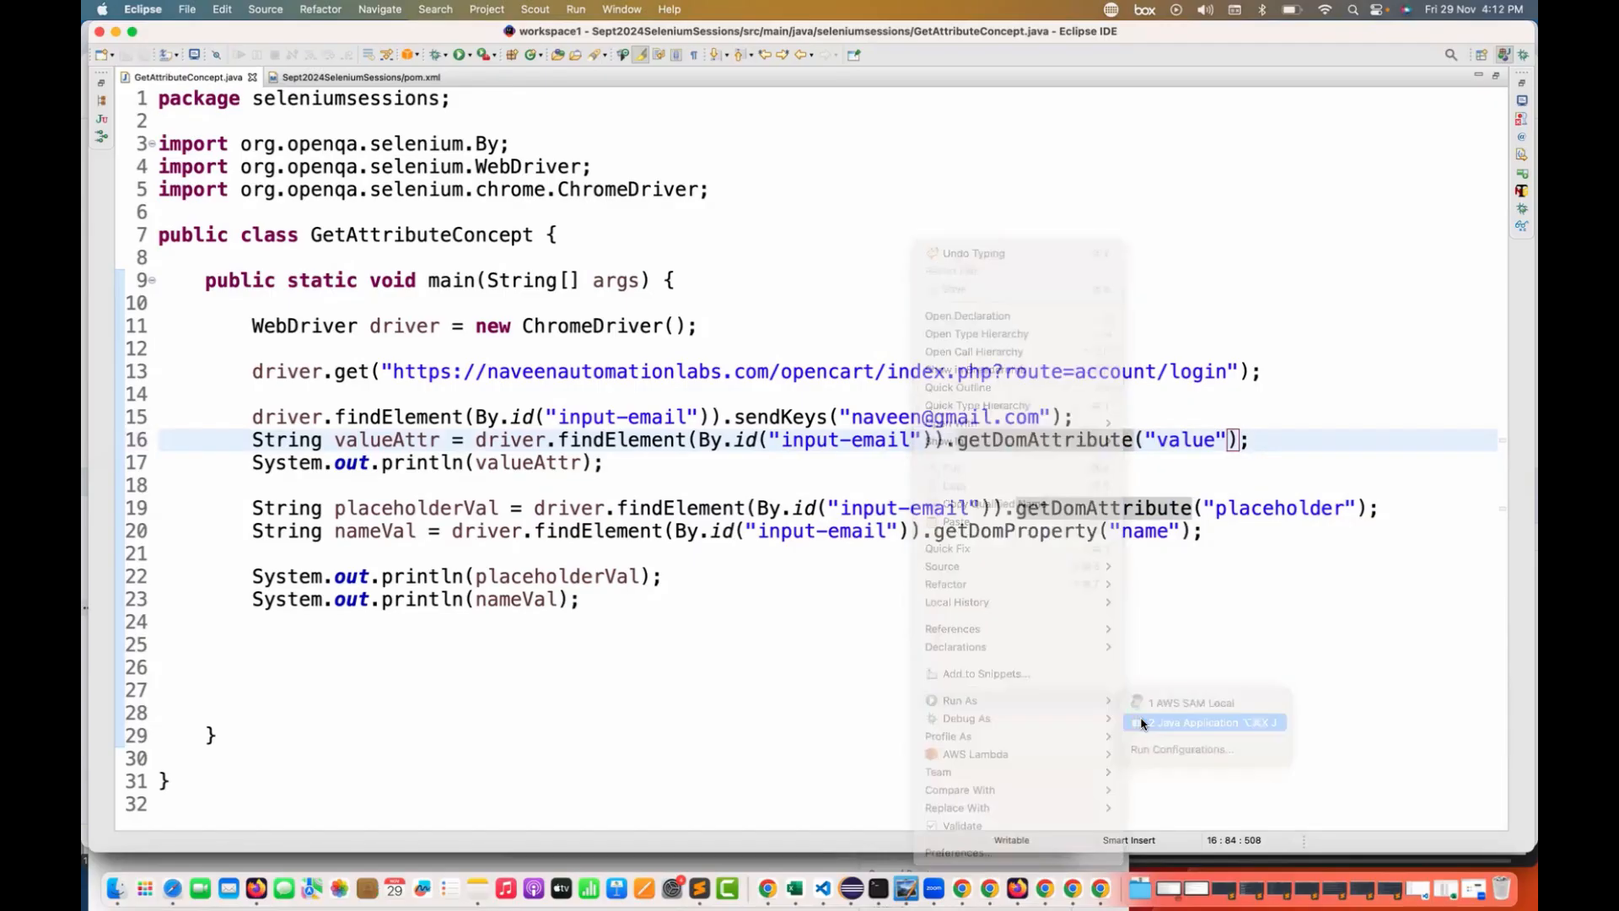
pyautogui.click(1198, 722)
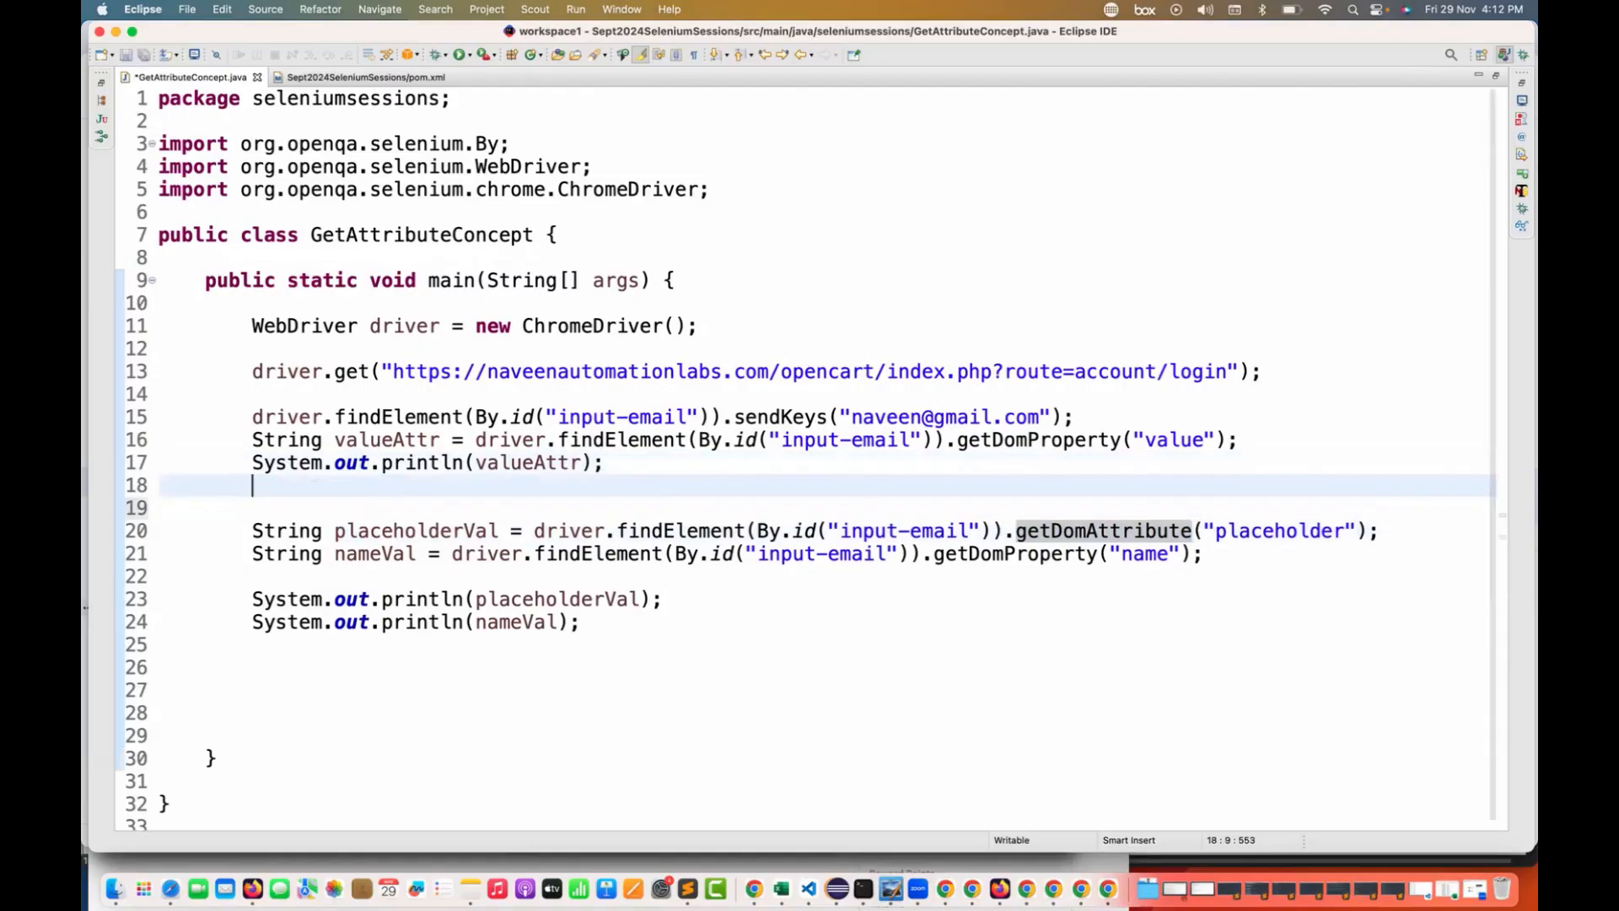
pyautogui.press('cmd+s')
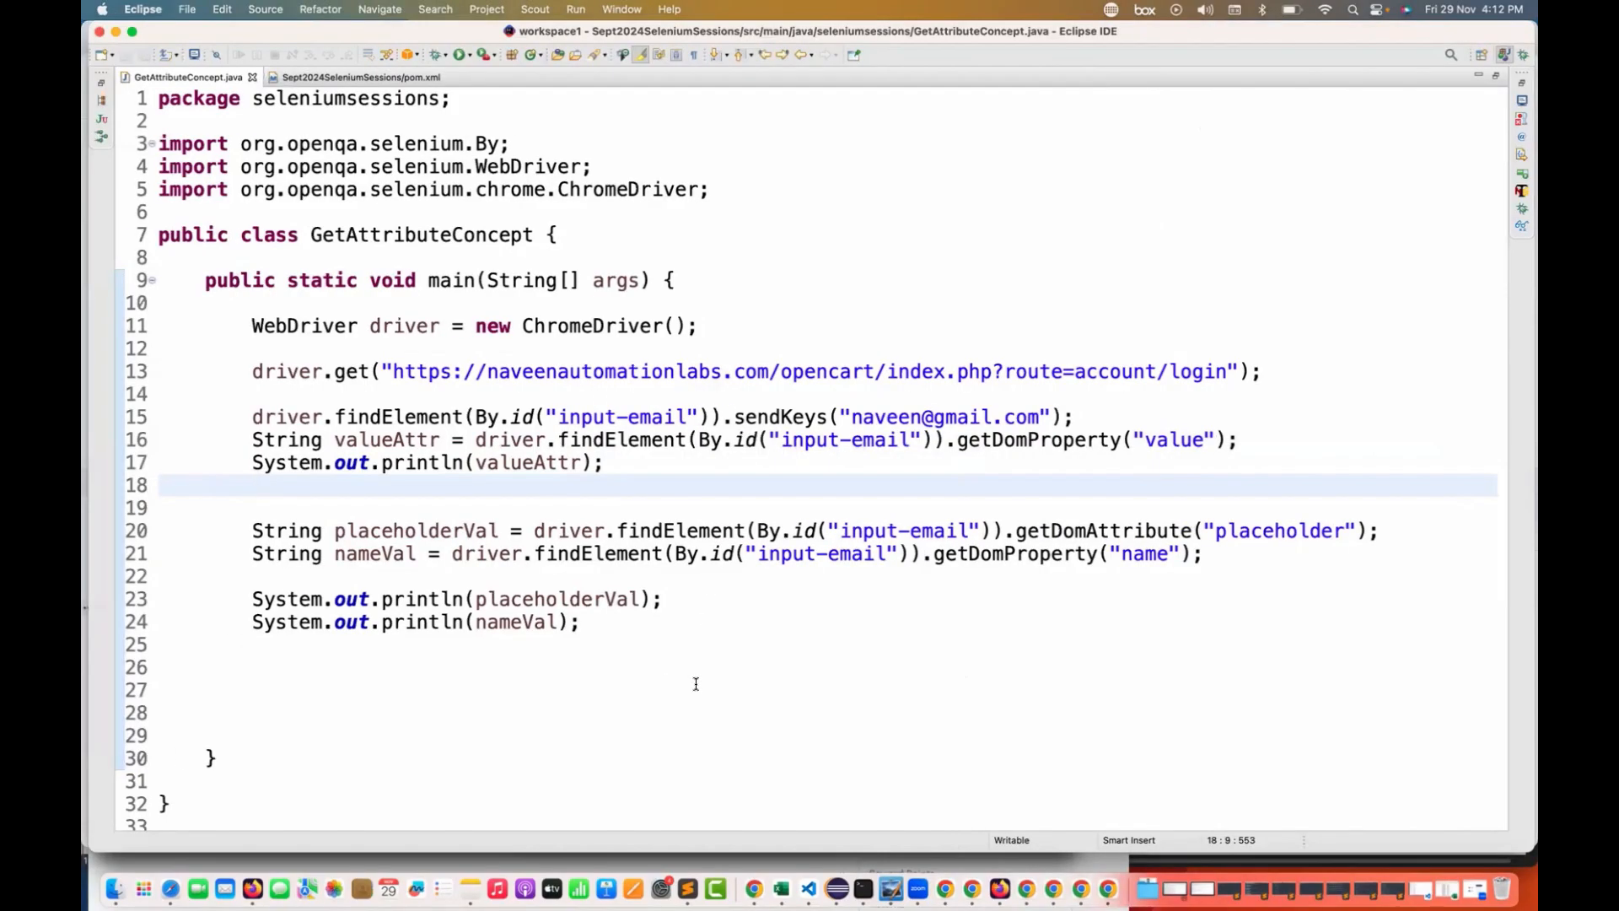
pyautogui.click(697, 683)
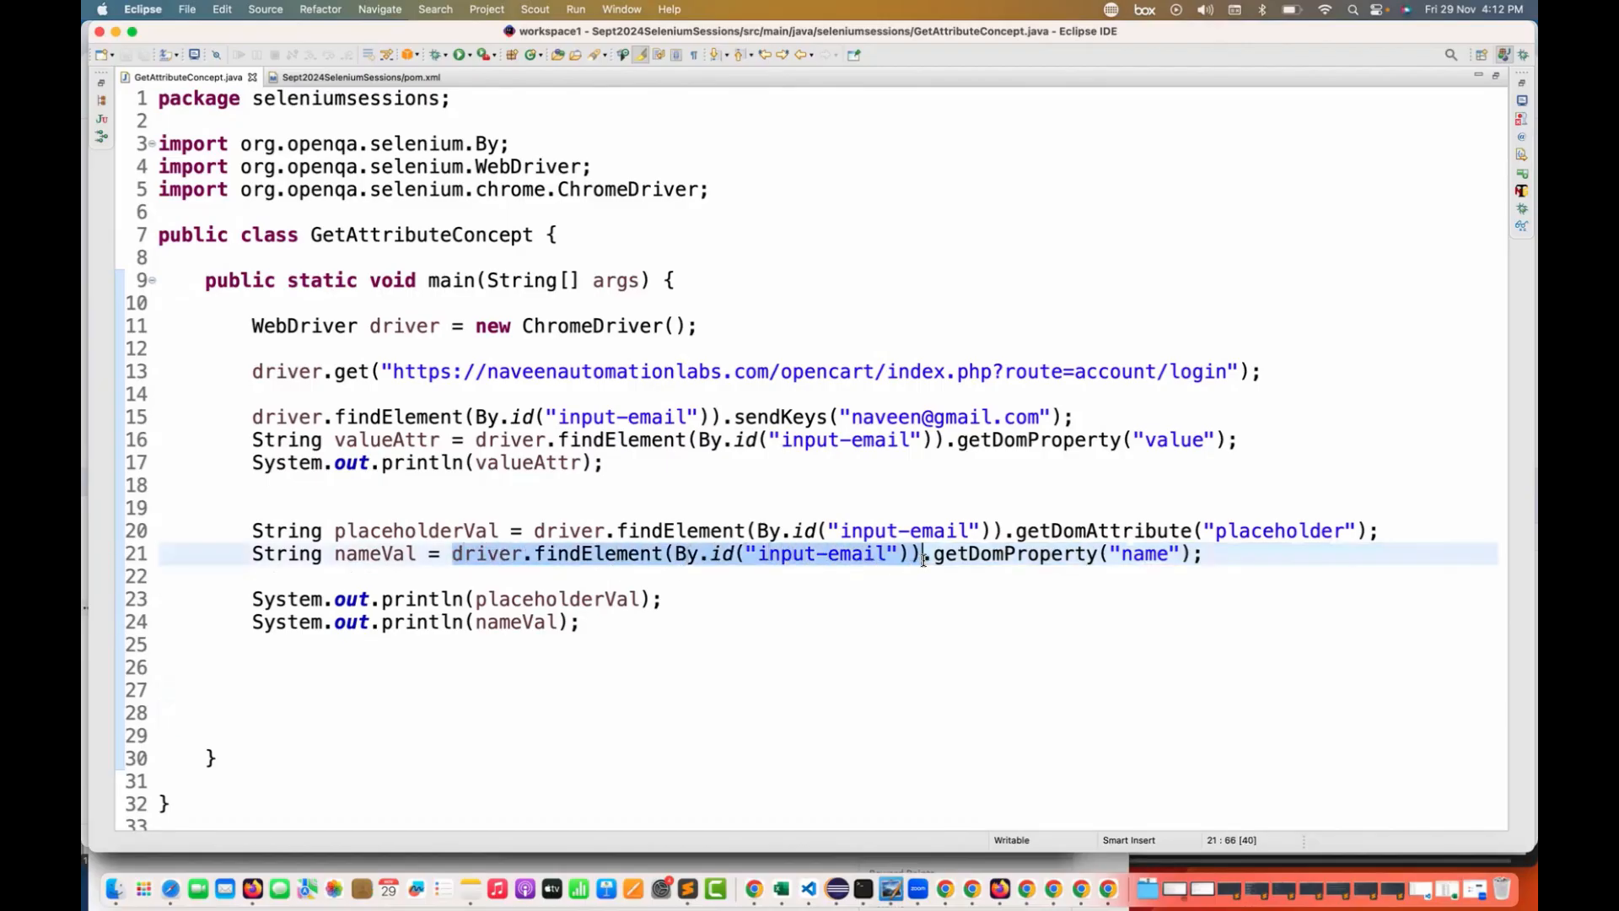
# Call getAttribute("test") on the input-email element on line 26 and open getAttribute's declaration.
pyautogui.click(462, 666)
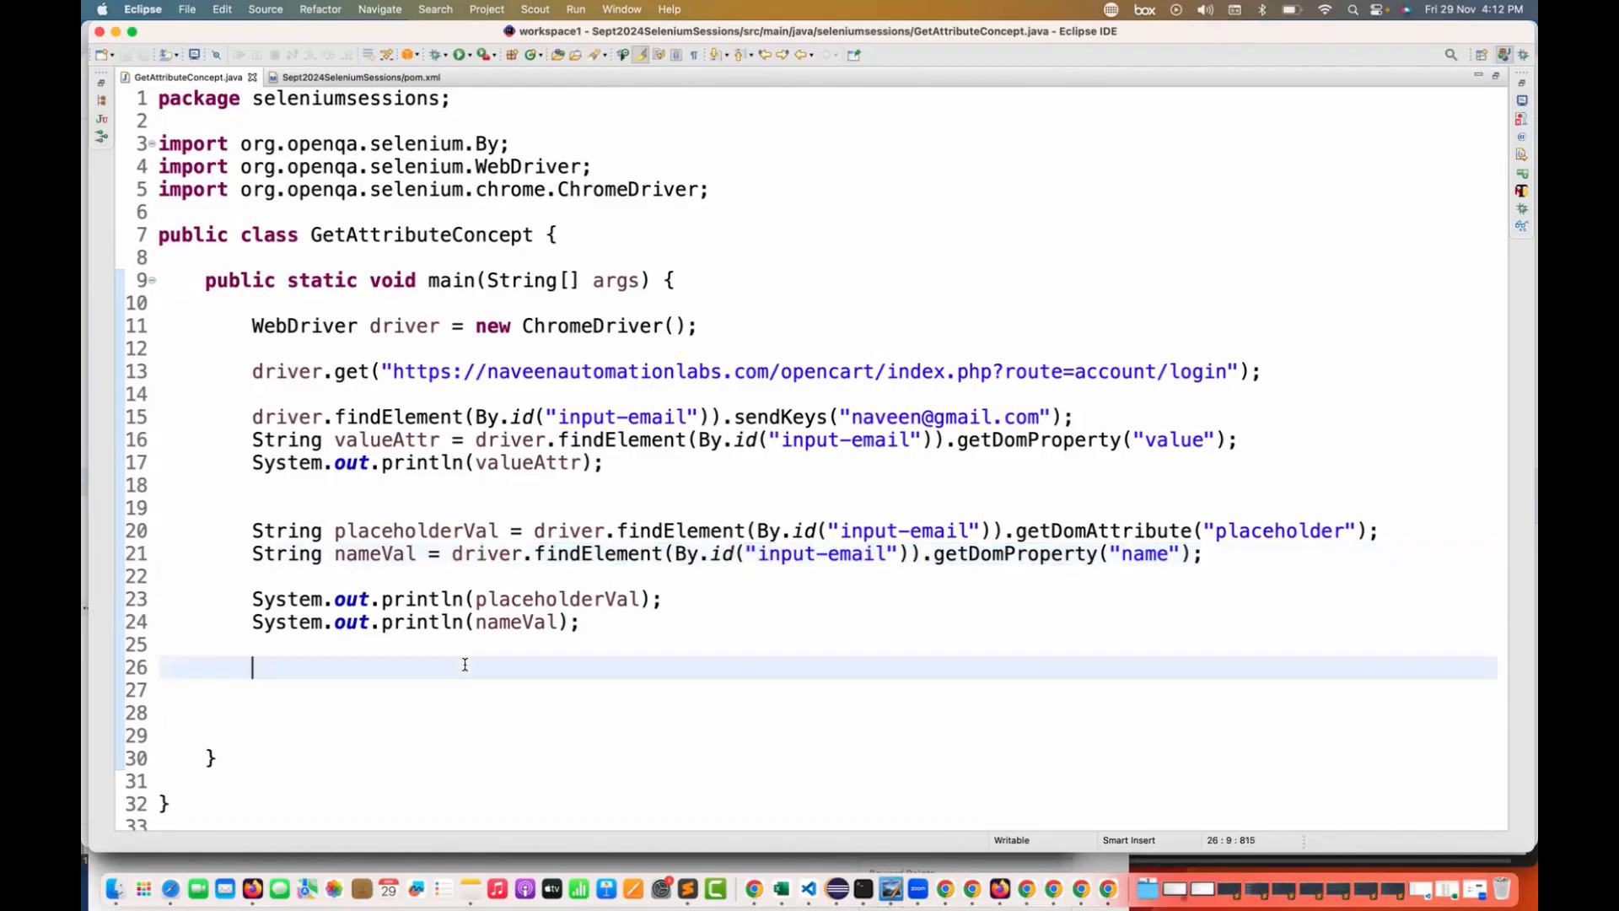
pyautogui.write('driver.findElement(By.id("input-email")).getAttribute("')
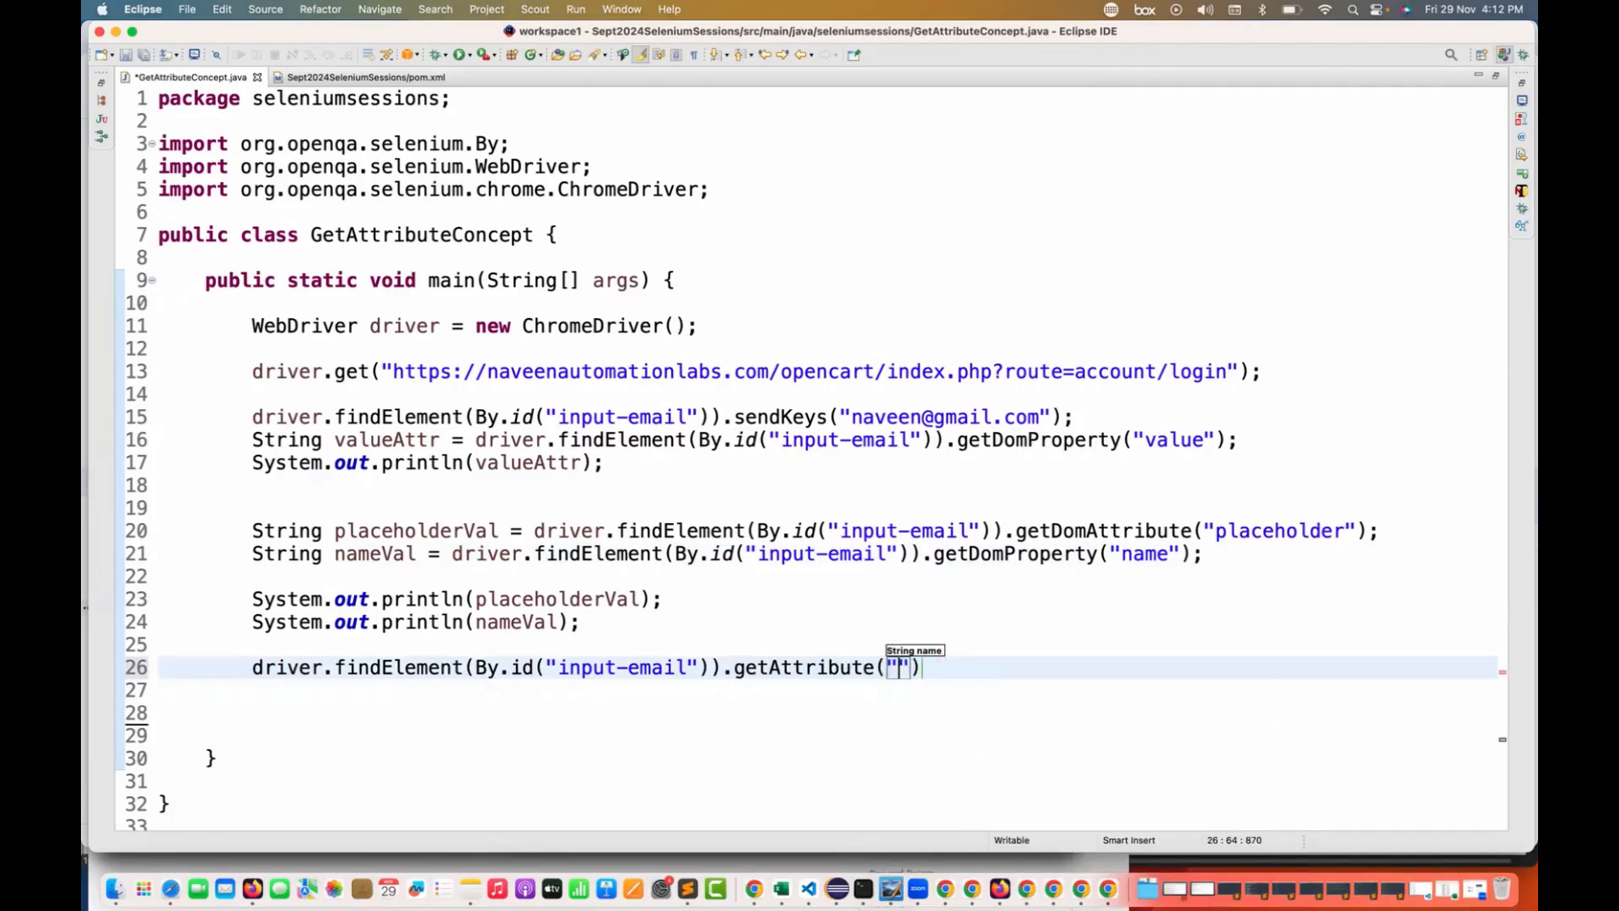
pyautogui.write('test')
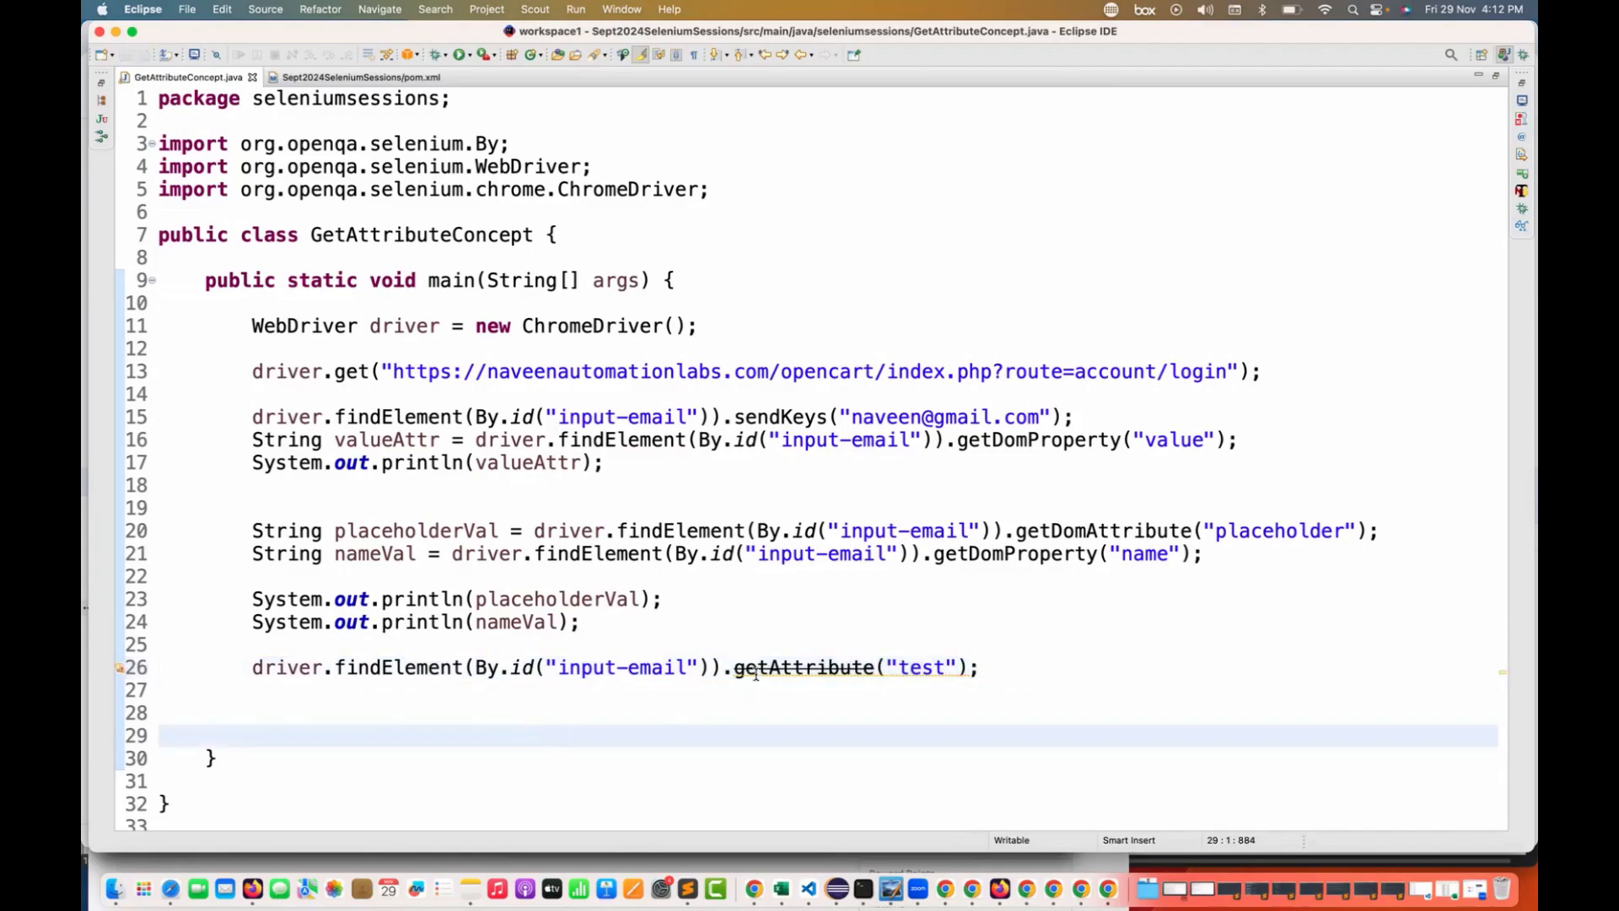
pyautogui.moveTo(803, 668)
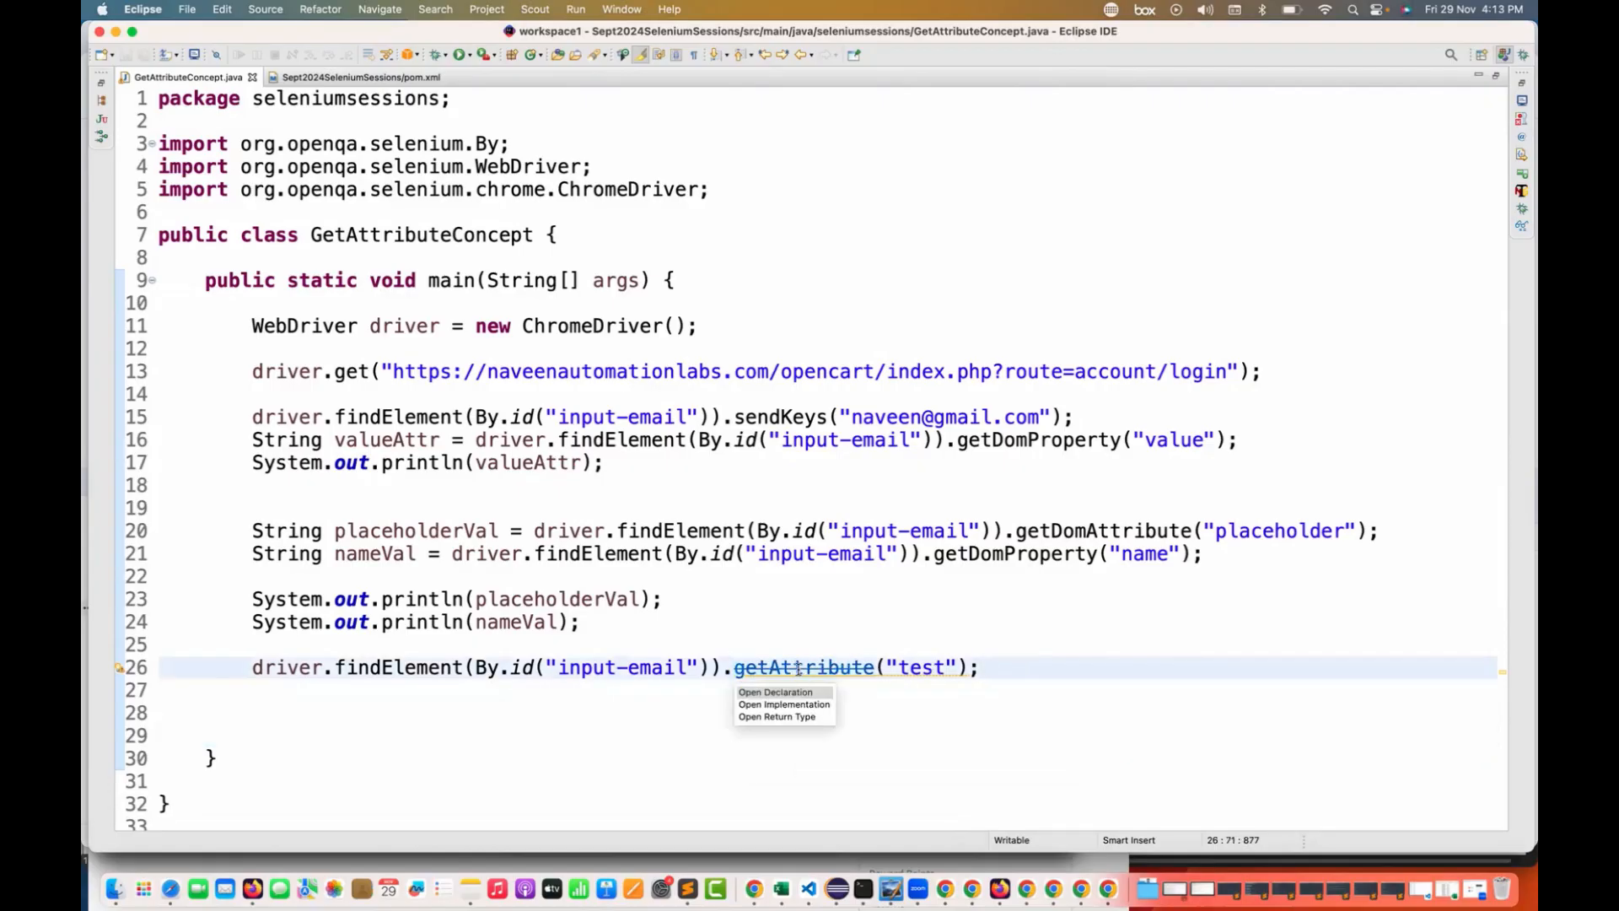
pyautogui.click(774, 692)
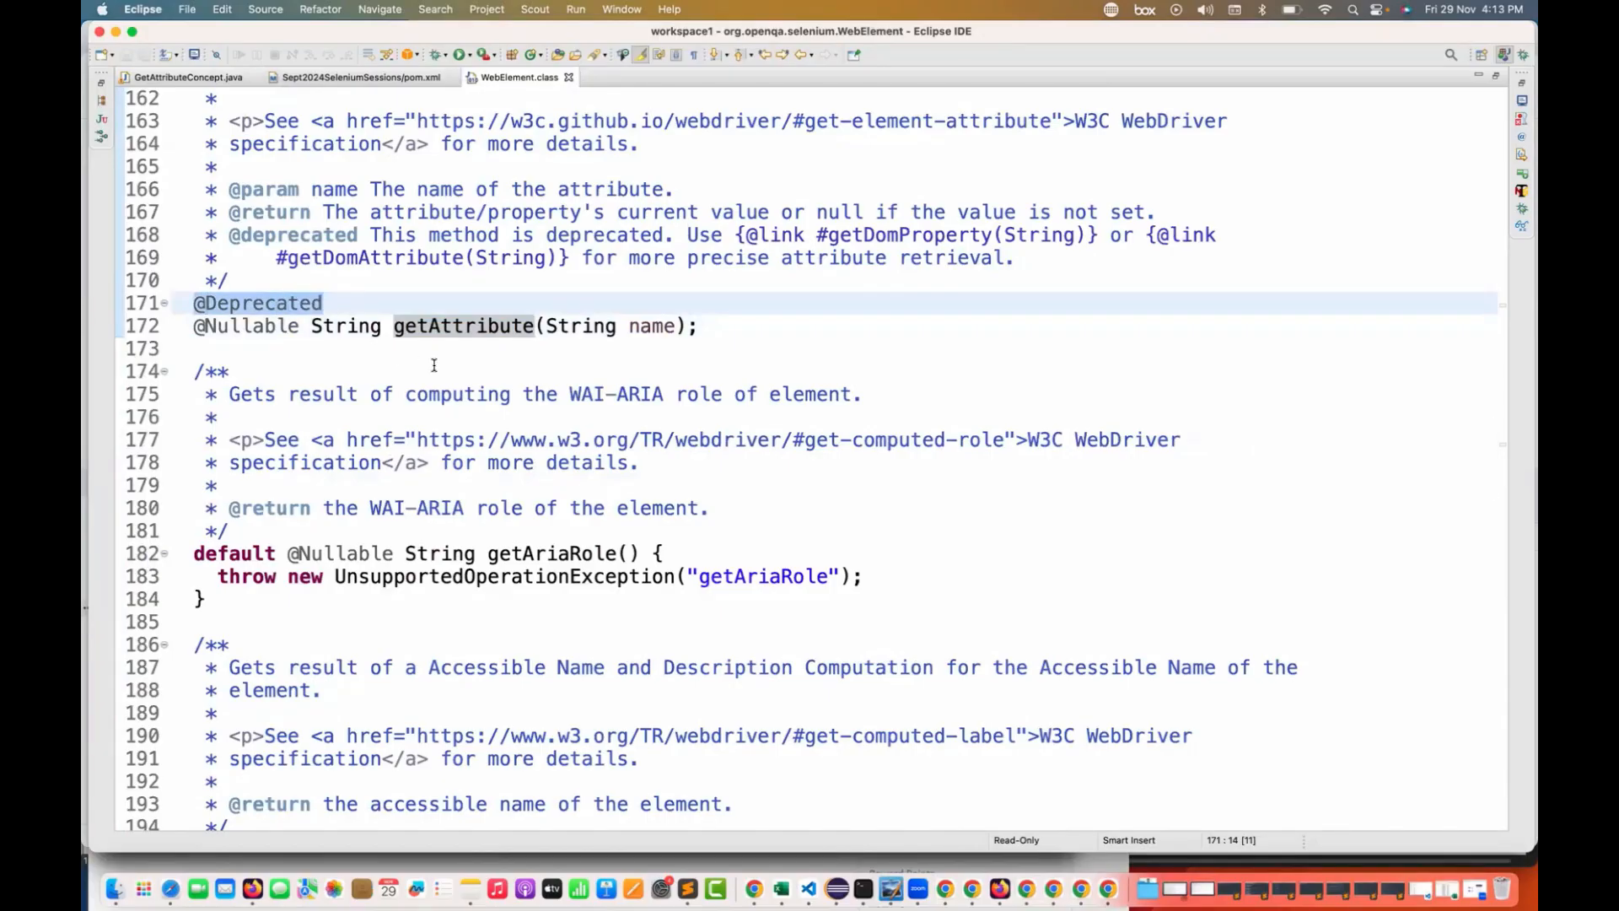
# Scroll the WebElement Javadoc for getAttribute showing the advice to use getDomProperty or getDomAttribute.
pyautogui.scroll(-3)
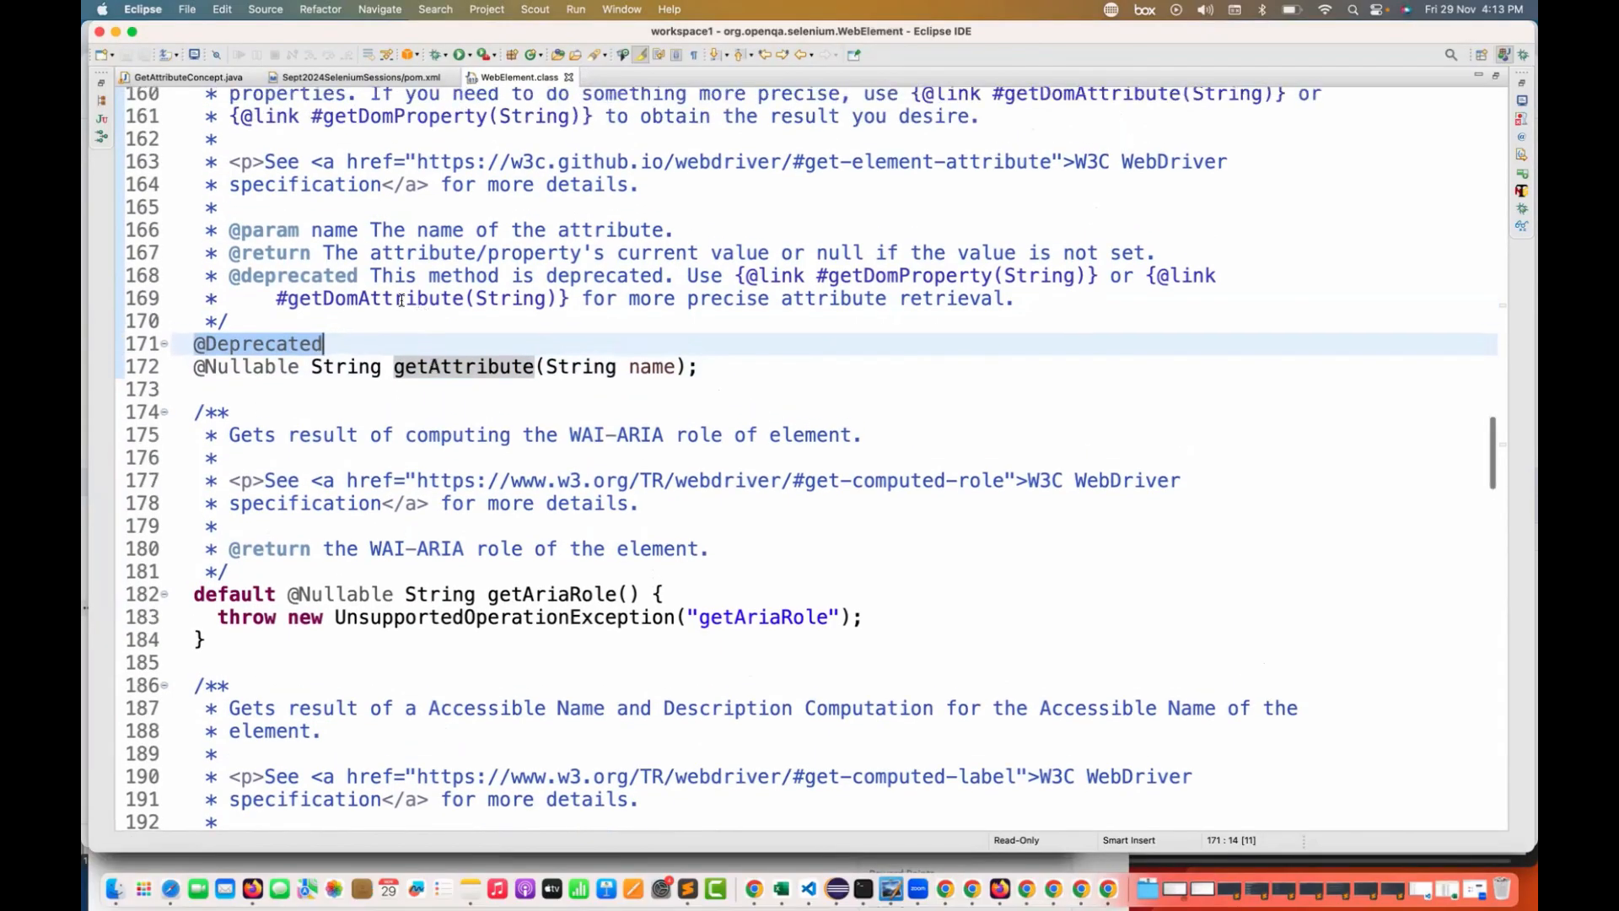